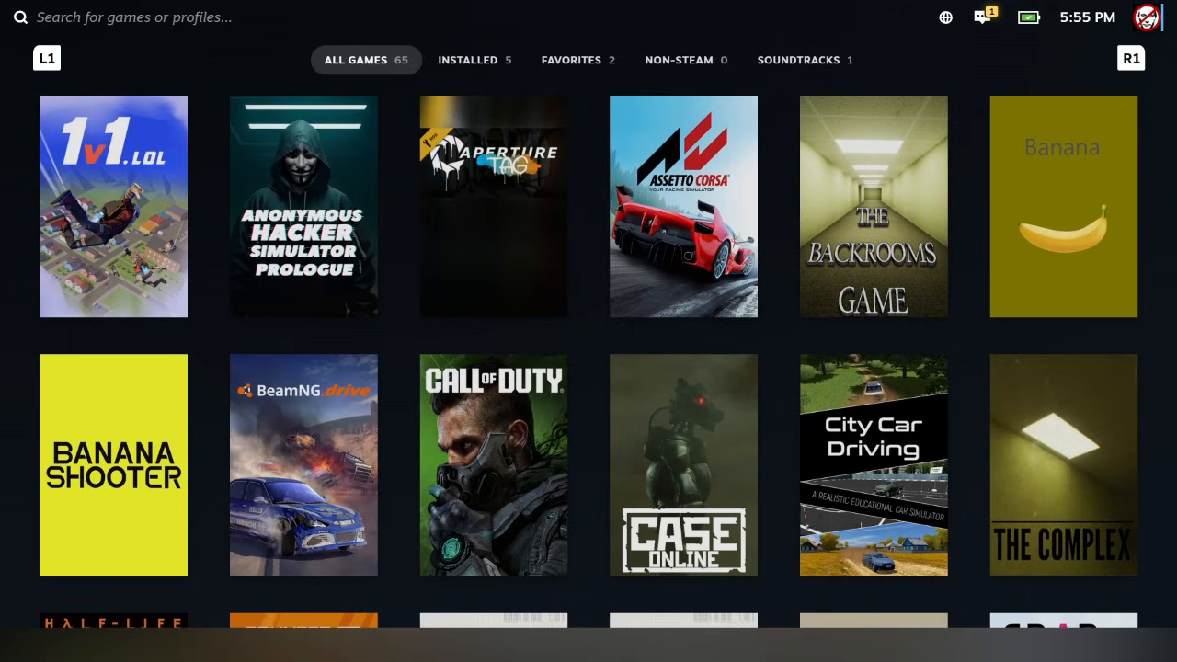
mouse_move(451, 244)
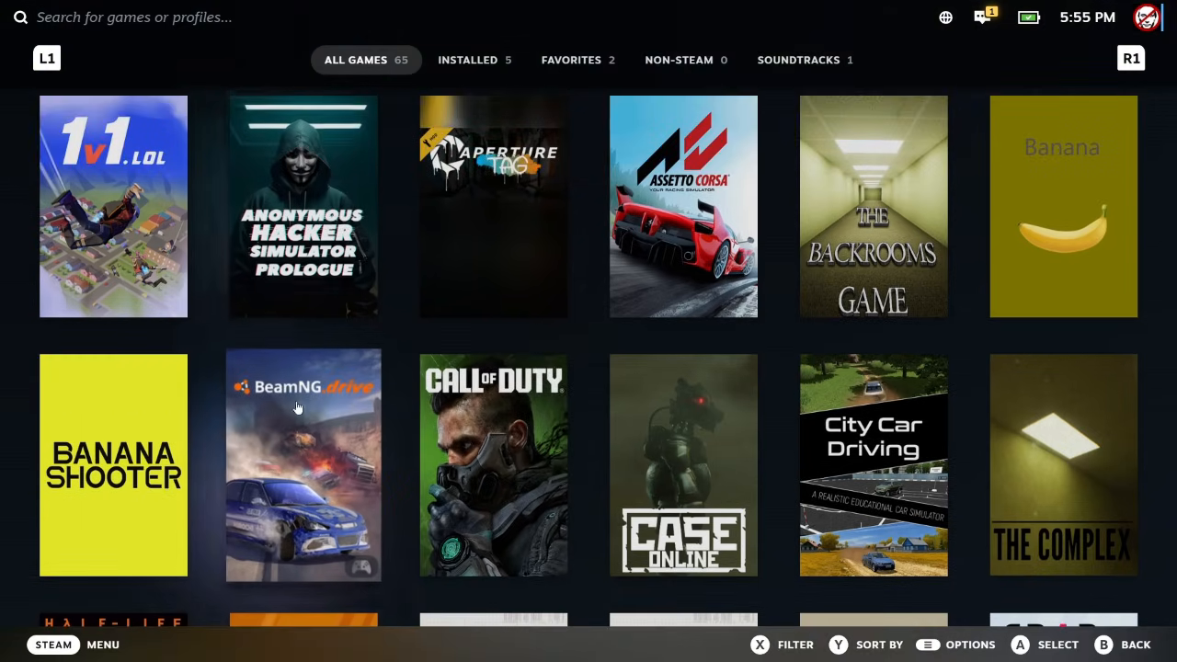
Step: Scroll the library and bring up the Counter-Strike 2 tile's context menu
scroll(down, 3)
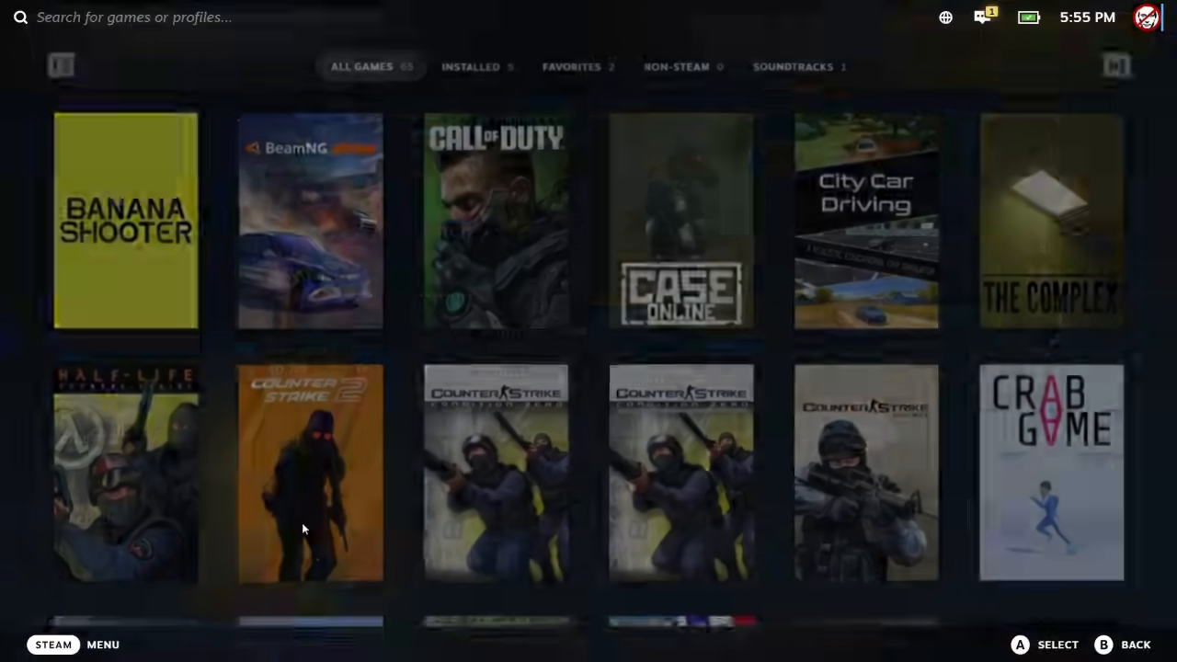
right_click(310, 473)
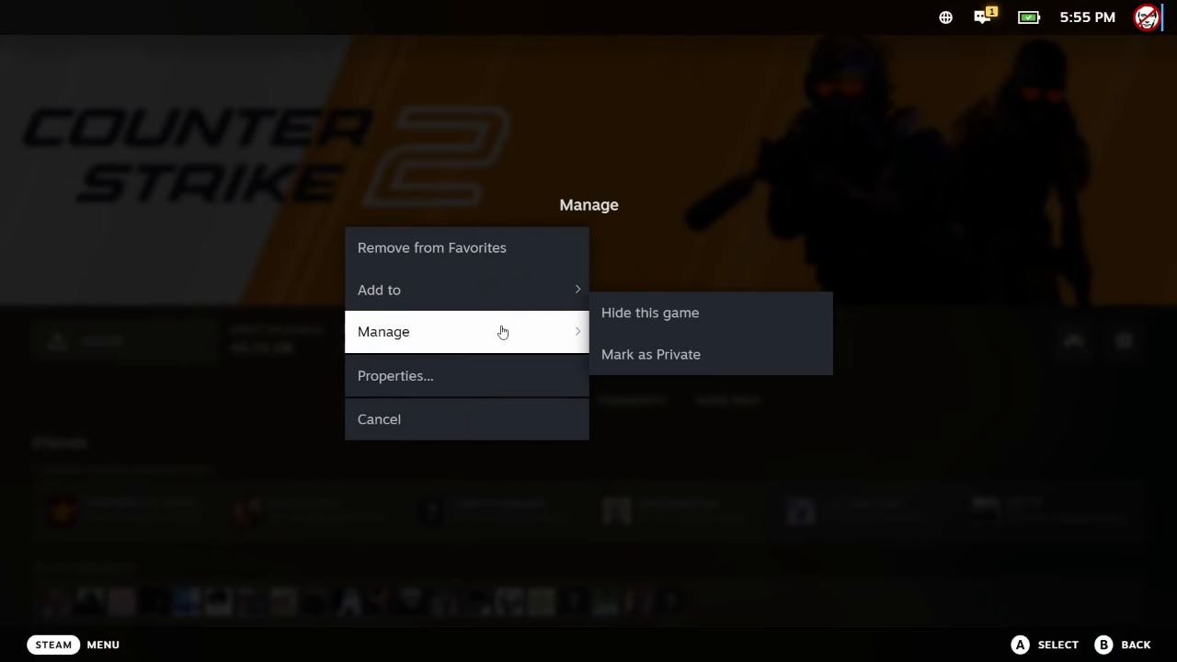
mouse_move(501, 376)
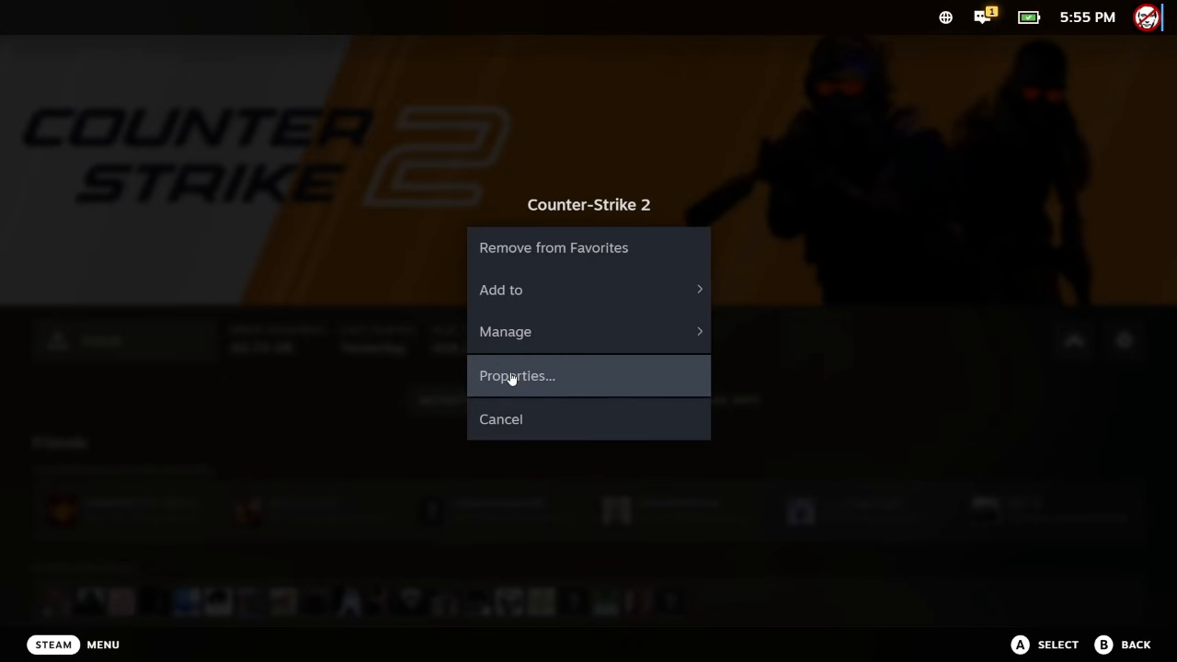
Step: In Counter-Strike 2 Properties, set Beta Participation to csgo_legacy - Legacy Version of CS:GO
click(516, 375)
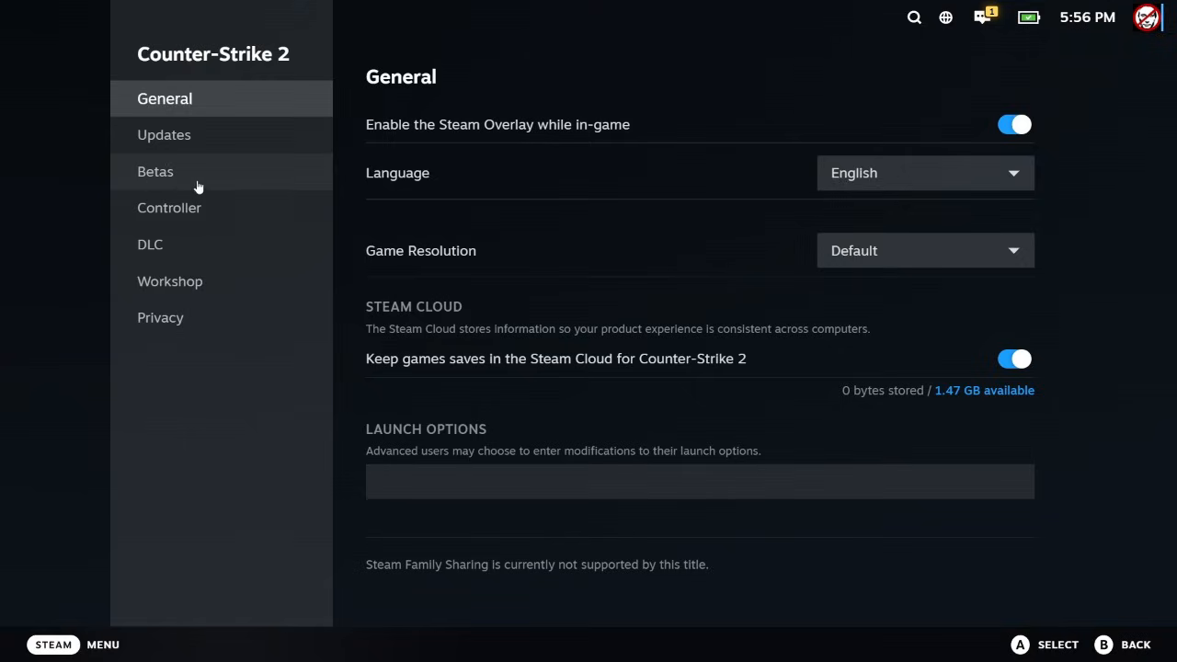
click(155, 171)
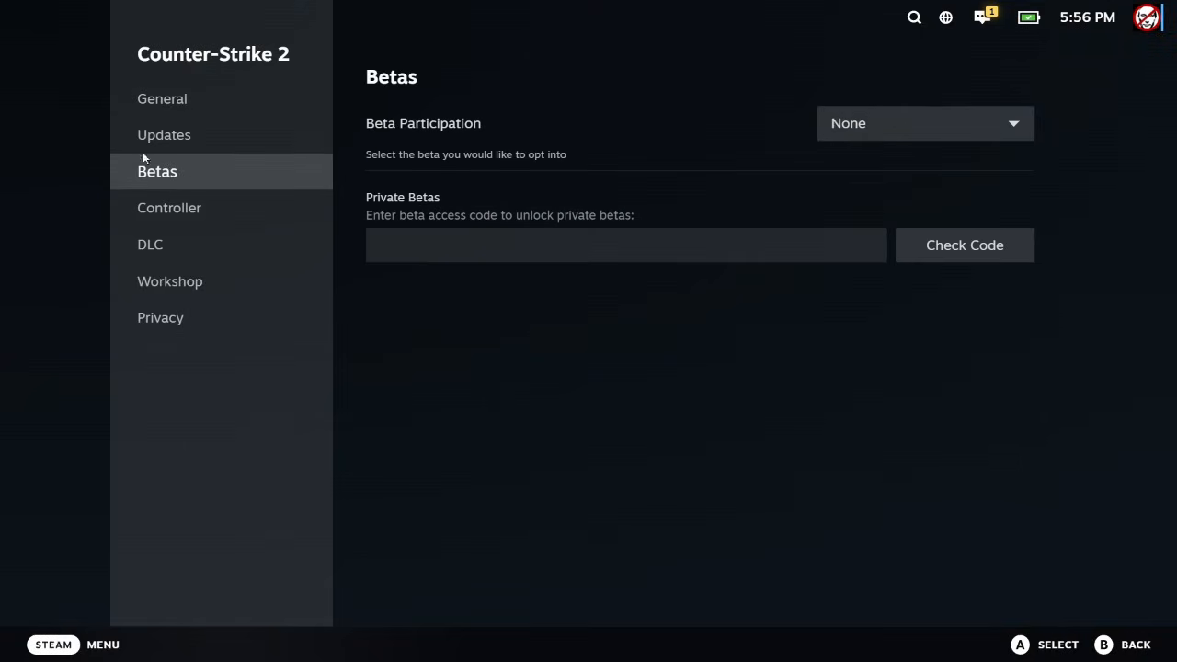
mouse_move(386, 126)
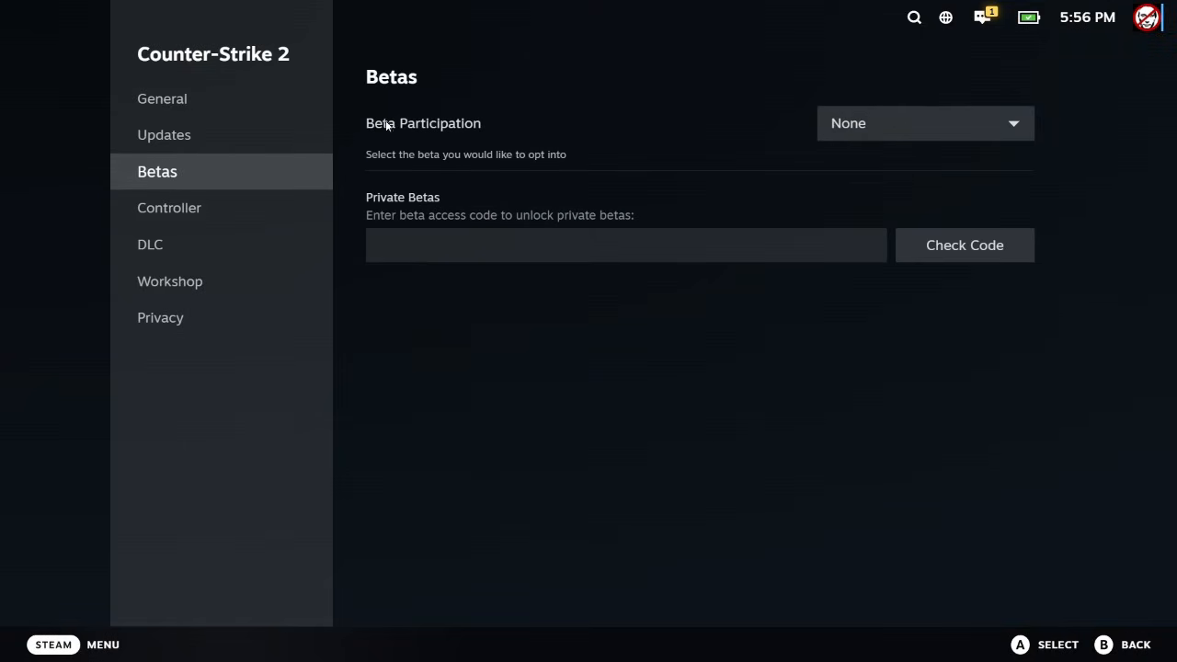
click(923, 123)
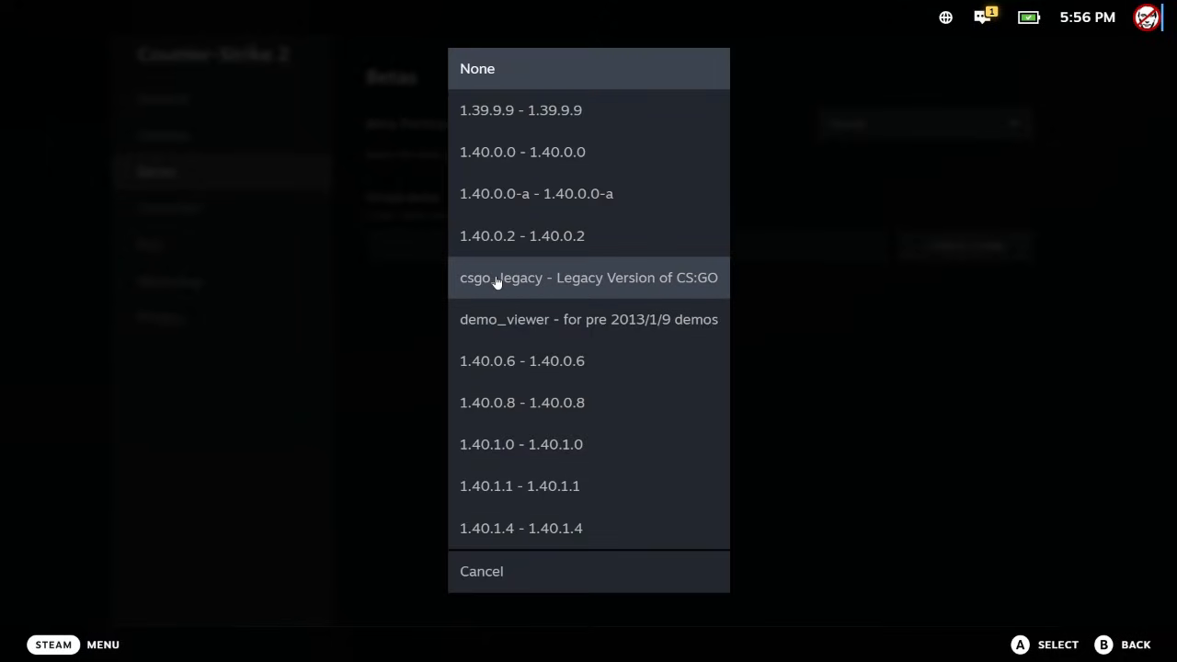
click(589, 277)
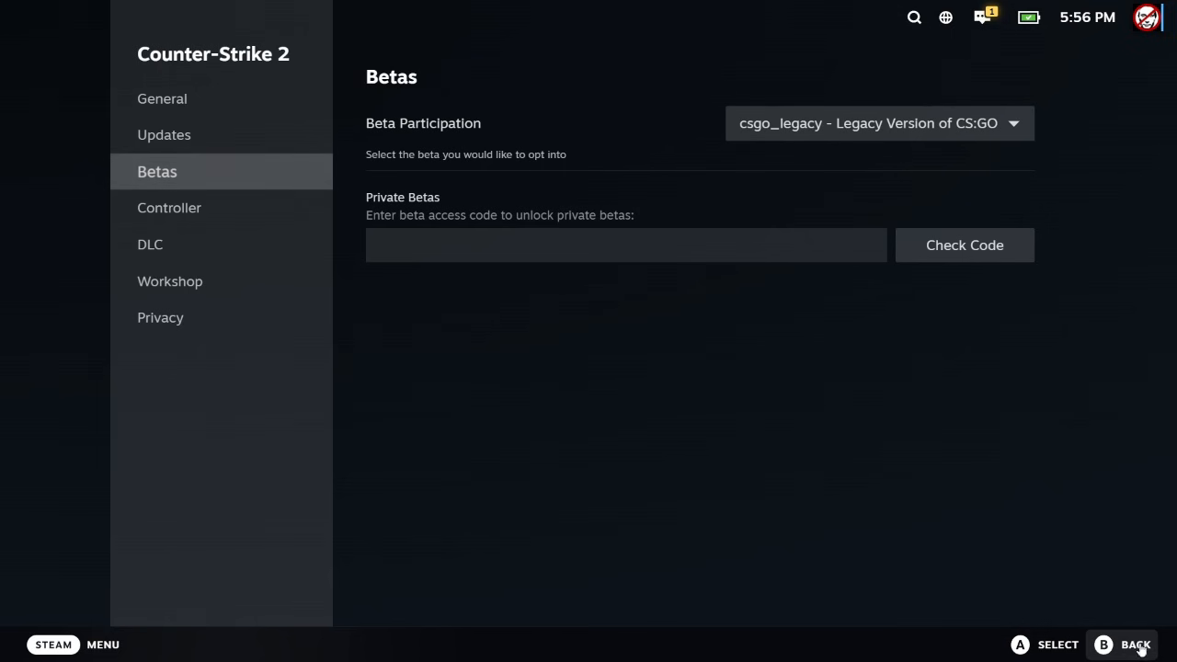
Step: Back out of Properties to the Counter-Strike 2 page offering a 71.56 GB install
click(1124, 644)
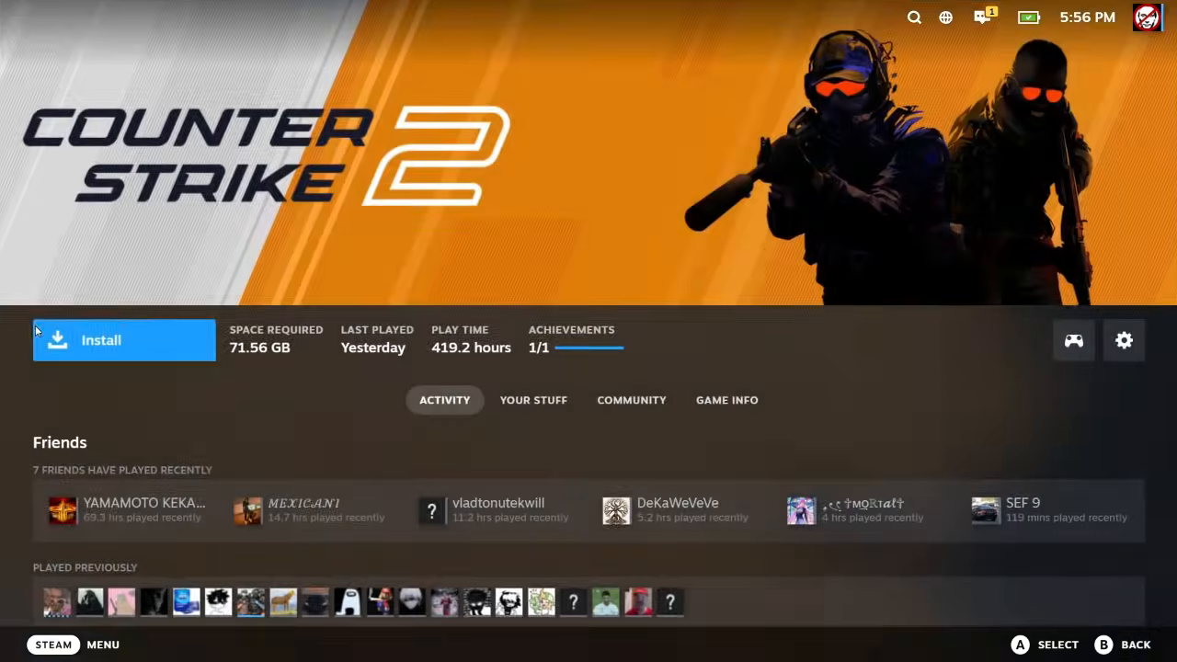
mouse_move(392, 166)
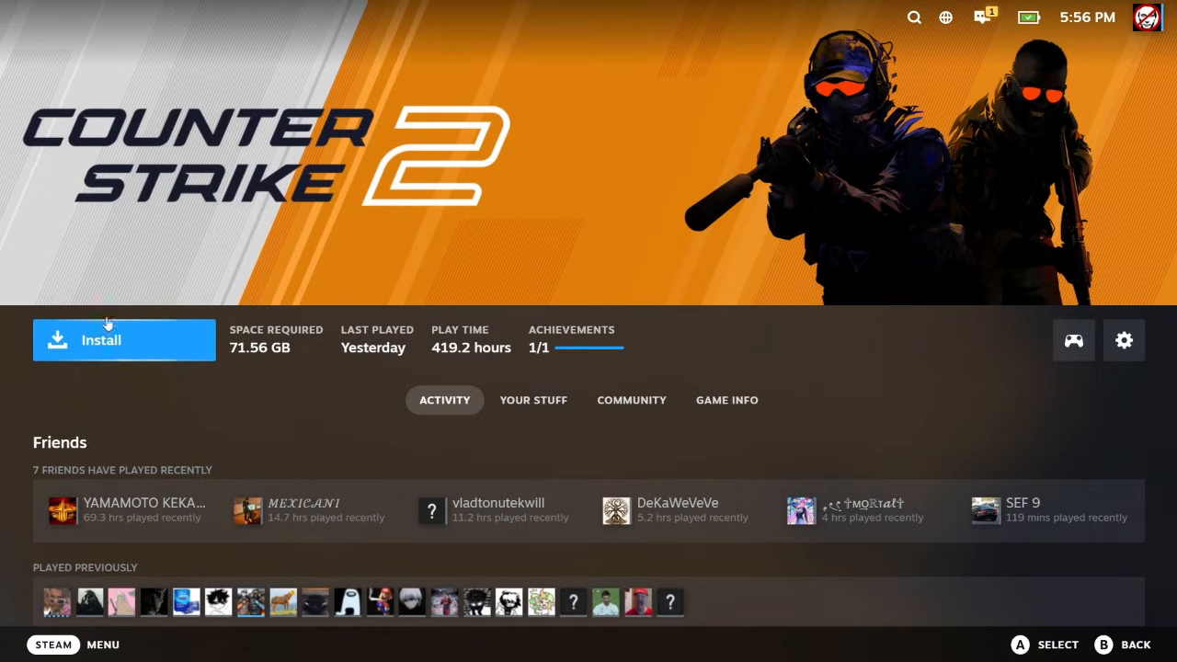
mouse_move(142, 350)
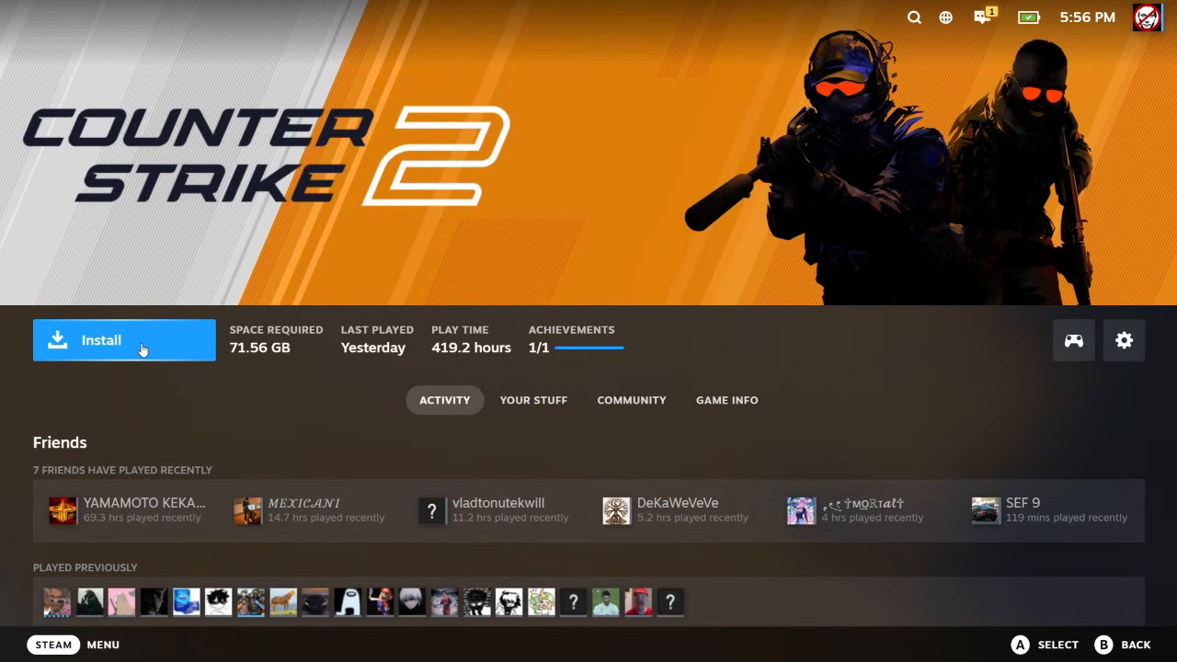
mouse_move(355, 308)
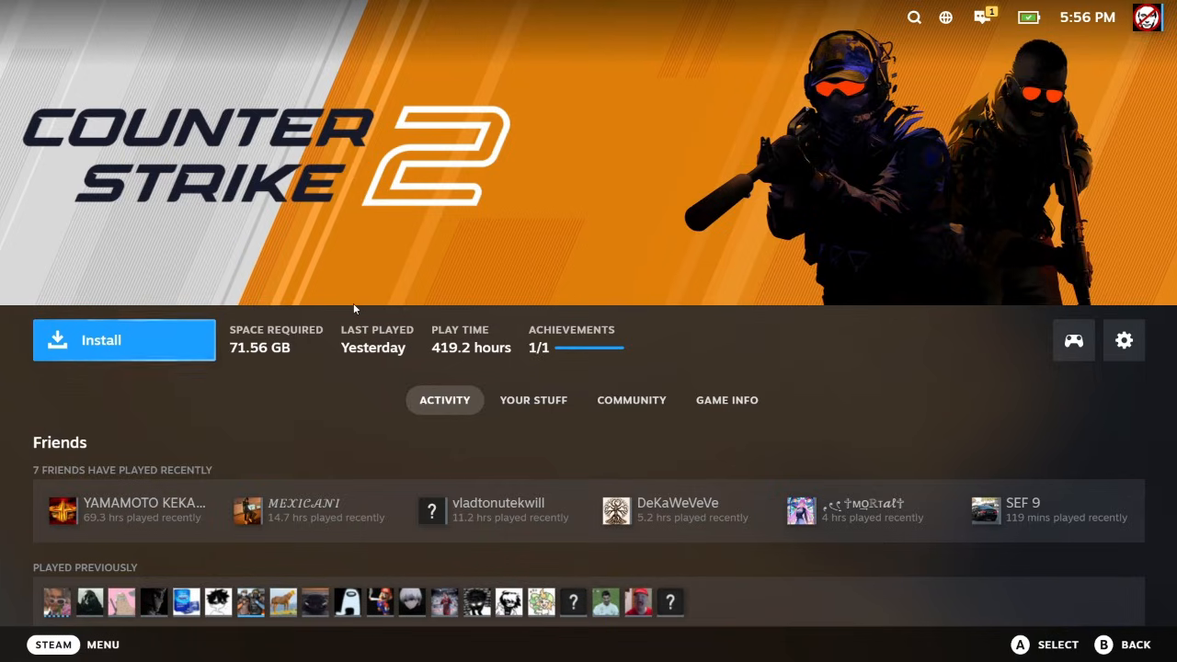
mouse_move(496, 170)
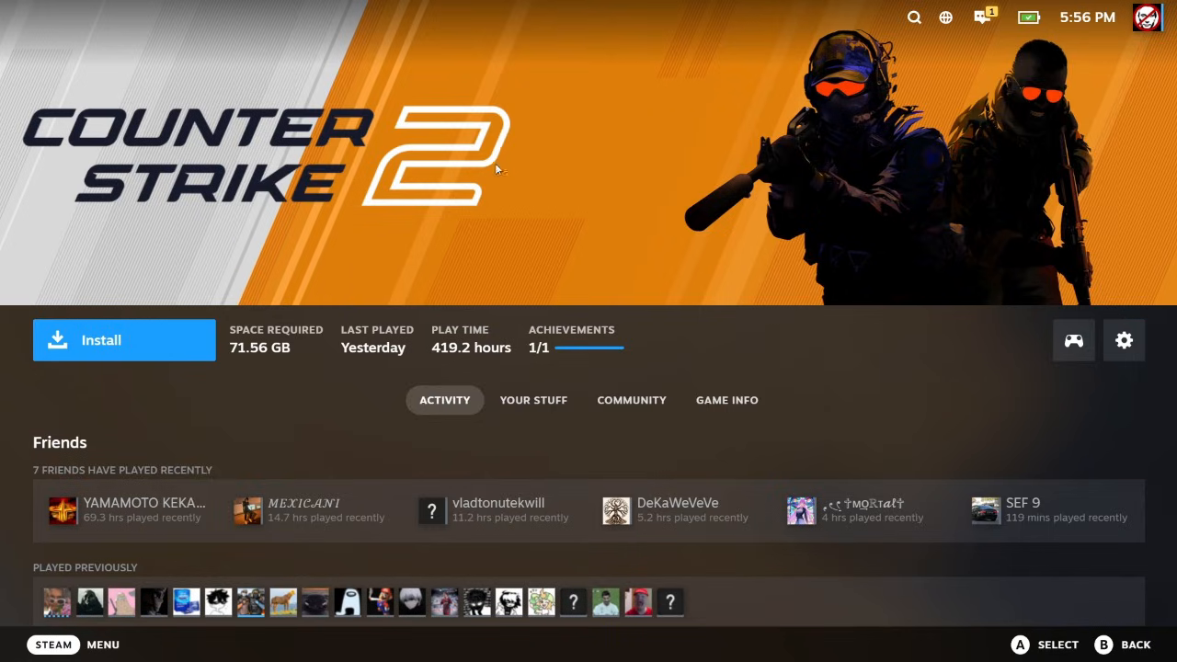
mouse_move(452, 212)
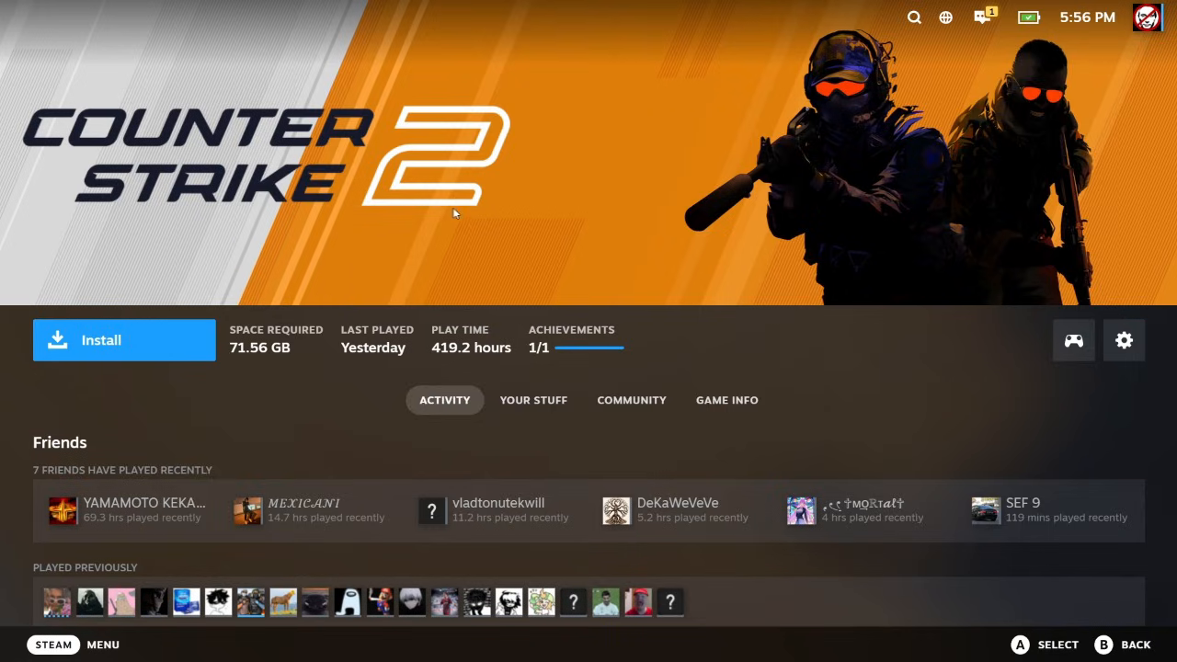
mouse_move(412, 239)
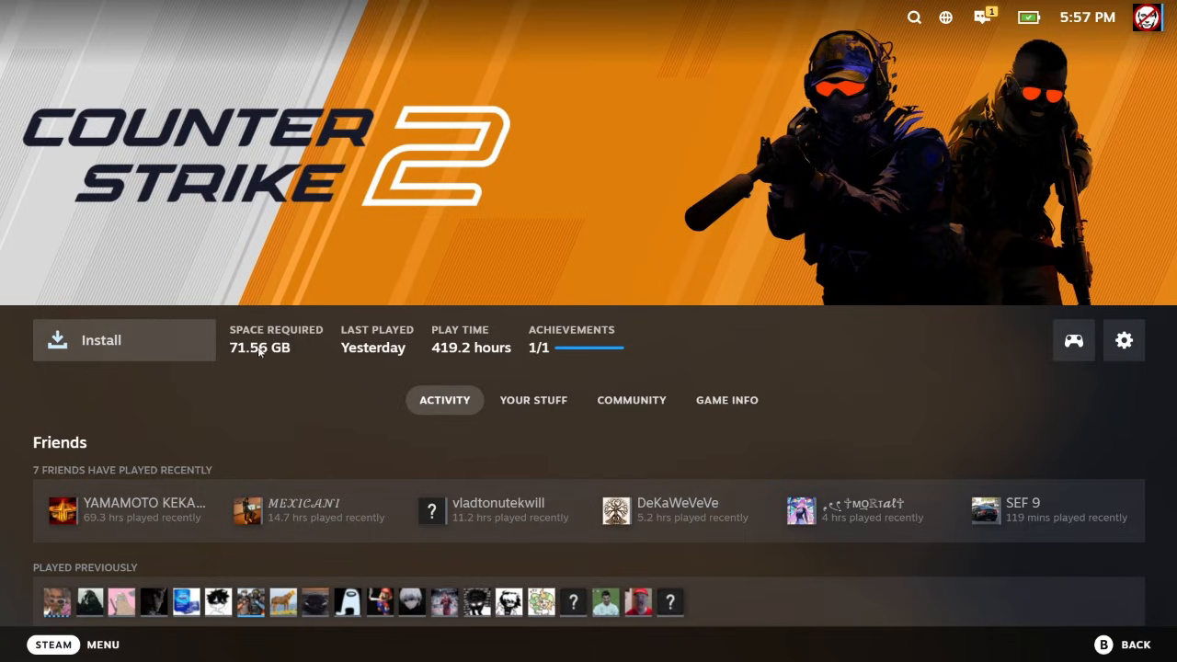
mouse_move(190, 351)
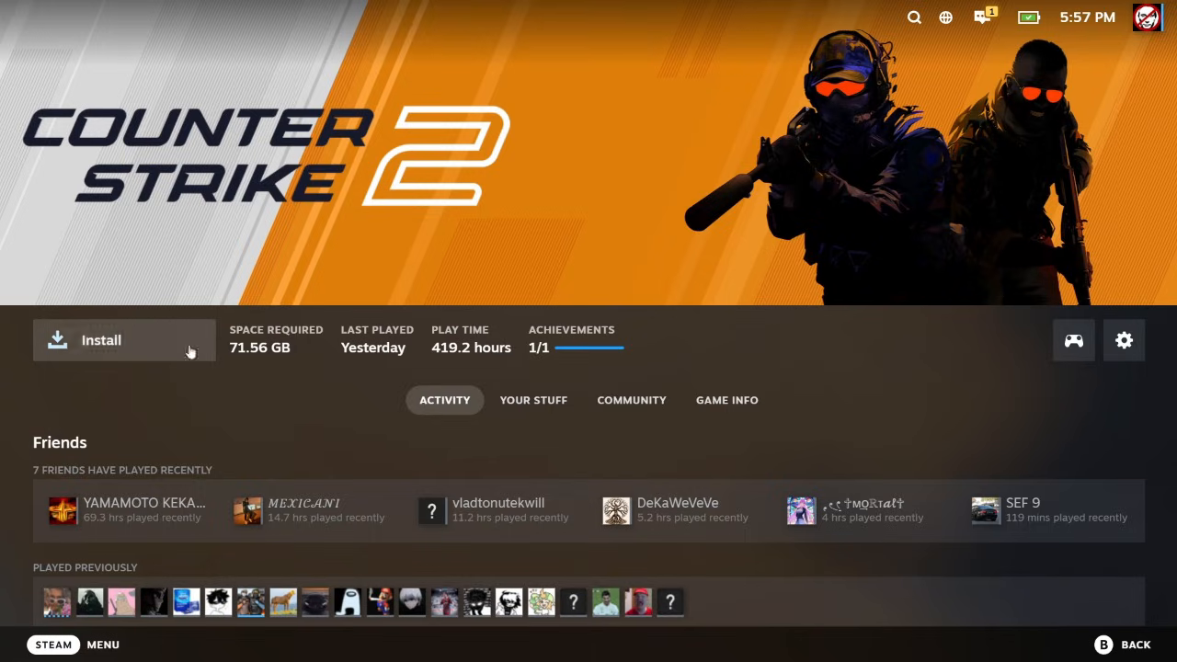
mouse_move(315, 294)
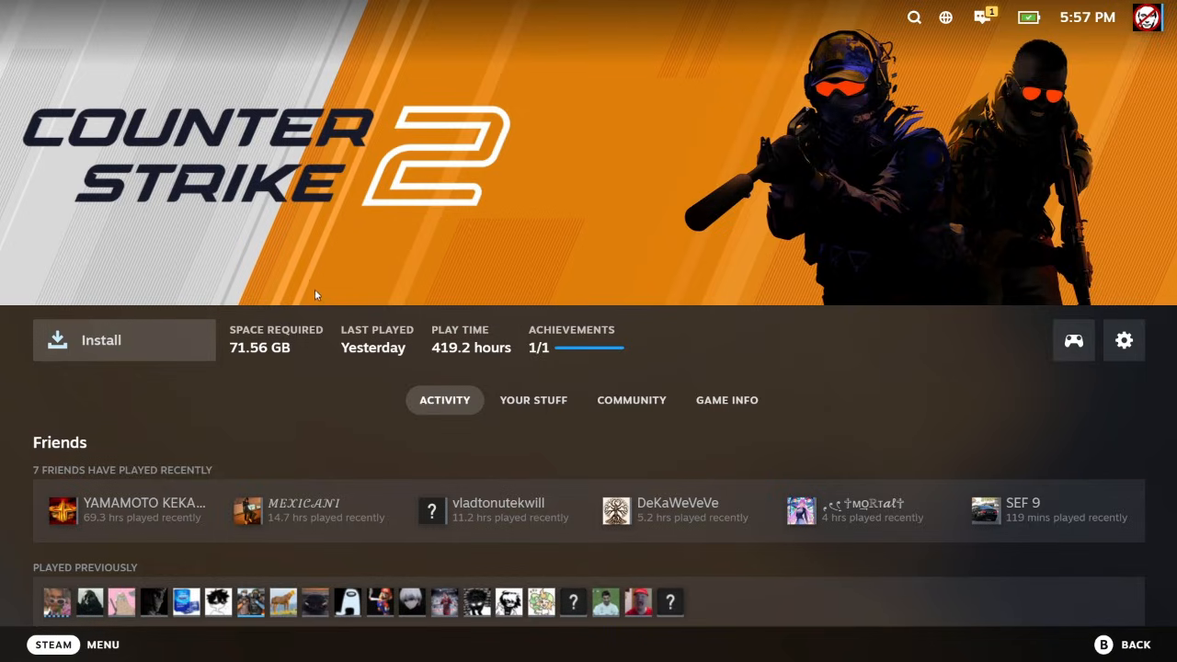
mouse_move(232, 241)
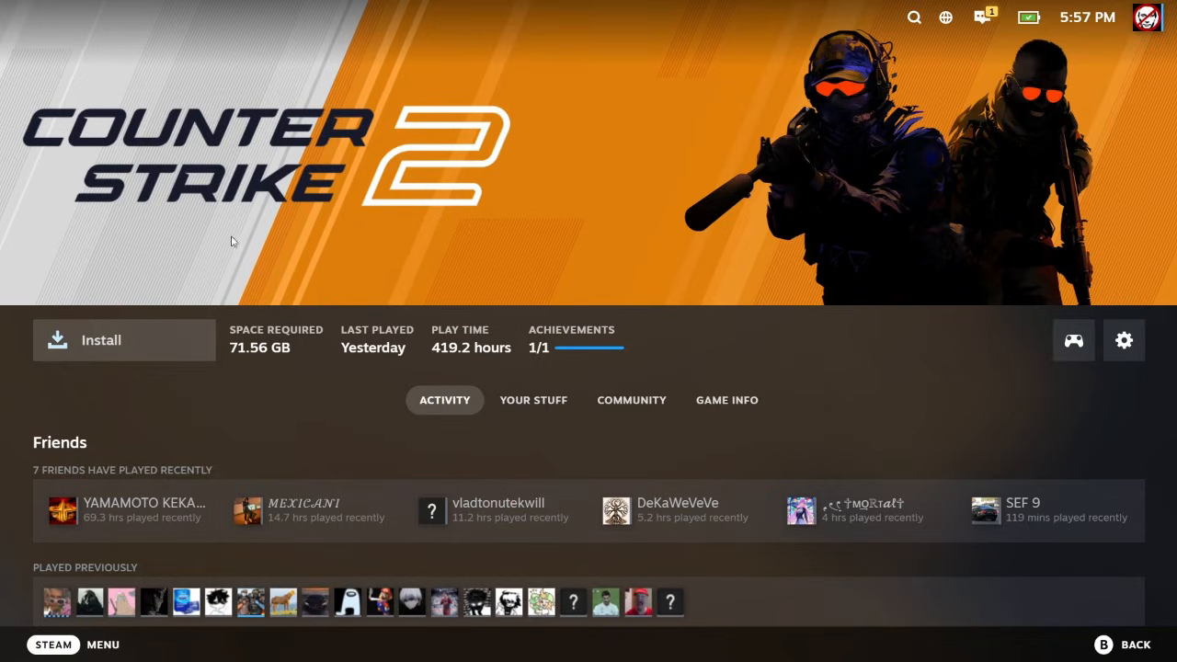
mouse_move(220, 246)
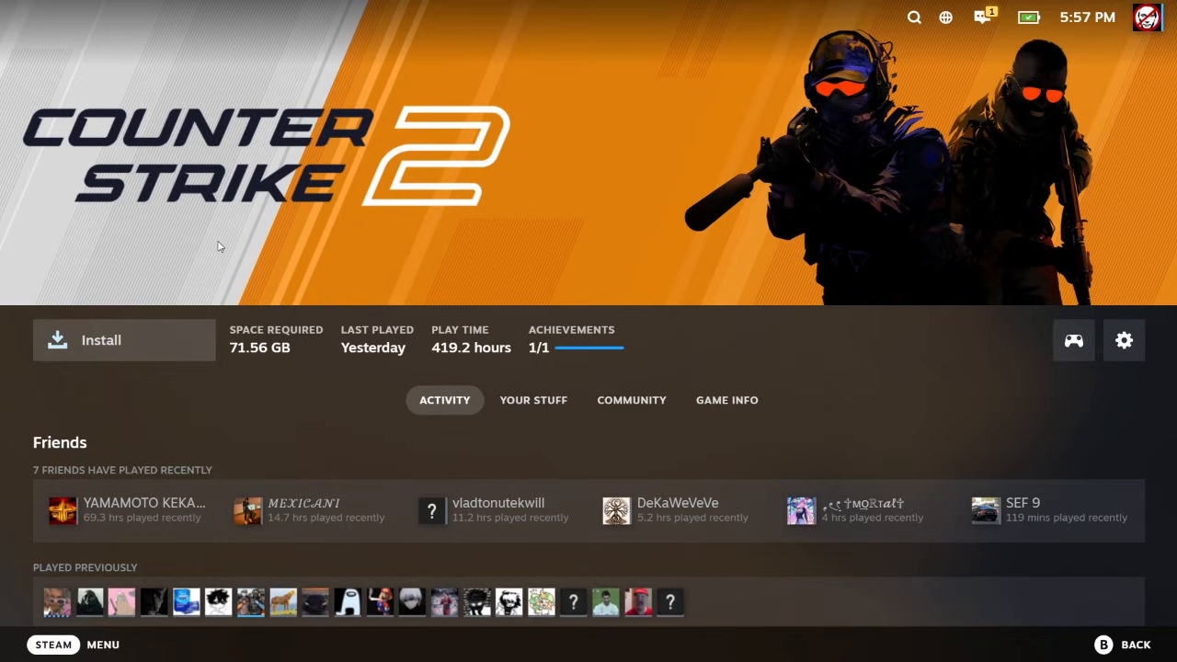
mouse_move(368, 308)
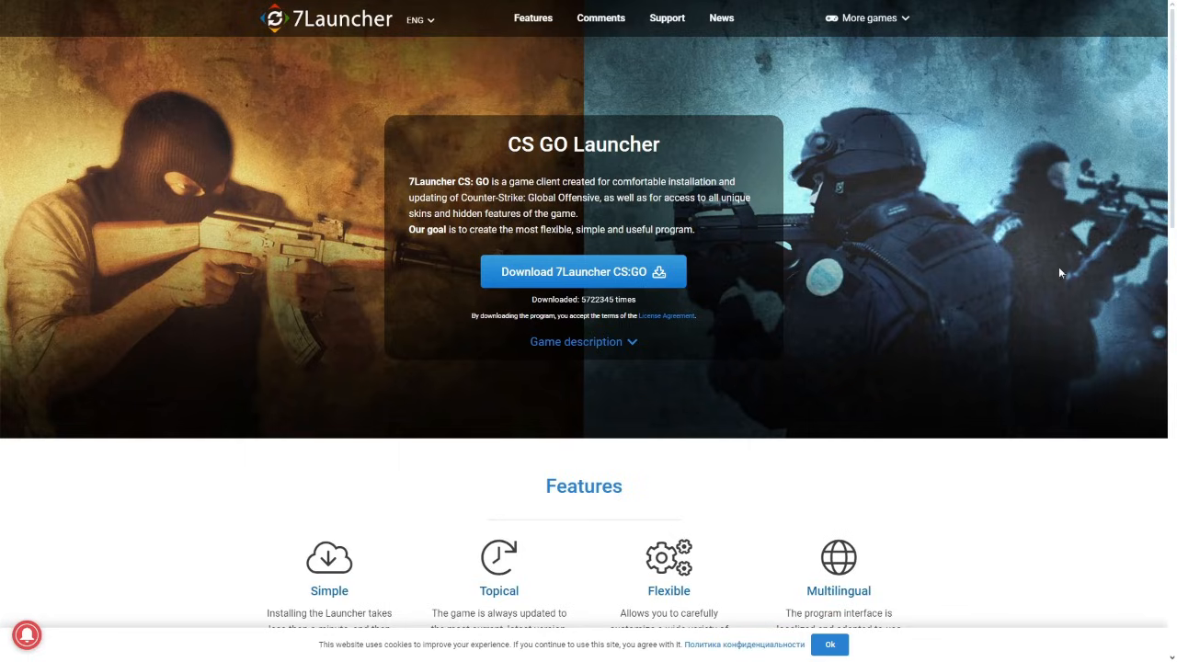
mouse_move(927, 328)
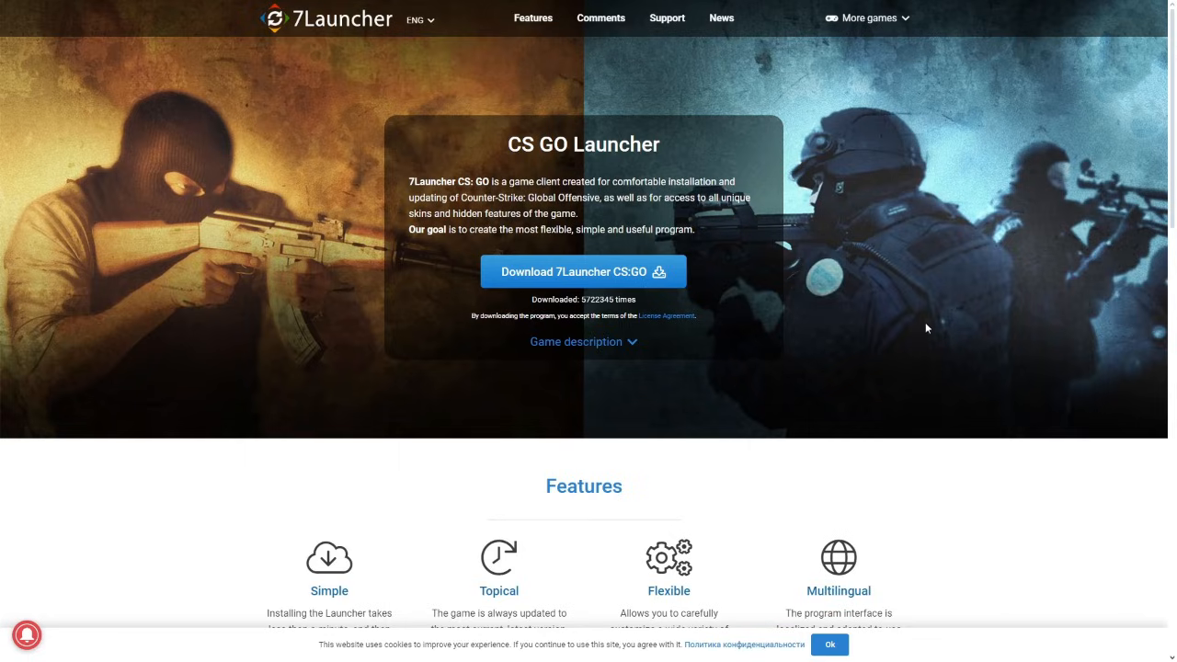
mouse_move(294, 40)
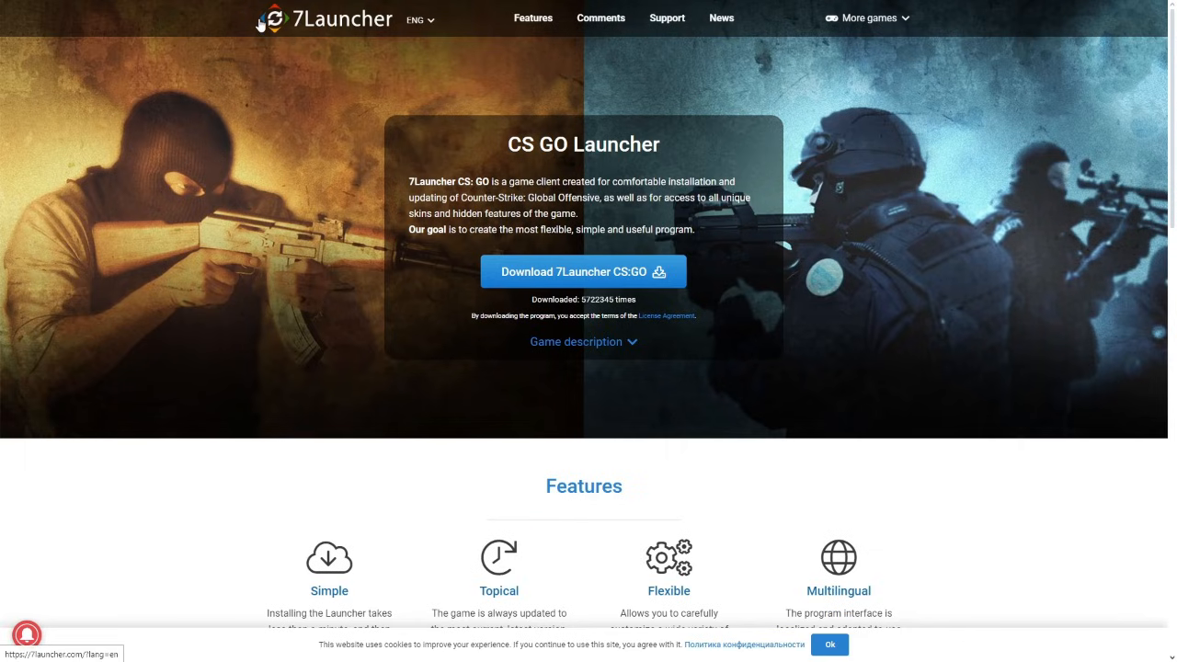
Step: Go to the 7Launcher home page and view, then close, the More games list
click(419, 20)
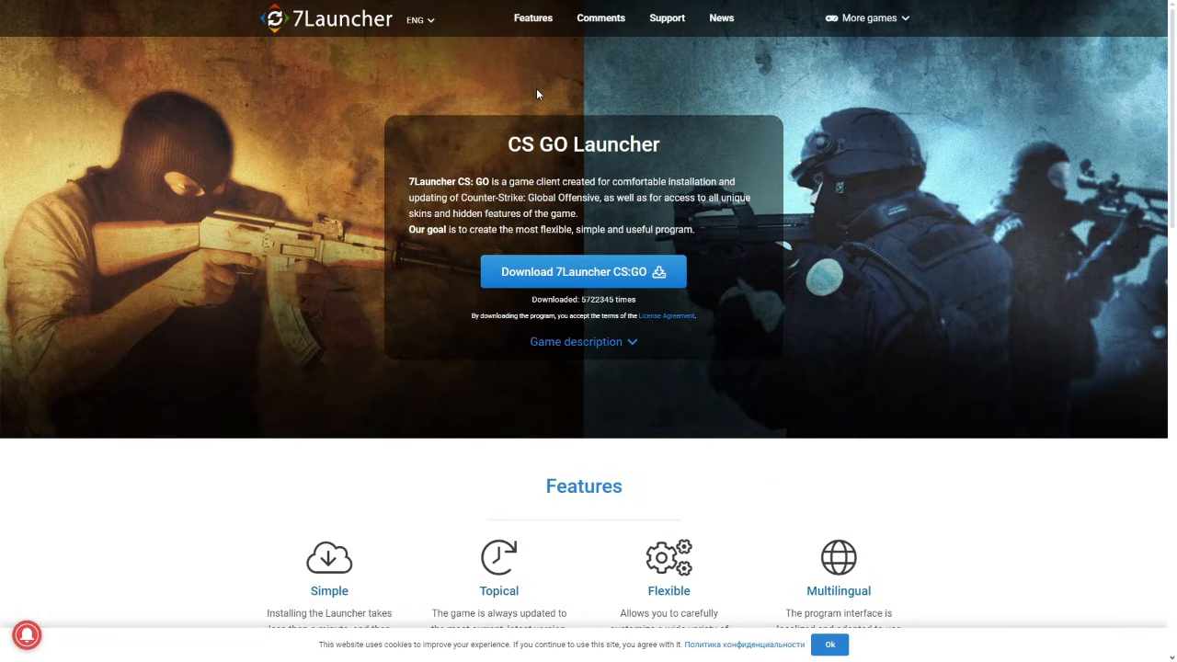
click(864, 18)
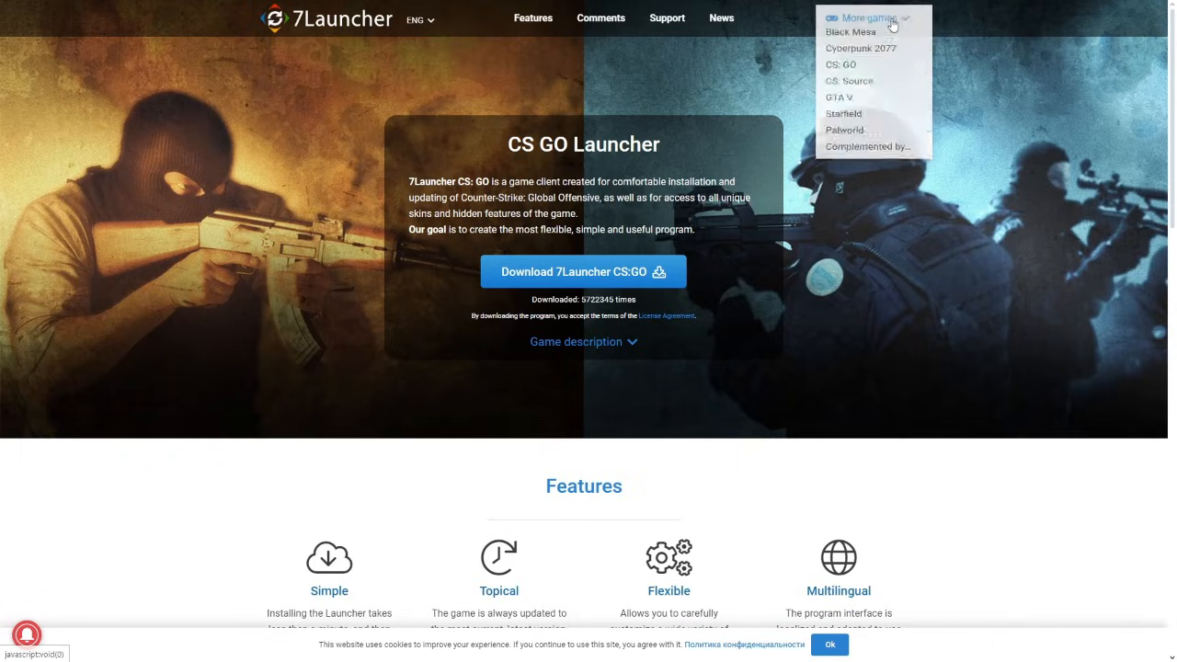
mouse_move(839, 120)
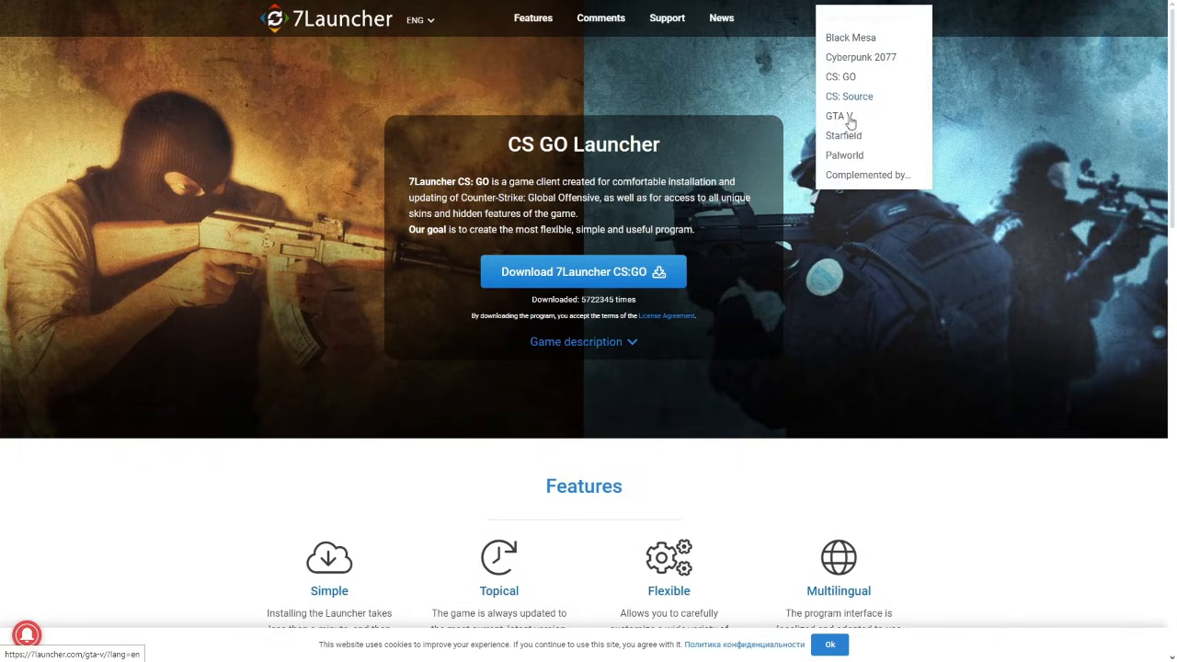
mouse_move(760, 86)
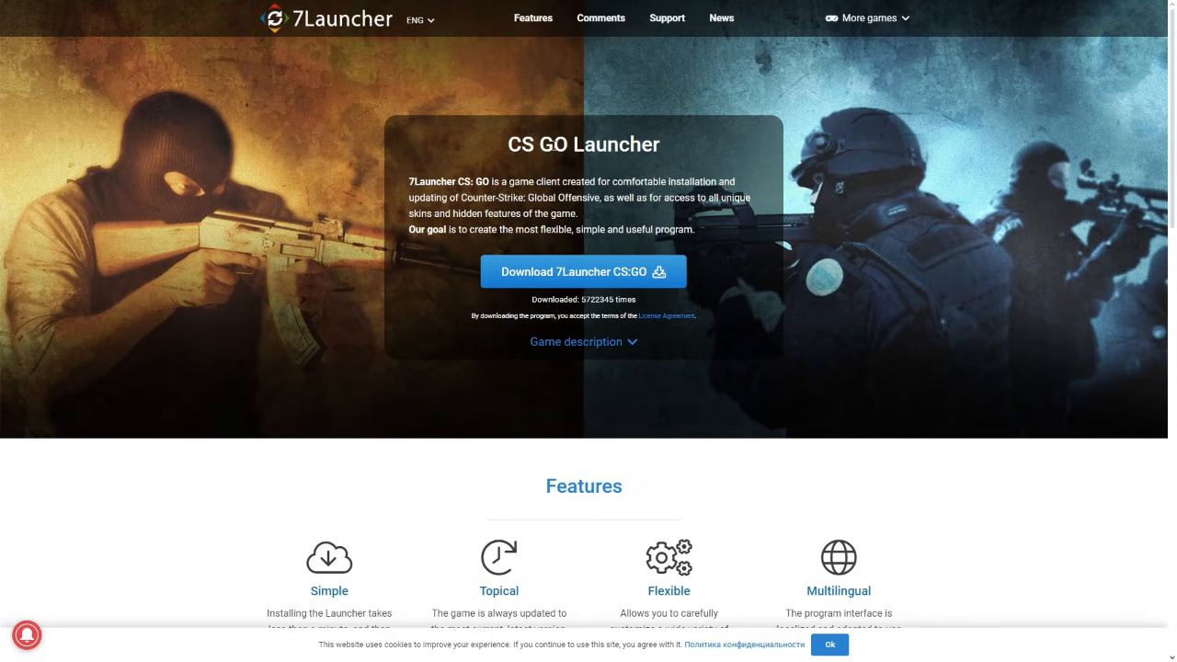
click(583, 271)
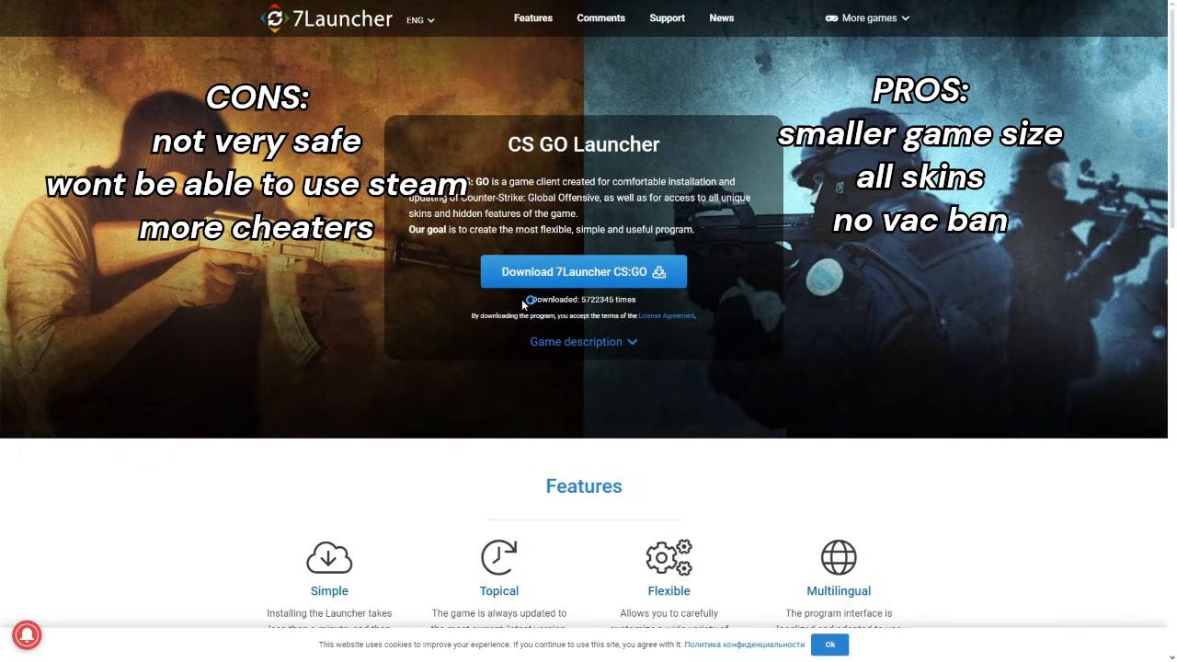
click(866, 17)
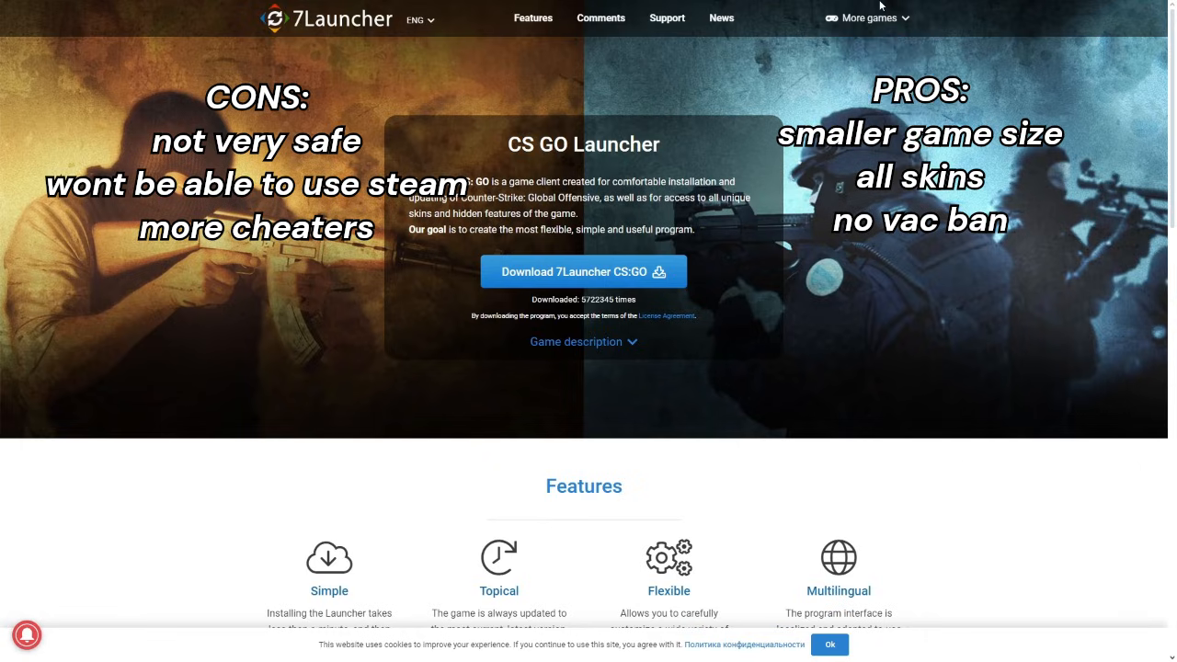
mouse_move(747, 58)
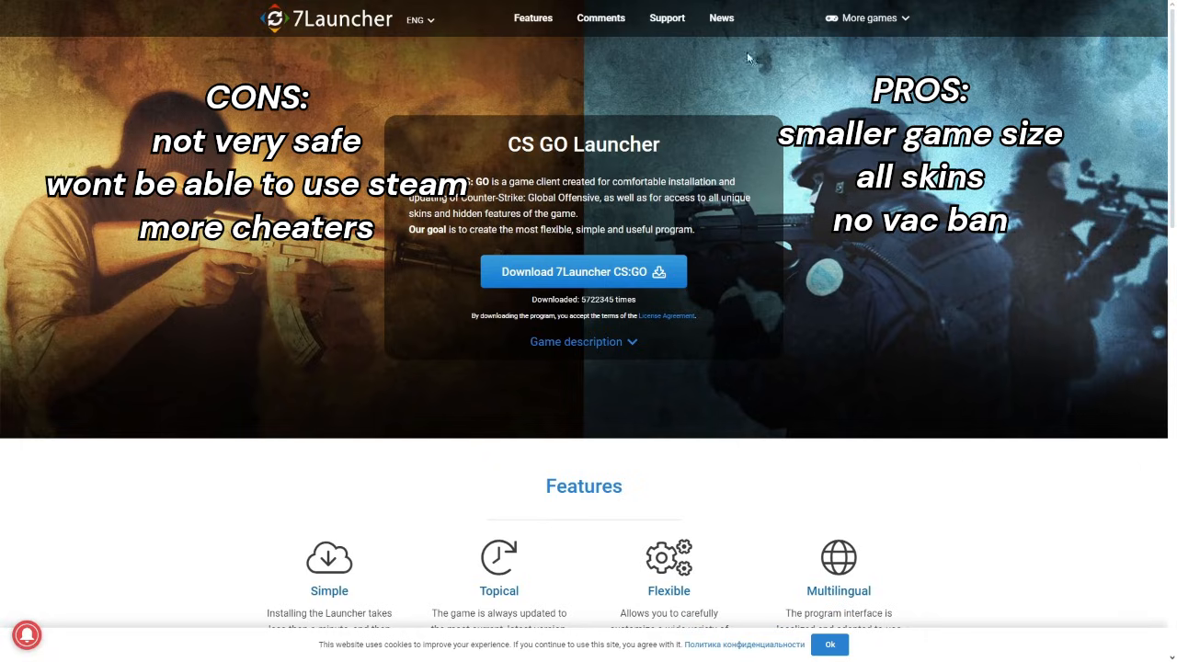
mouse_move(578, 91)
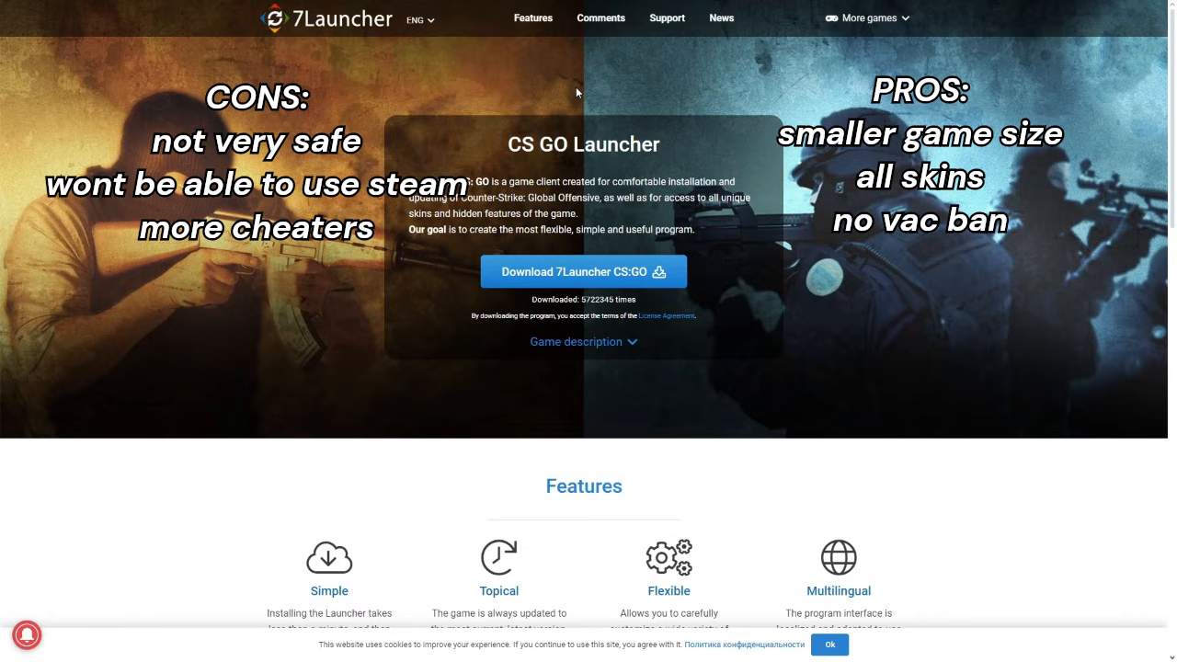
mouse_move(600, 17)
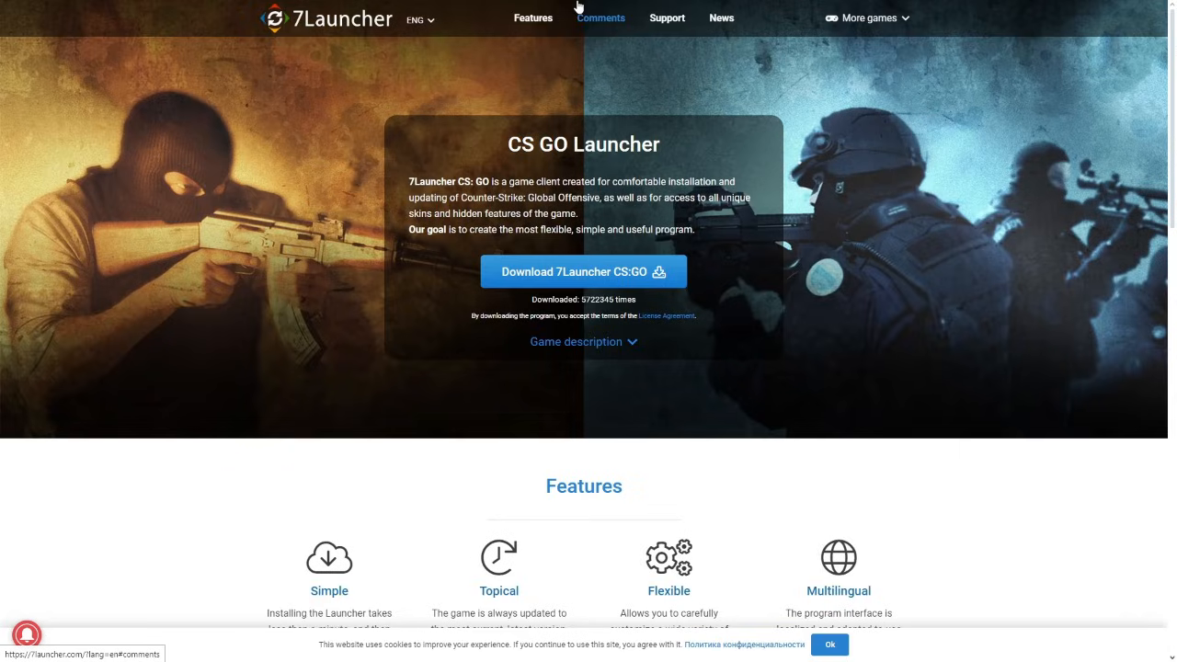
mouse_move(548, 213)
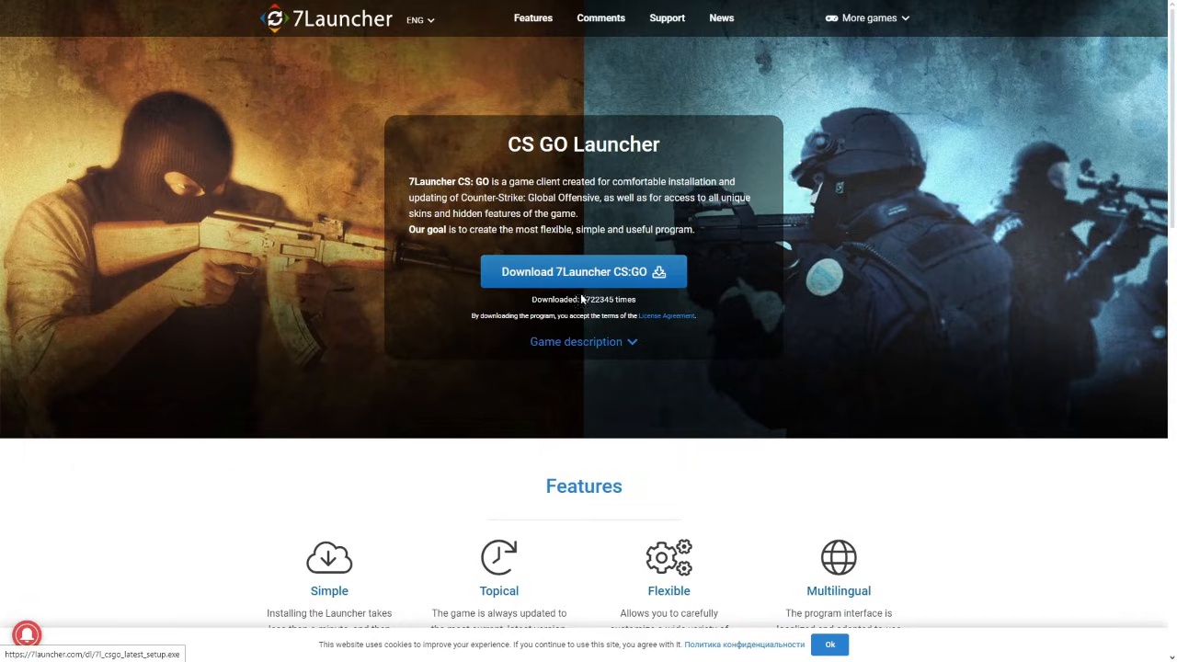
Step: Download the 7Launcher CS:GO installer to the Downloads folder
click(583, 271)
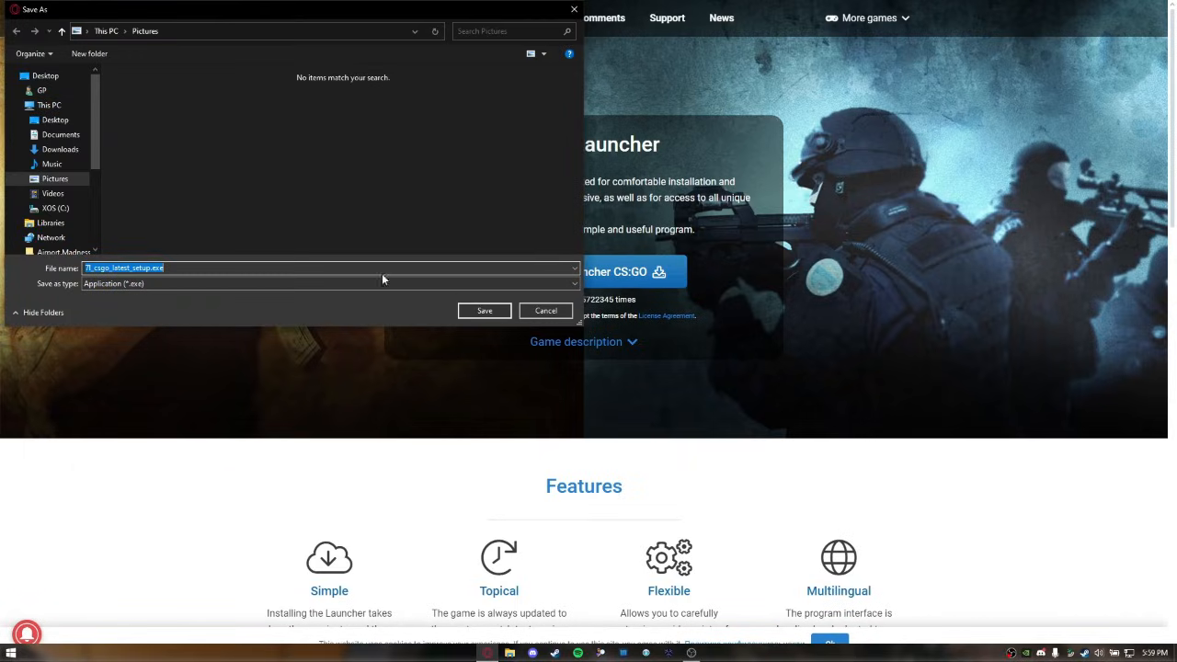
click(59, 149)
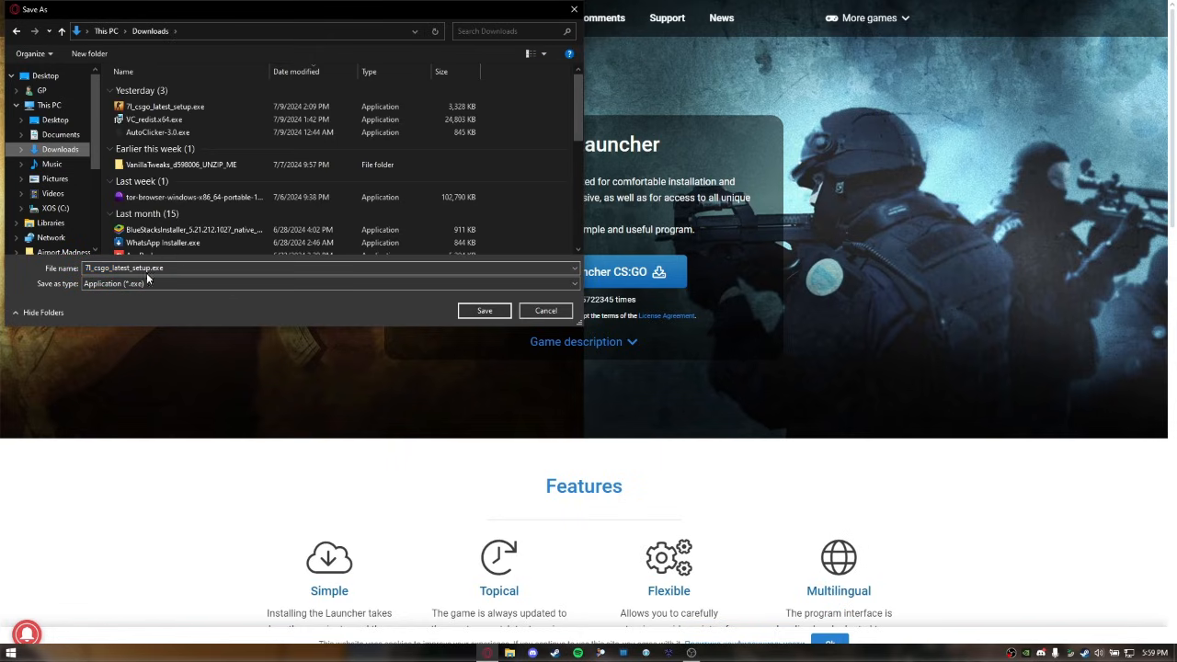
click(161, 132)
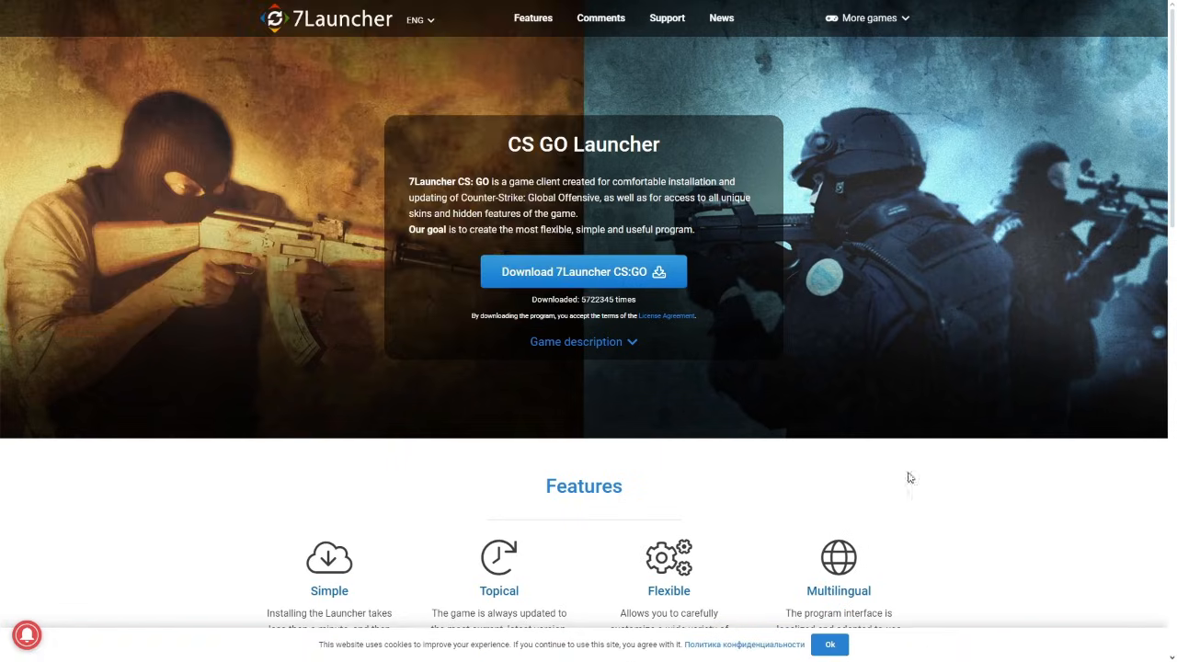
mouse_move(910, 362)
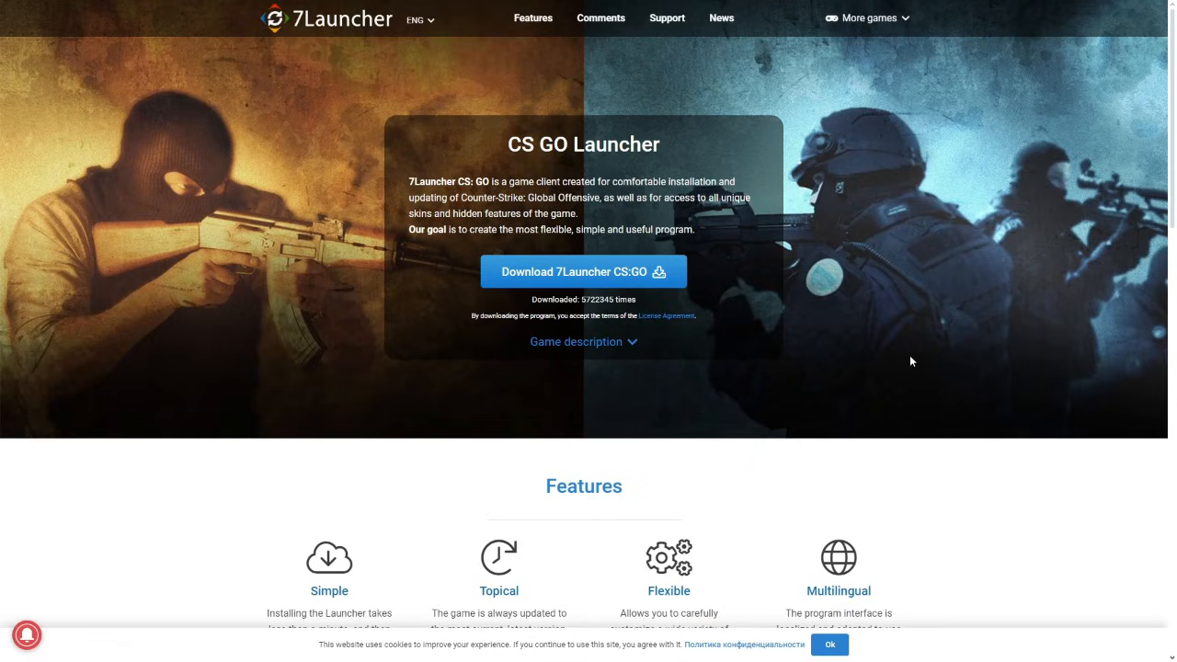
Step: Install 7Launcher CS:GO in English to the default folder and launch it
click(1144, 30)
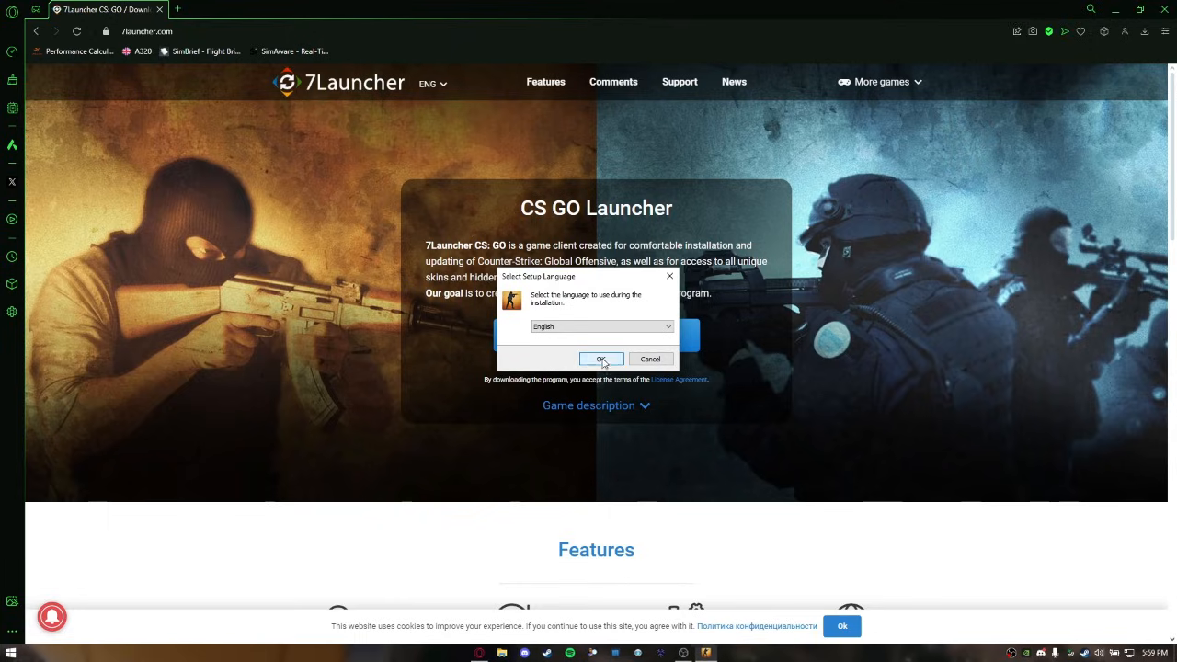
click(600, 359)
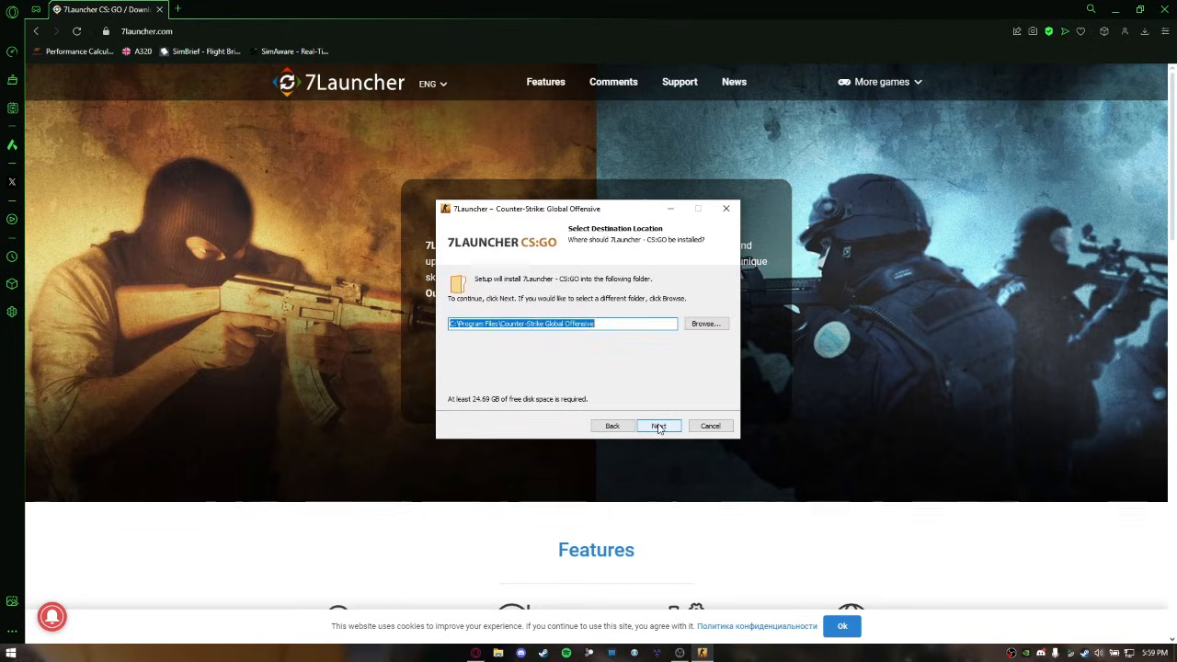
click(658, 425)
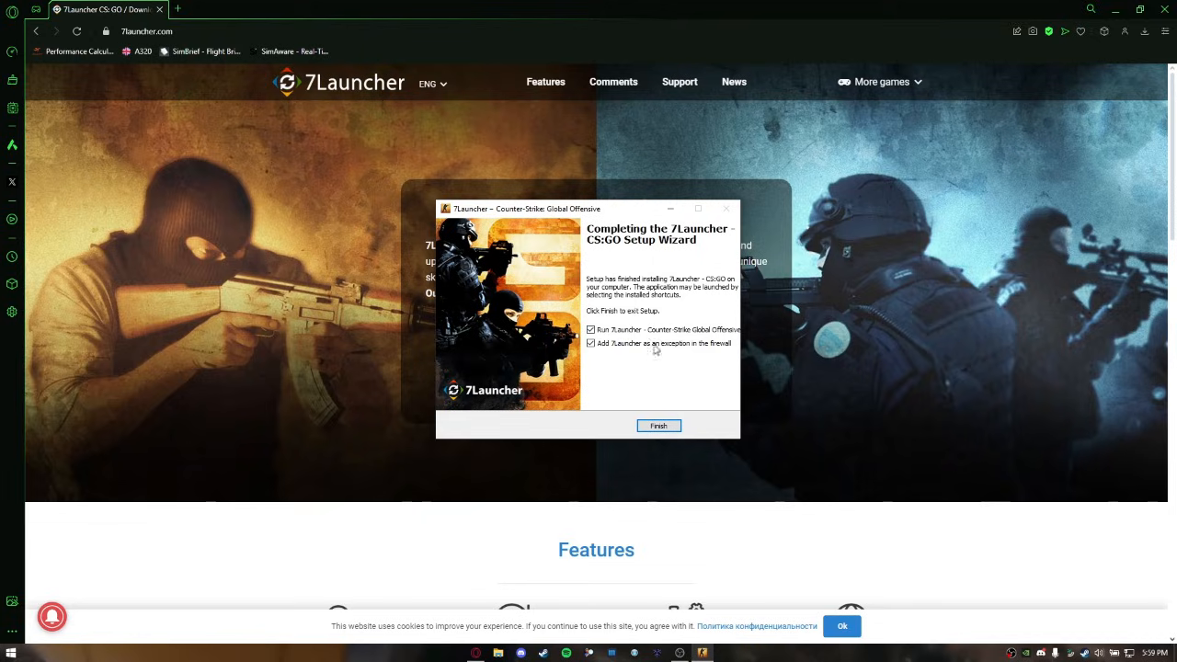
click(658, 425)
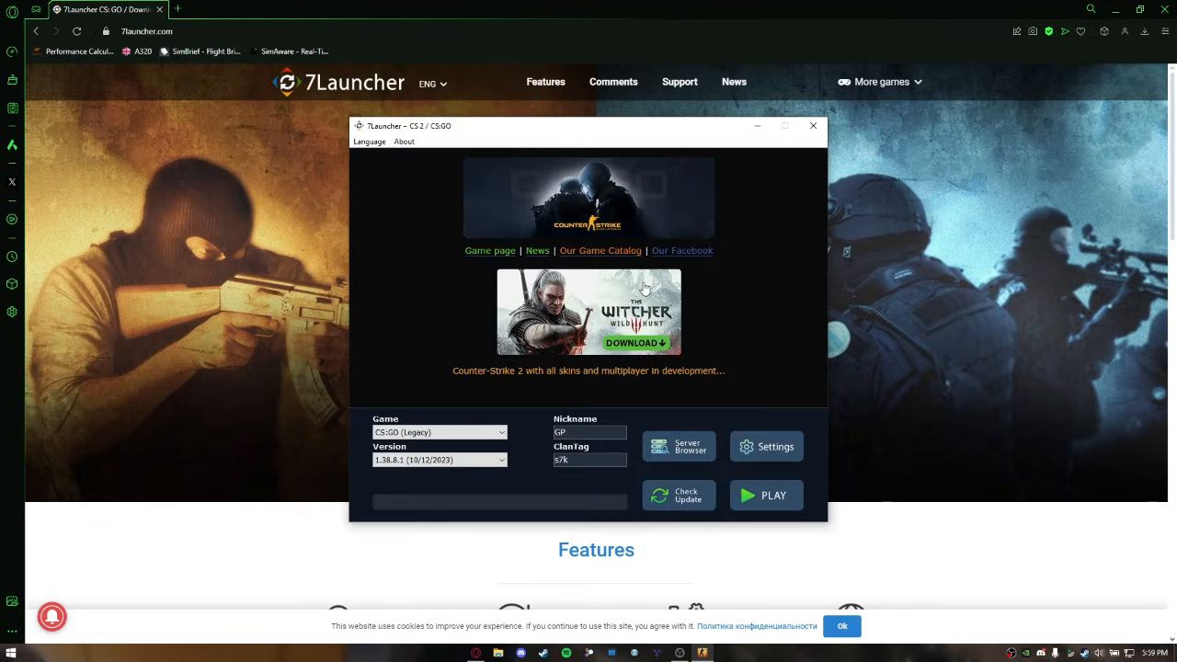
mouse_move(678, 446)
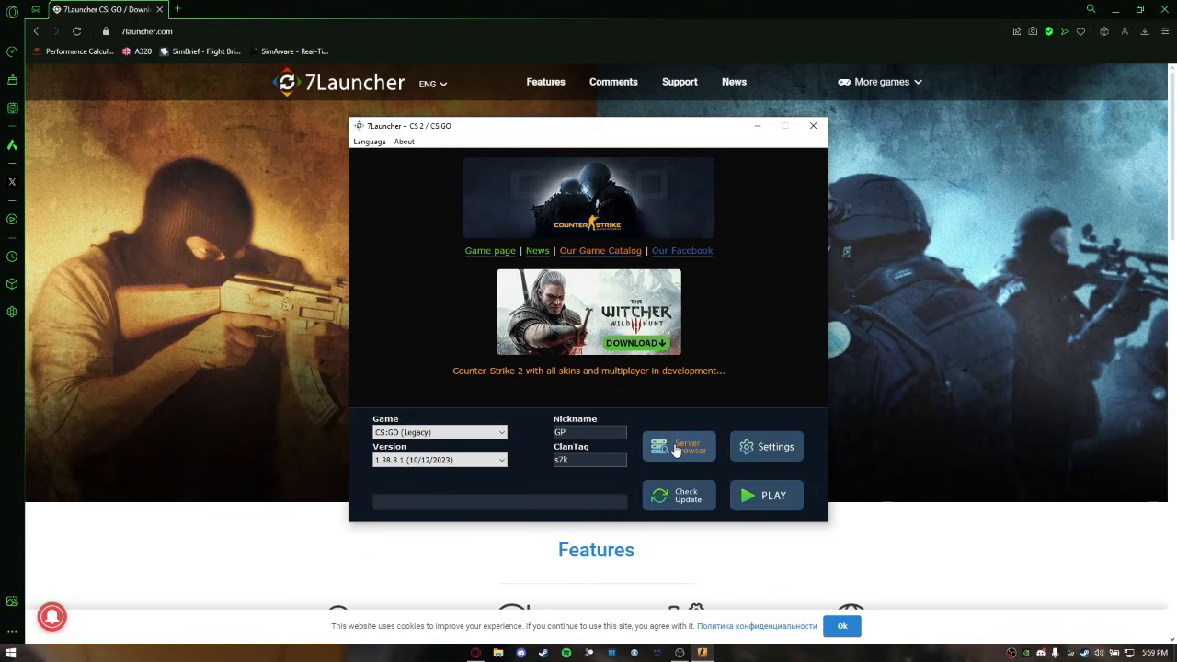
mouse_move(697, 500)
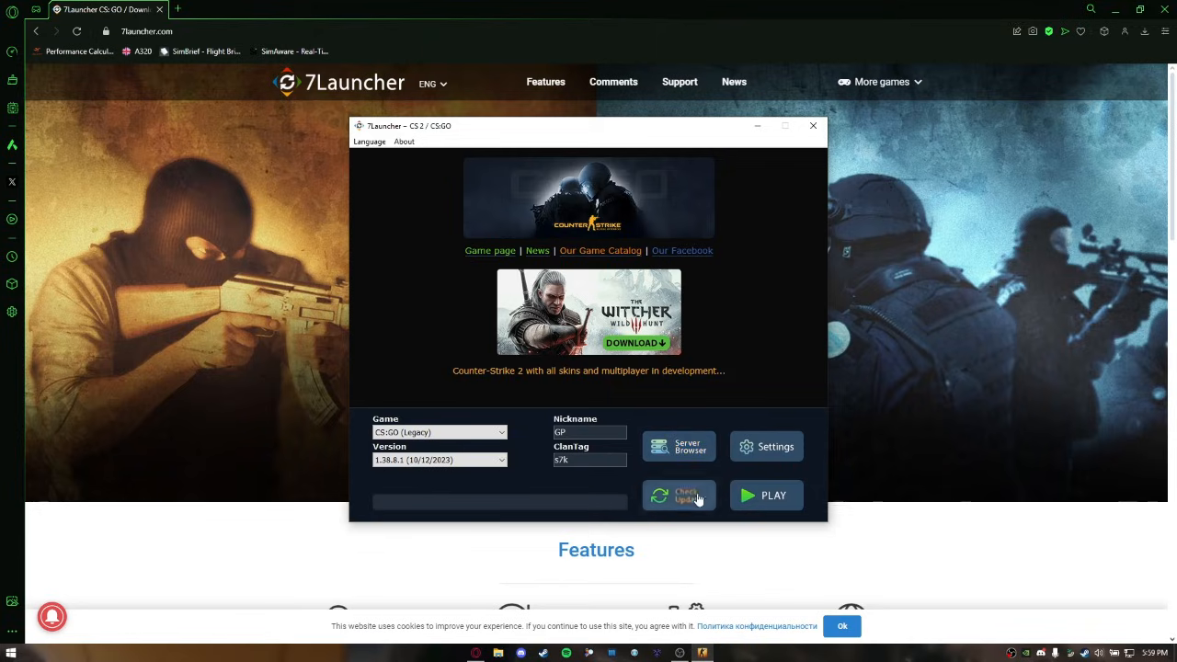
mouse_move(705, 422)
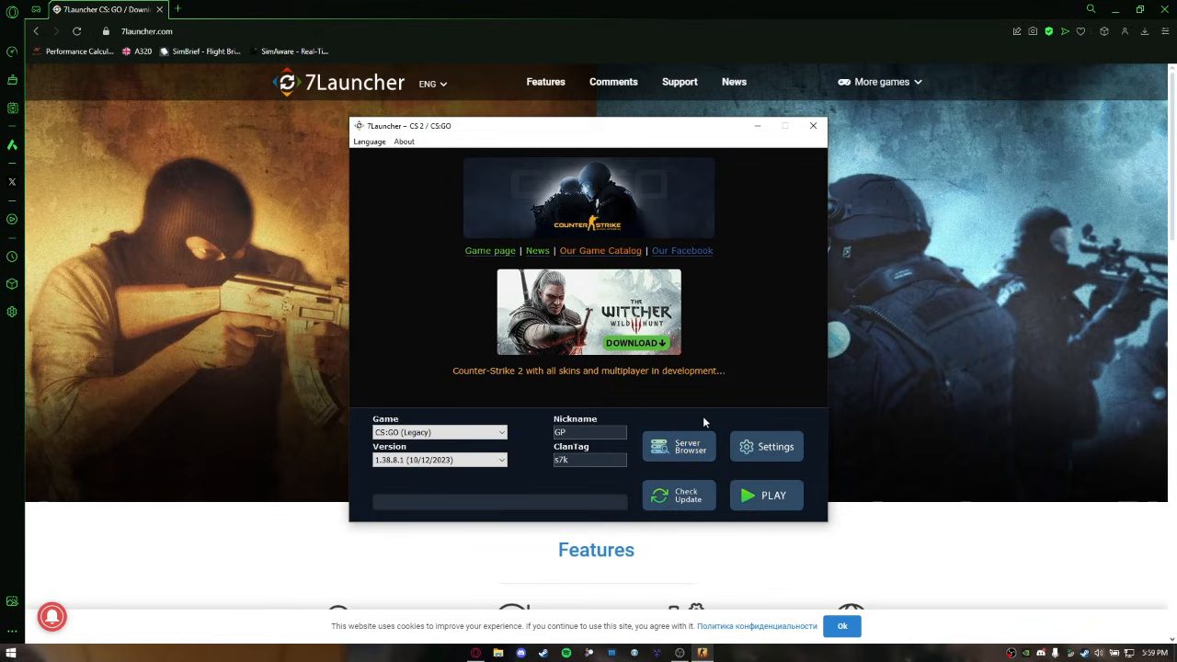
mouse_move(619, 513)
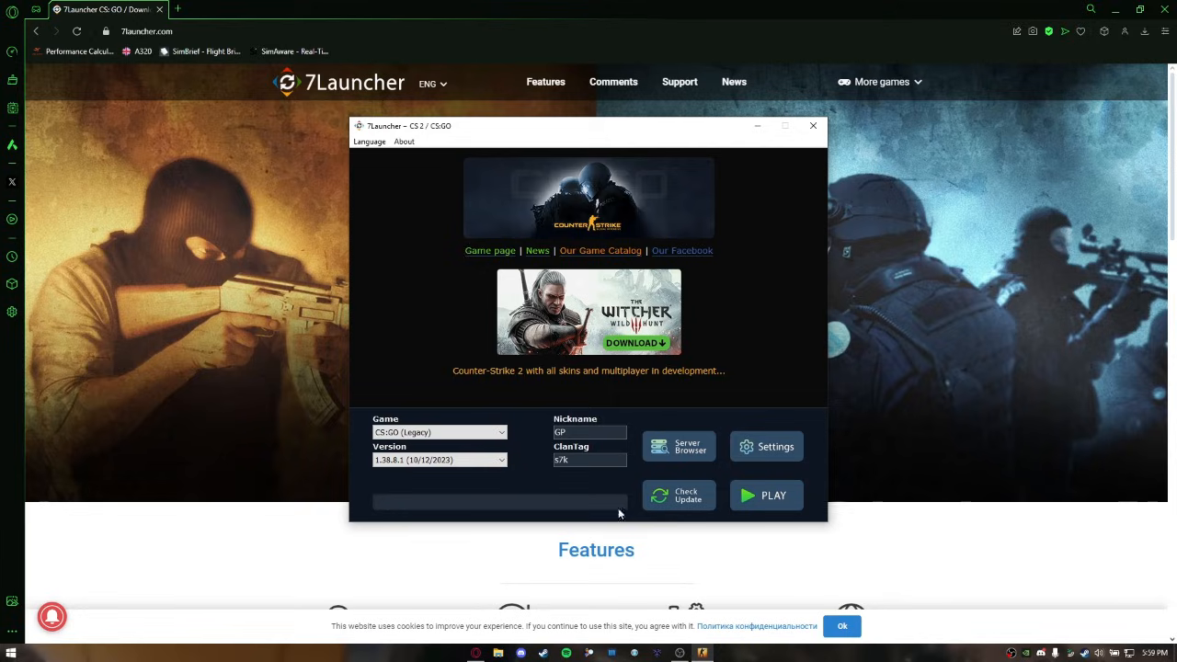
mouse_move(435, 501)
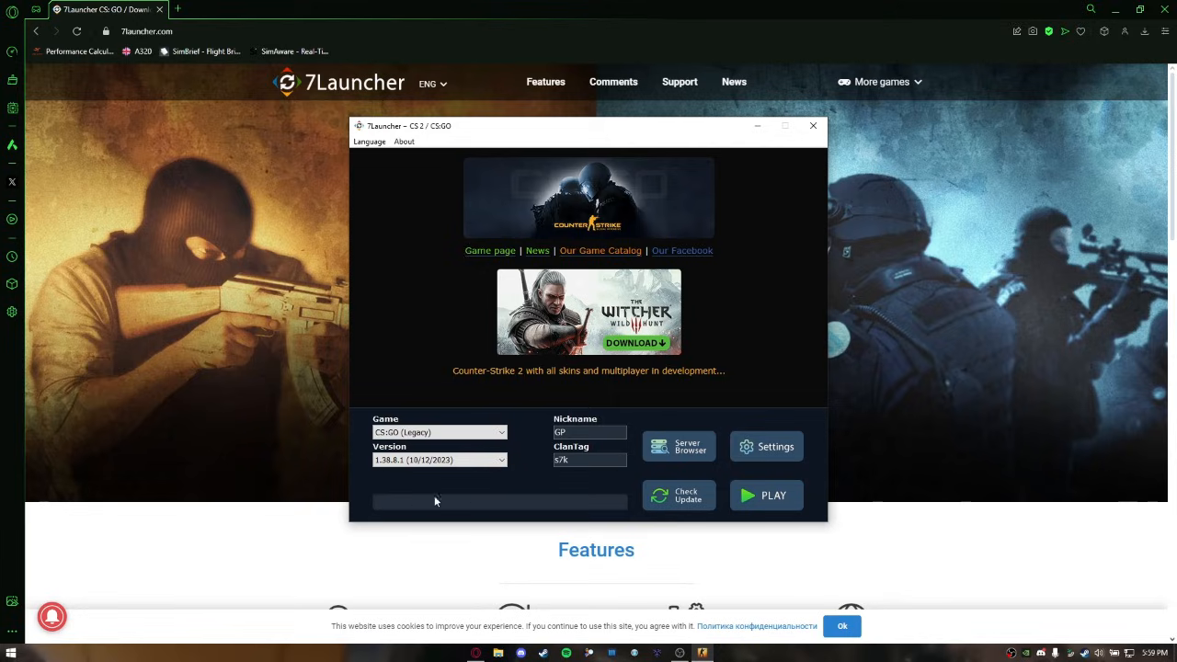
mouse_move(621, 479)
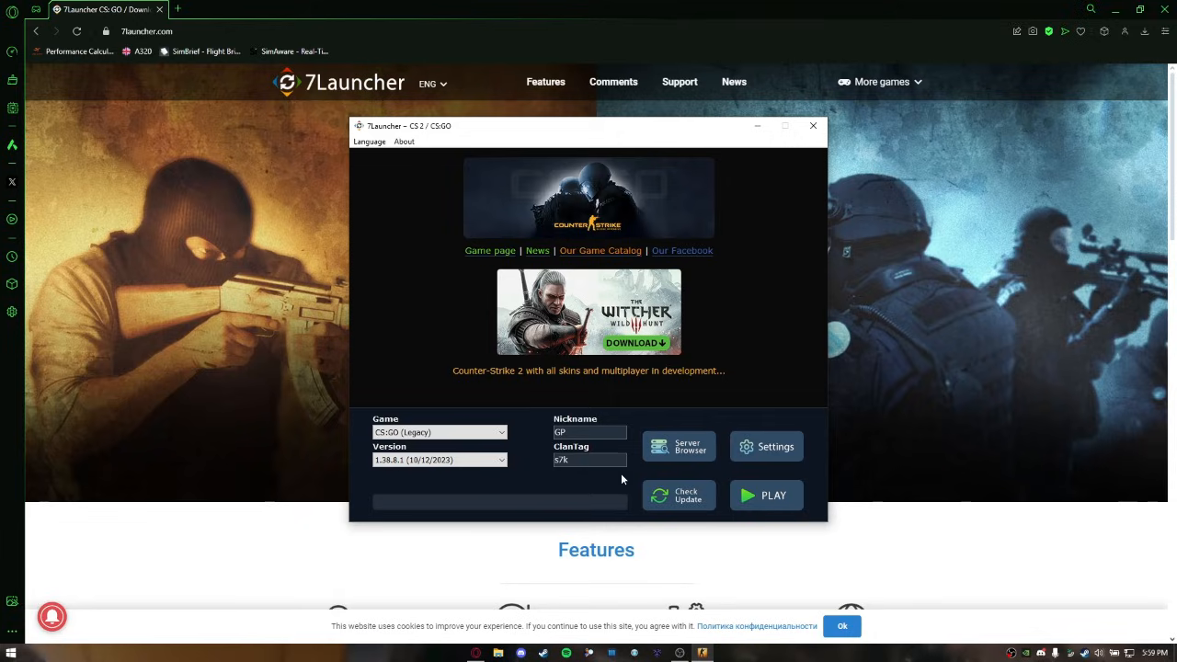
mouse_move(629, 490)
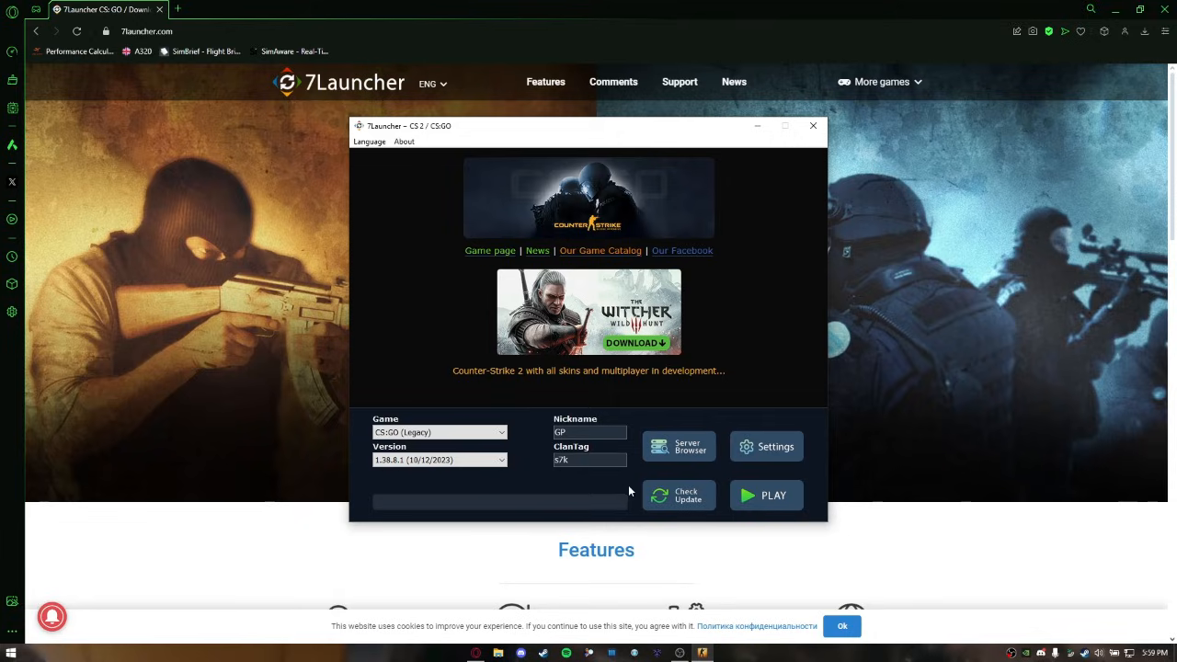
mouse_move(427, 224)
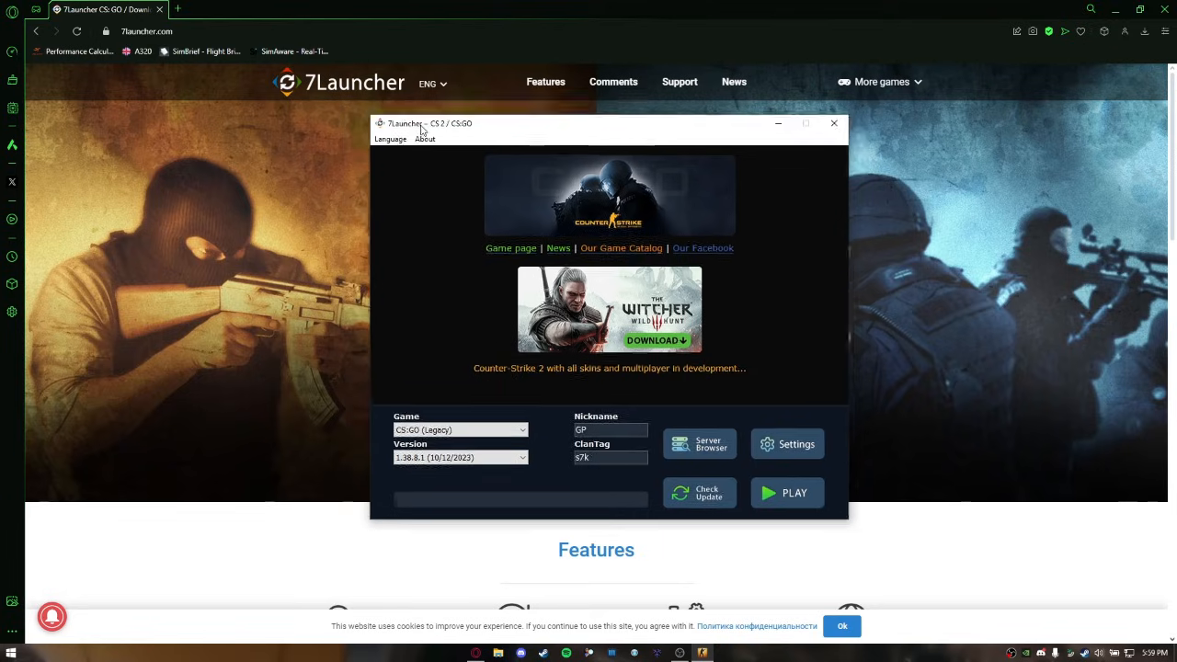
Step: Set the nickname to 'count' and choose version 1.38.8.1 (10/12/2023)
click(12, 646)
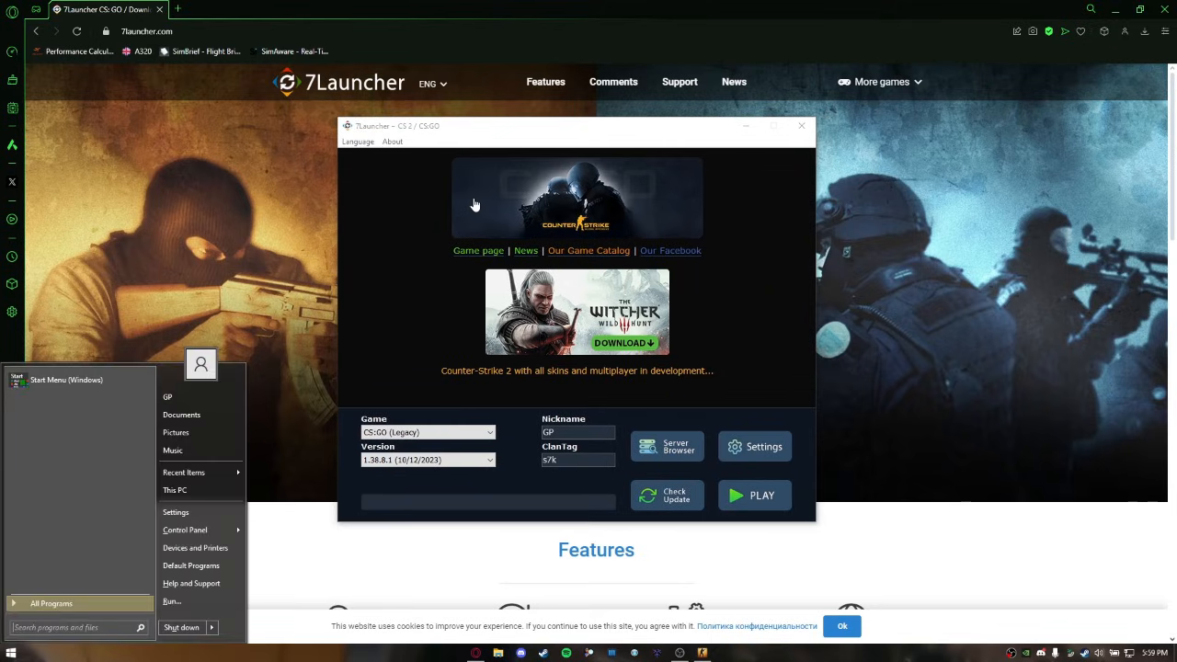
text(count)
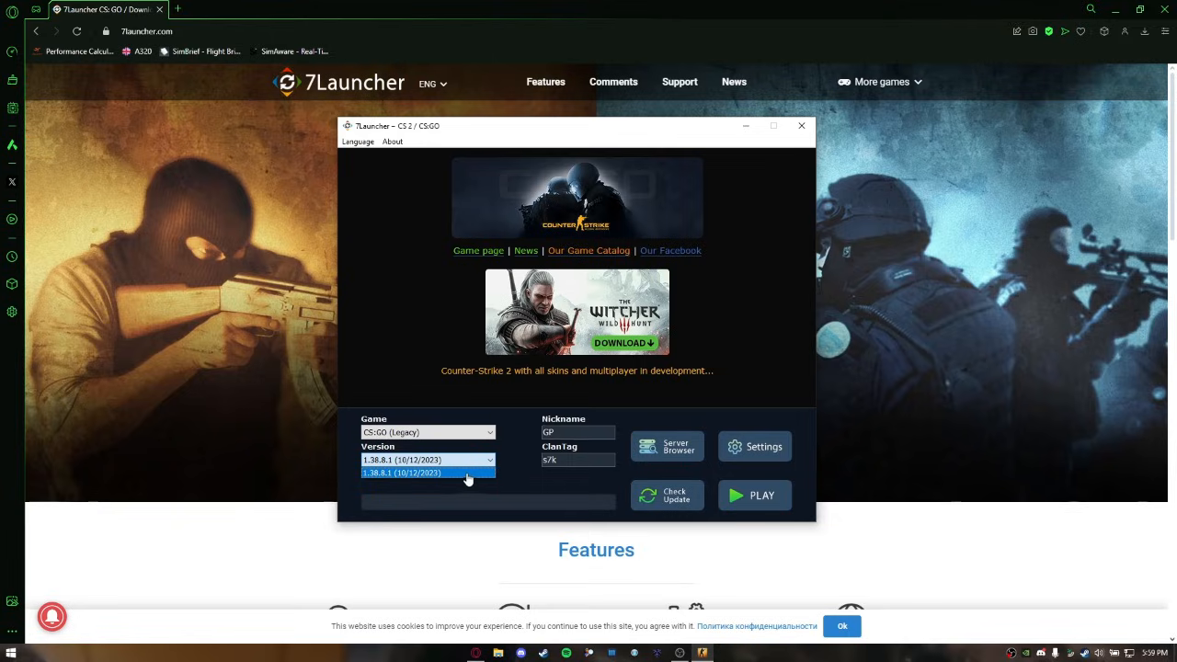
click(427, 472)
text(gepy)
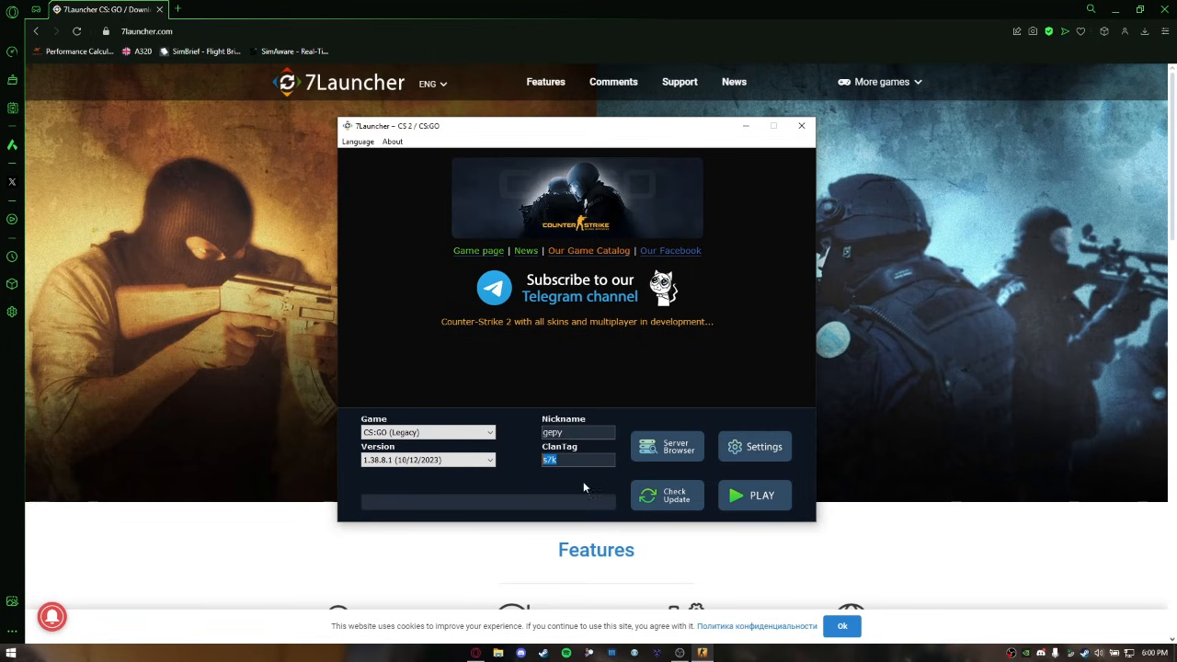
click(666, 446)
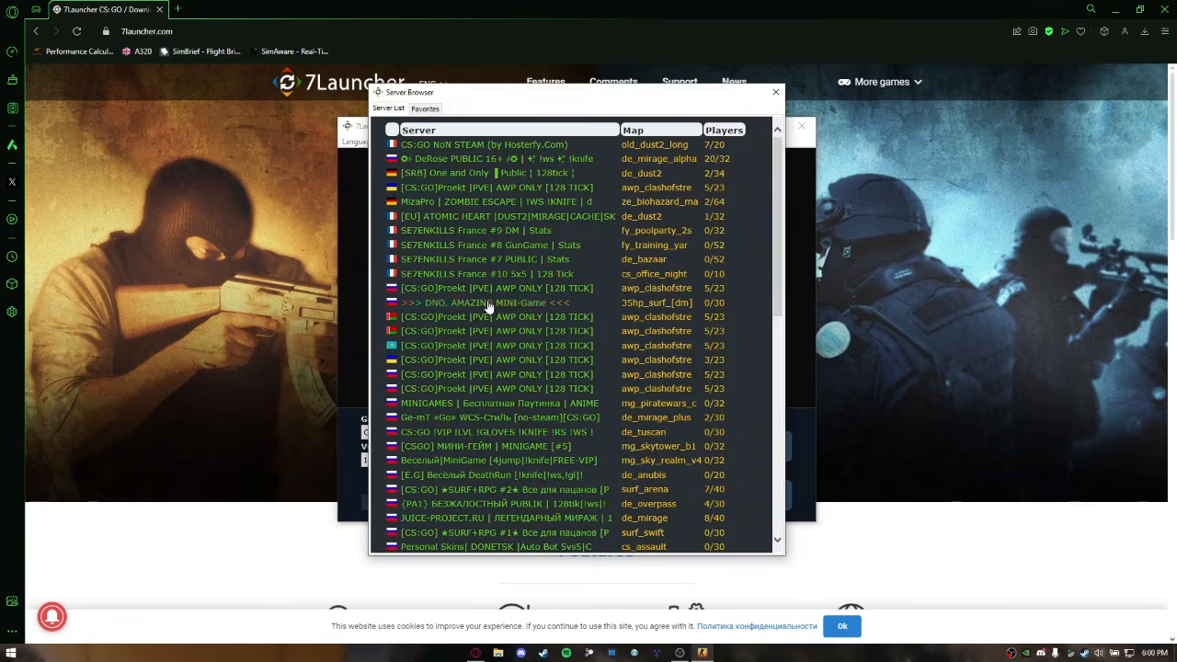
scroll(down, 3)
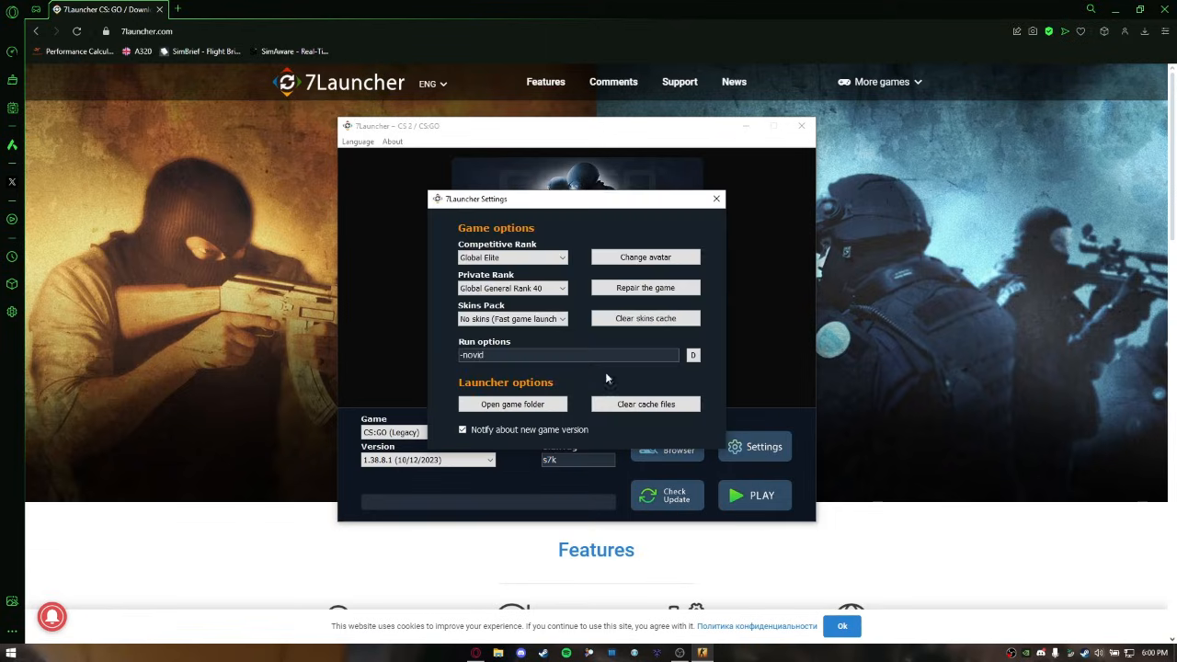
click(512, 318)
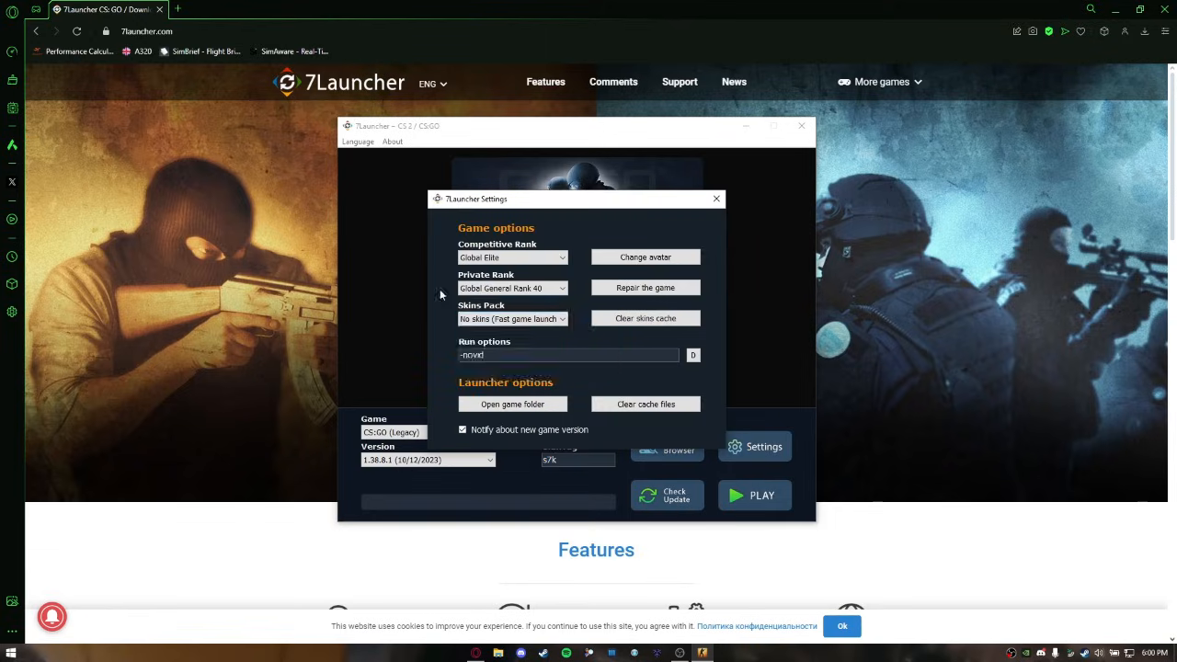
click(715, 198)
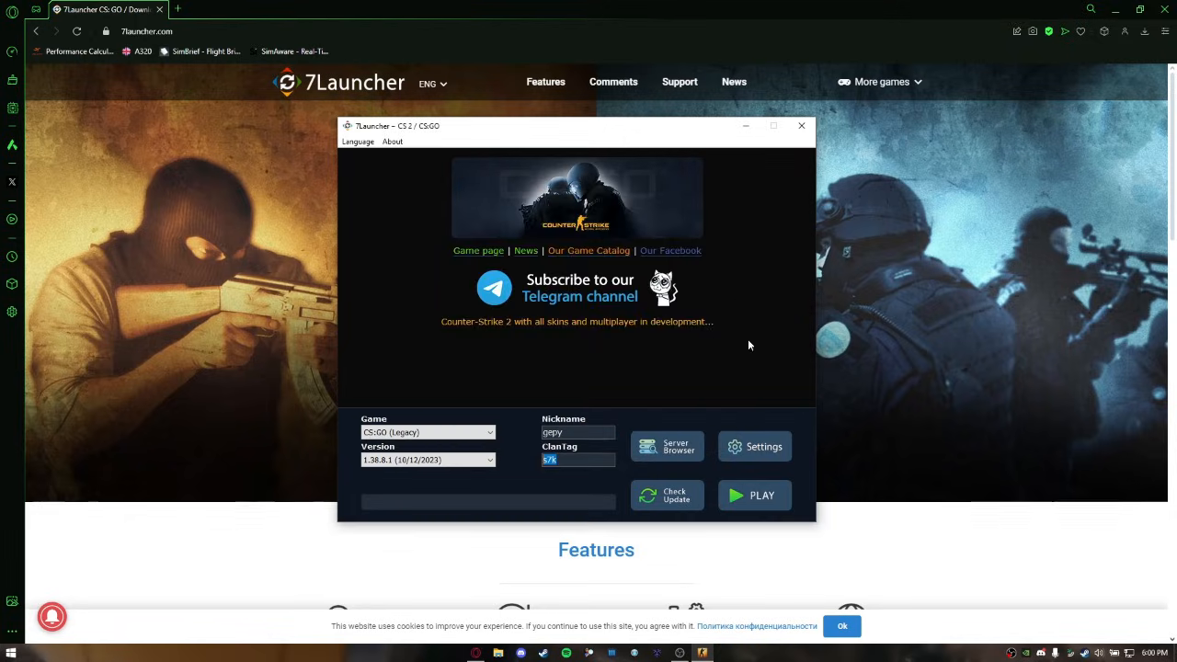
Step: Launch legacy CS:GO from 7Launcher and wait for its main menu
click(754, 494)
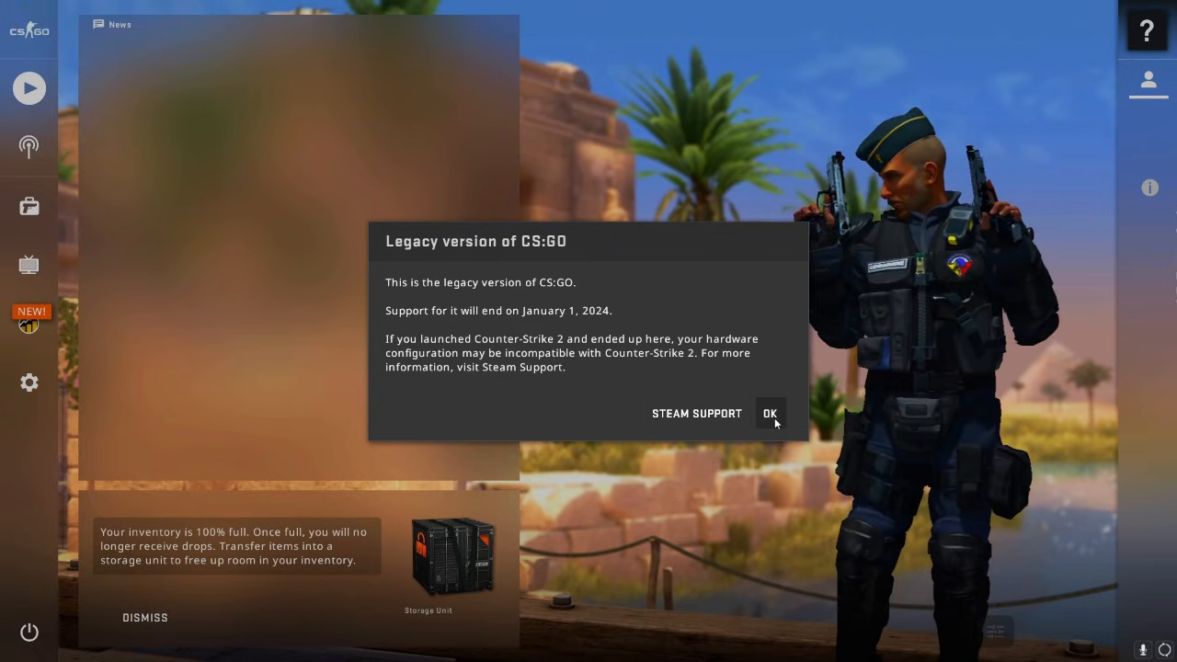
Step: Dismiss the legacy support notice and continue past the unsupported-version warning
click(770, 413)
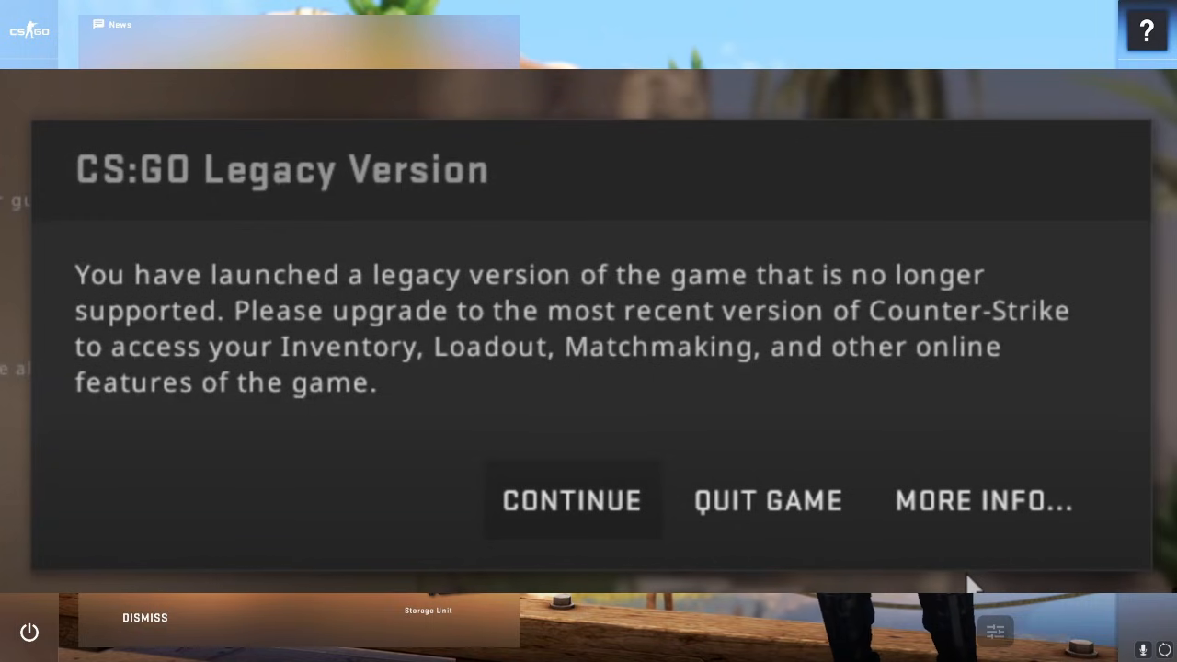
click(571, 500)
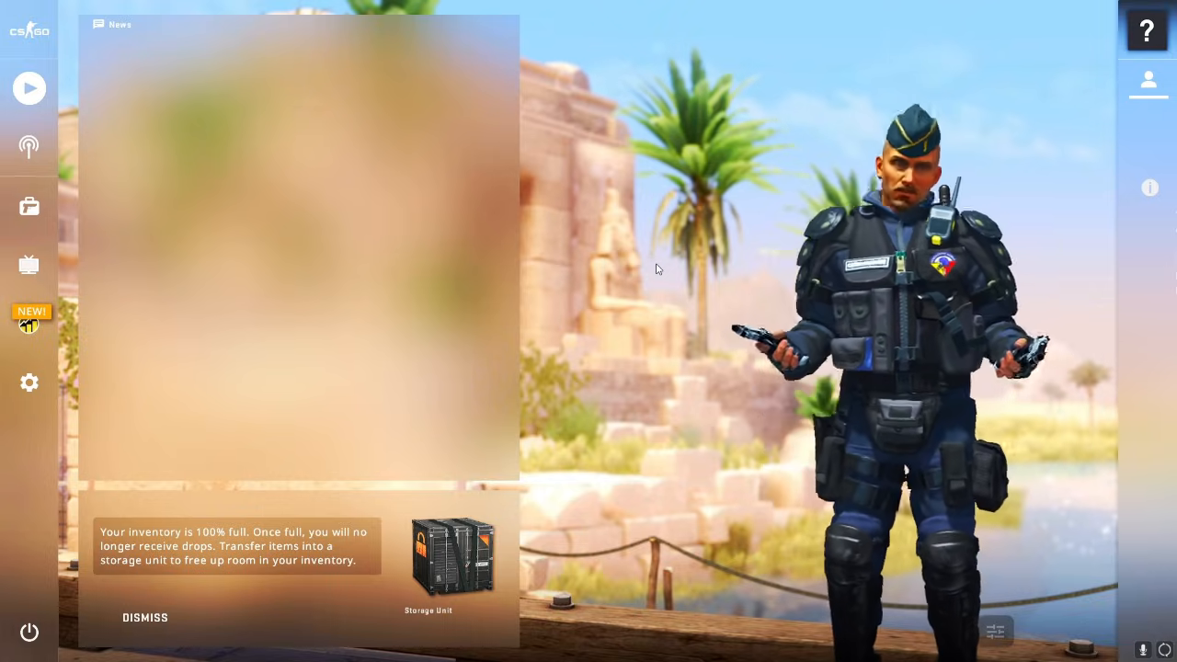
mouse_move(29, 88)
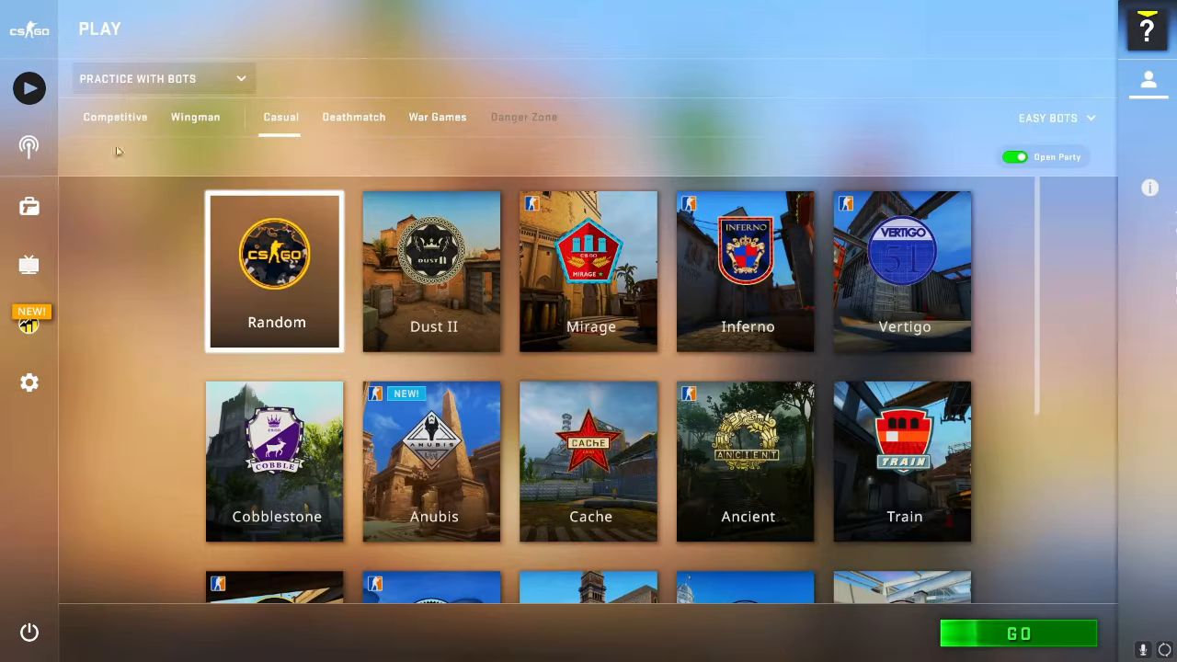
Step: Switch the play mode from Practice With Bots to Community Server Browser, past the legacy warning
click(163, 78)
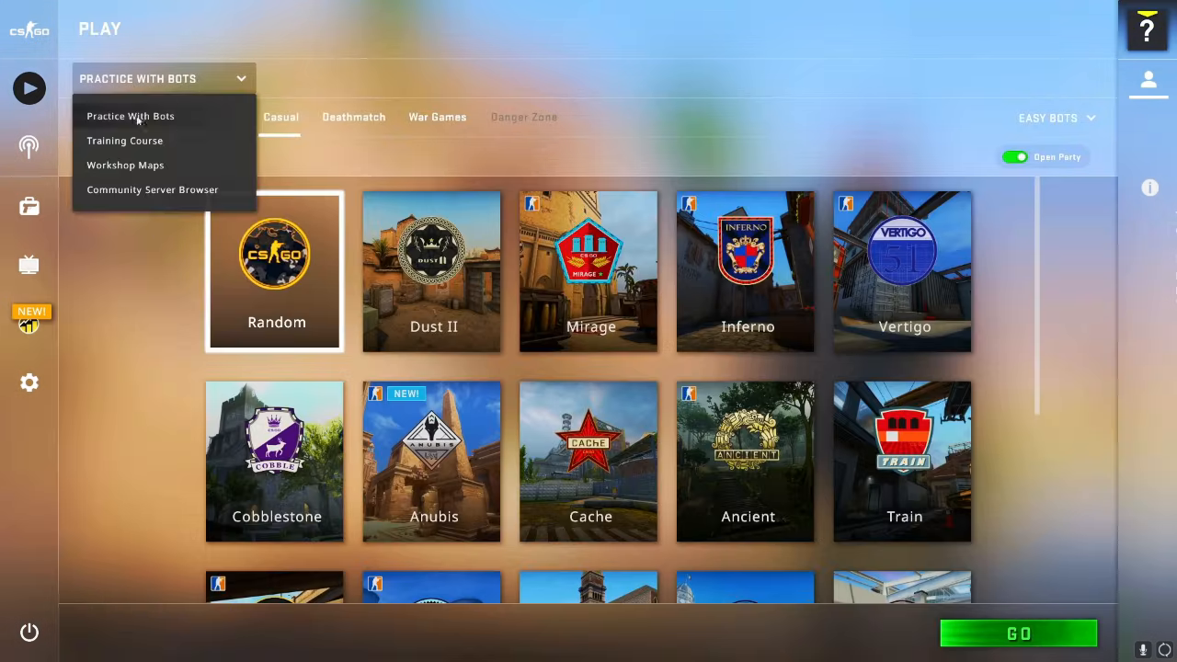
mouse_move(152, 189)
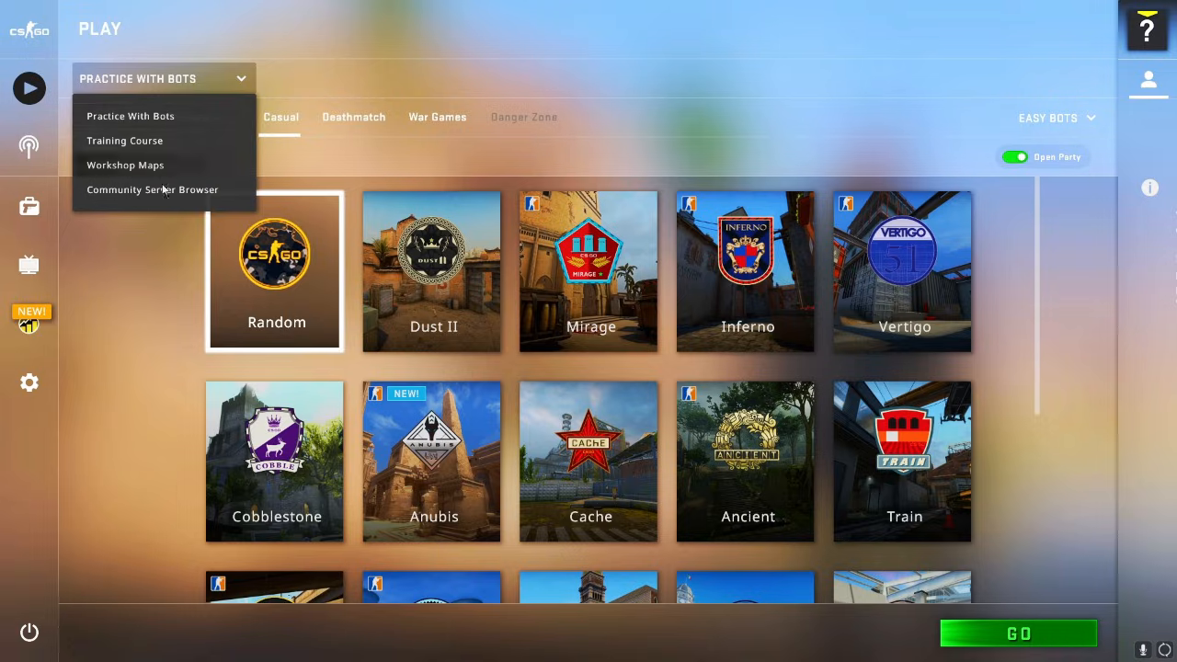
click(152, 189)
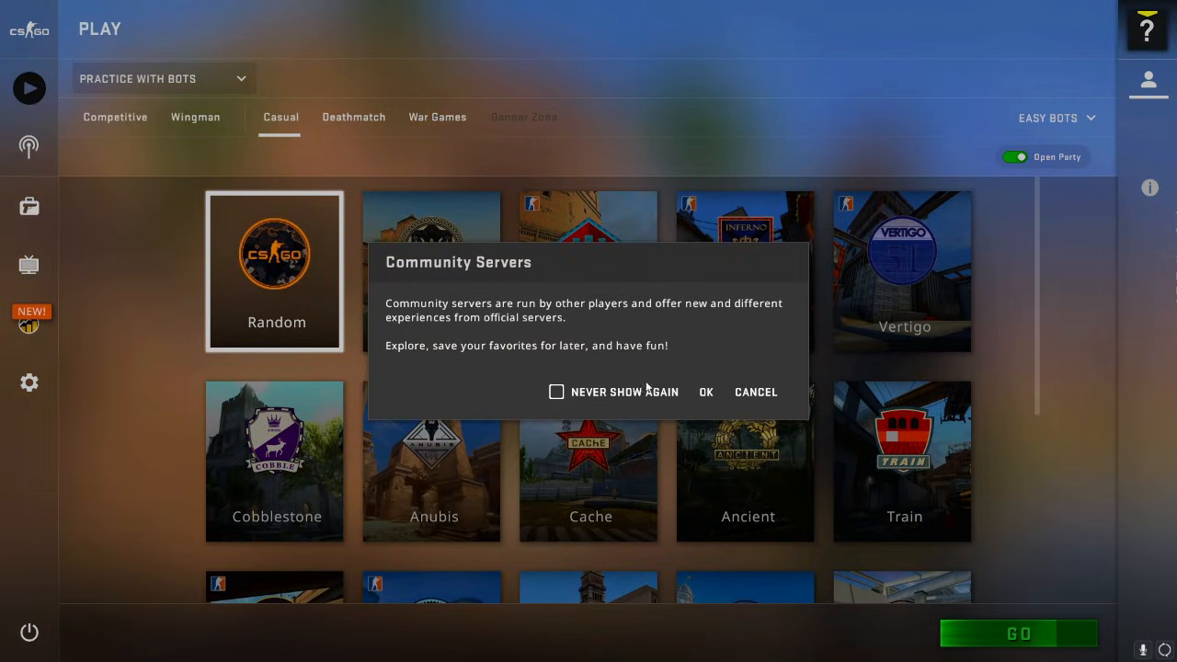
mouse_move(526, 277)
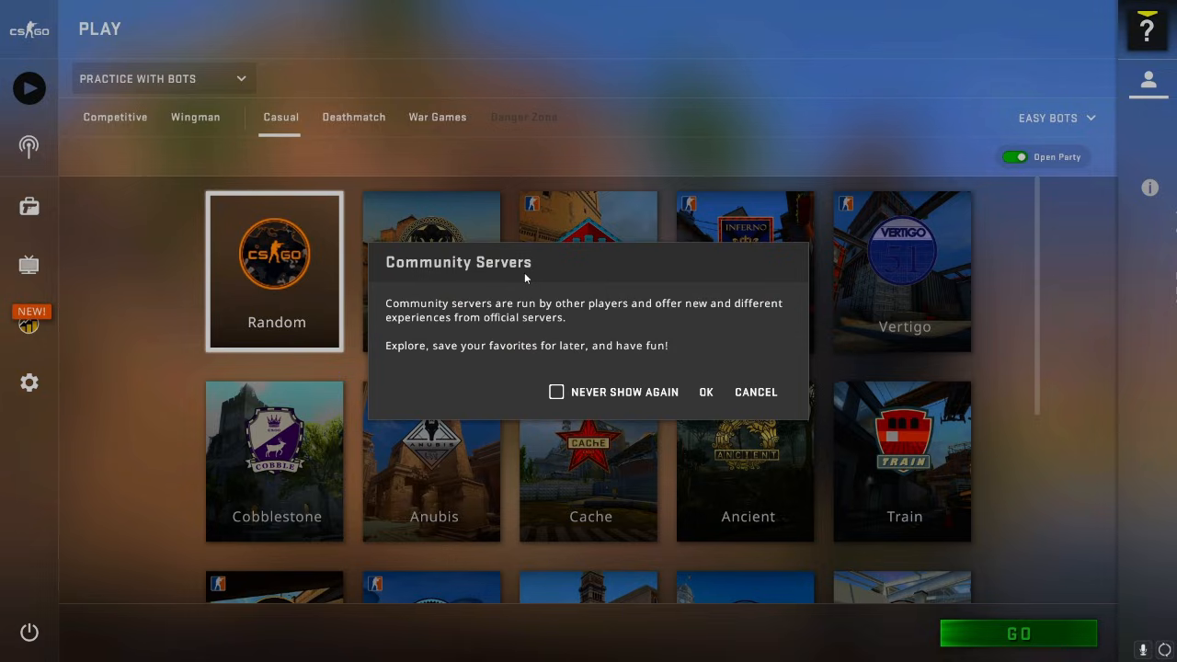
mouse_move(570, 283)
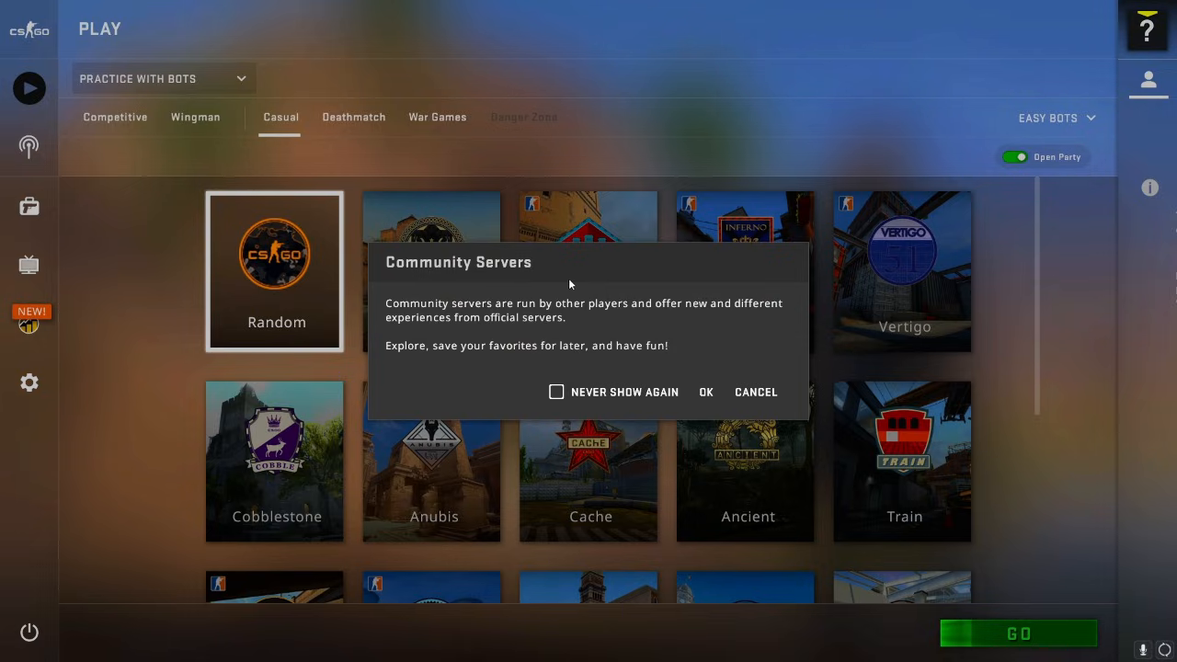
mouse_move(555, 276)
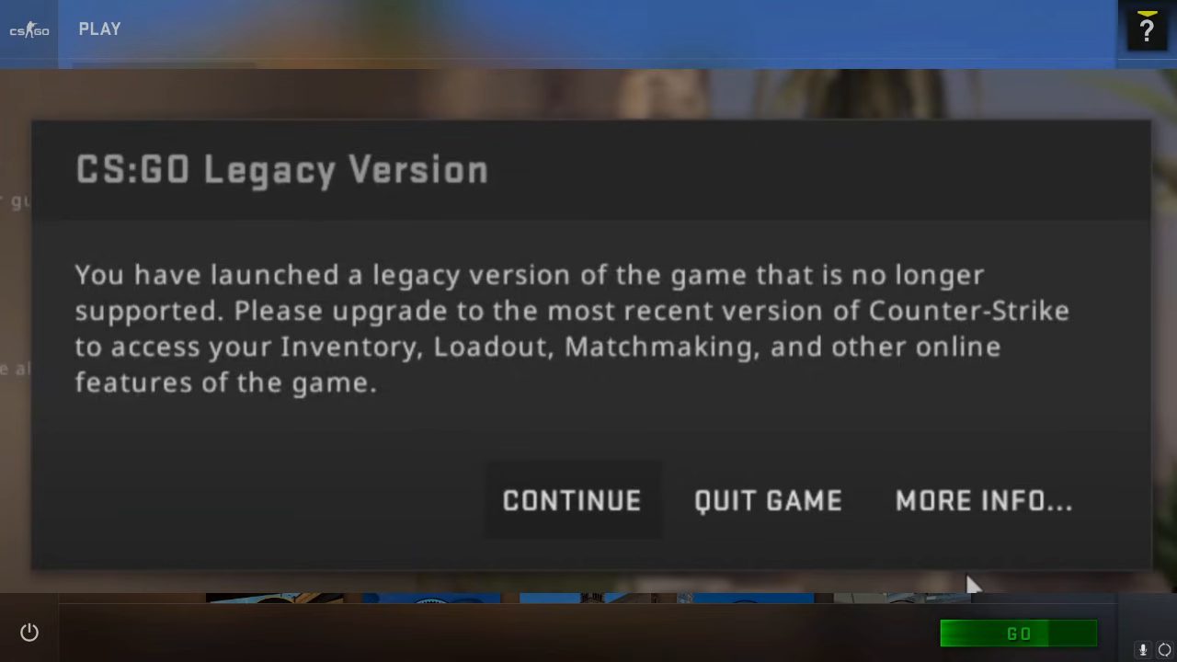
click(571, 500)
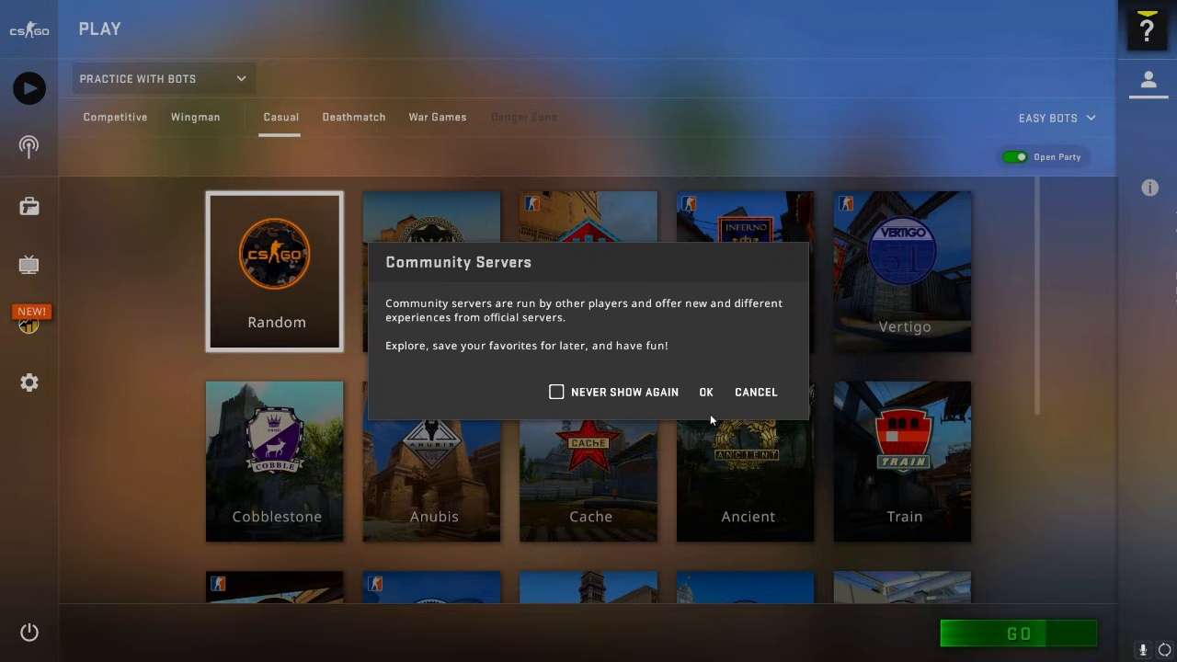
mouse_move(5, 44)
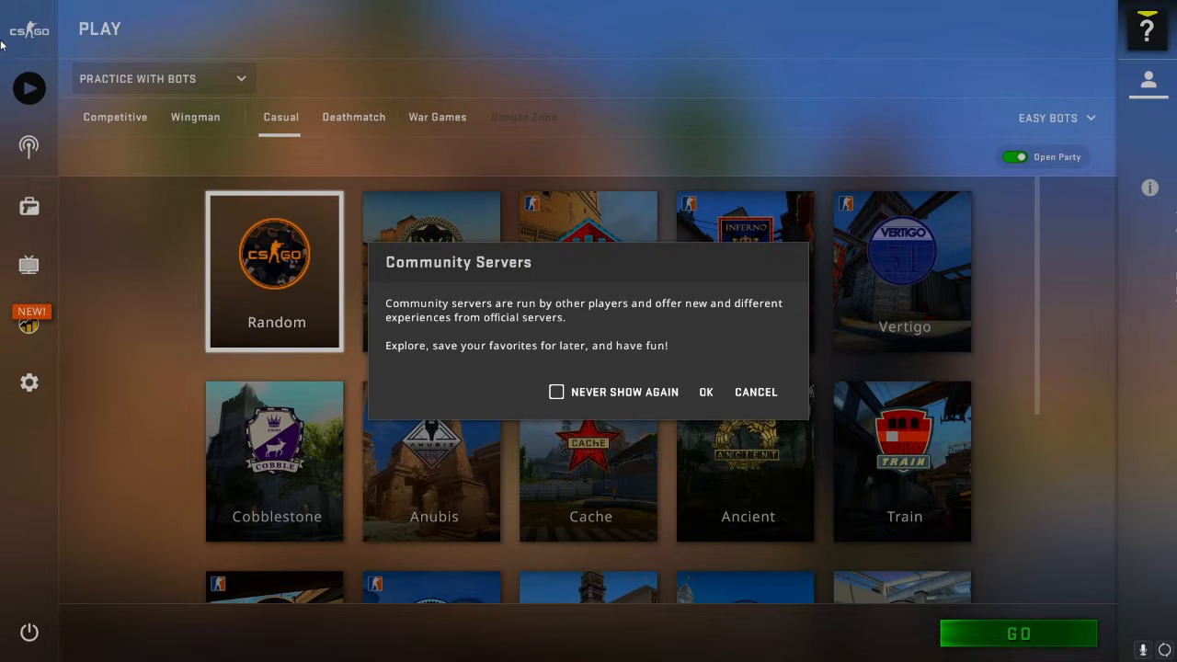
mouse_move(964, 27)
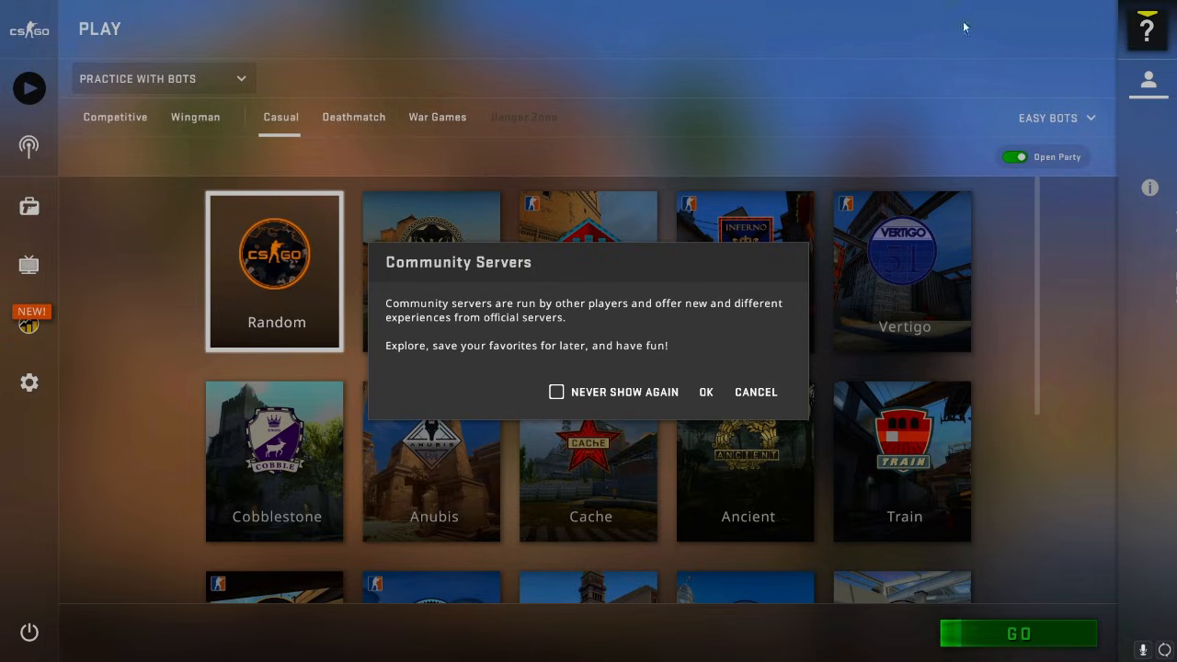
mouse_move(485, 28)
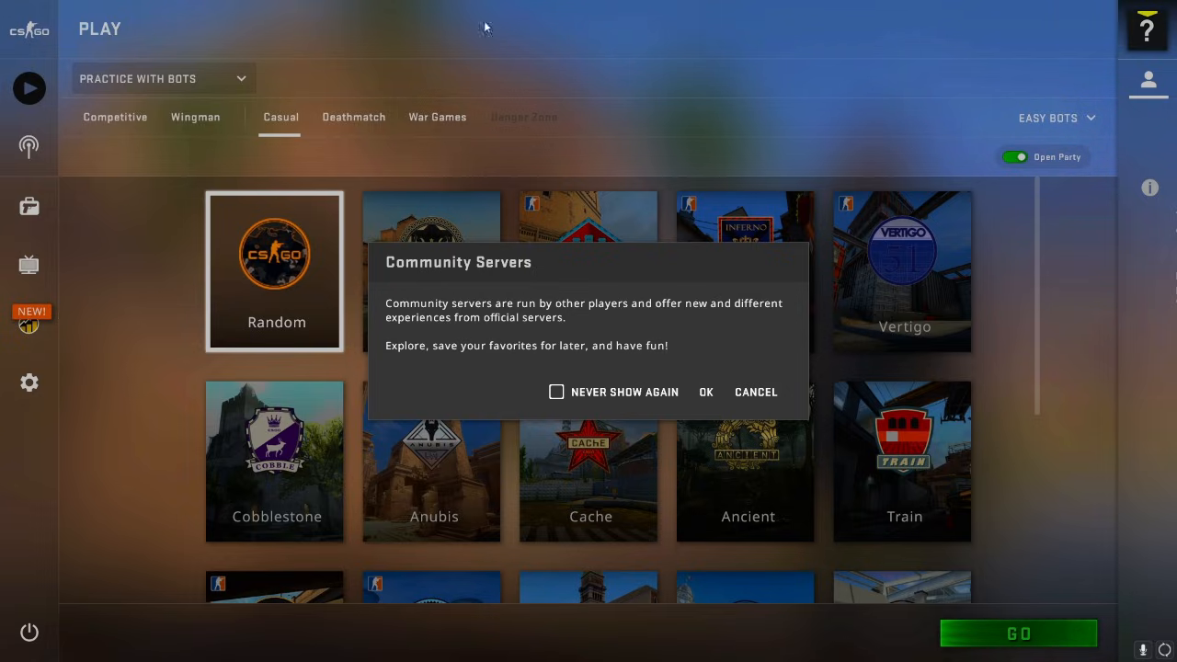
mouse_move(671, 383)
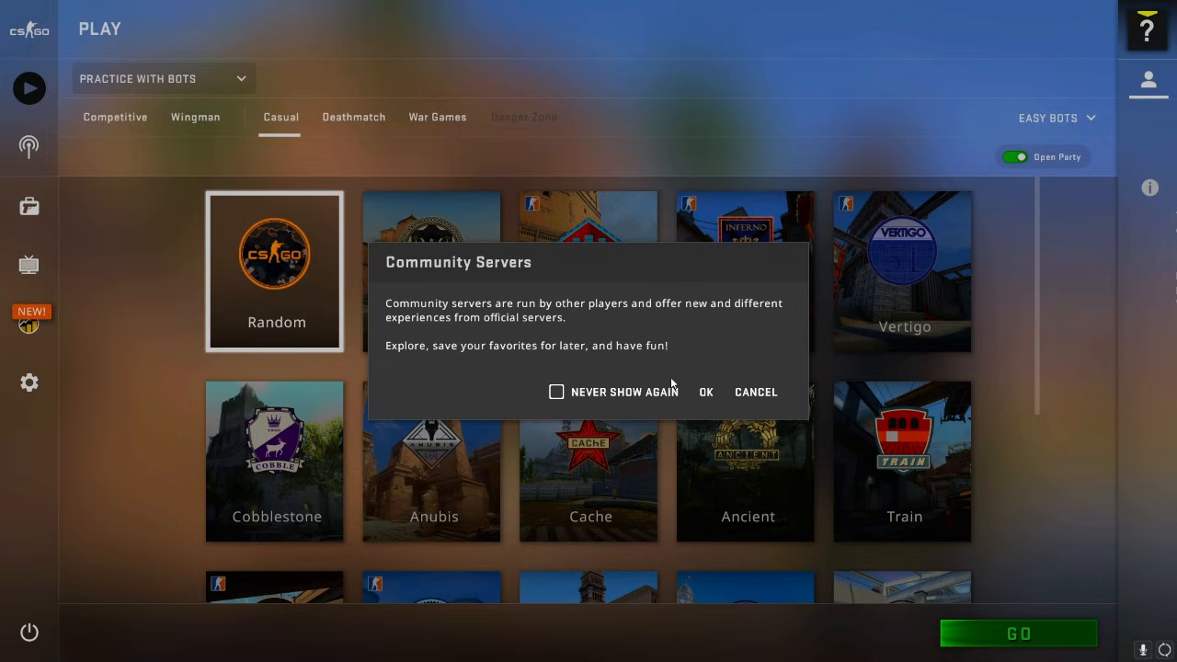
mouse_move(193, 99)
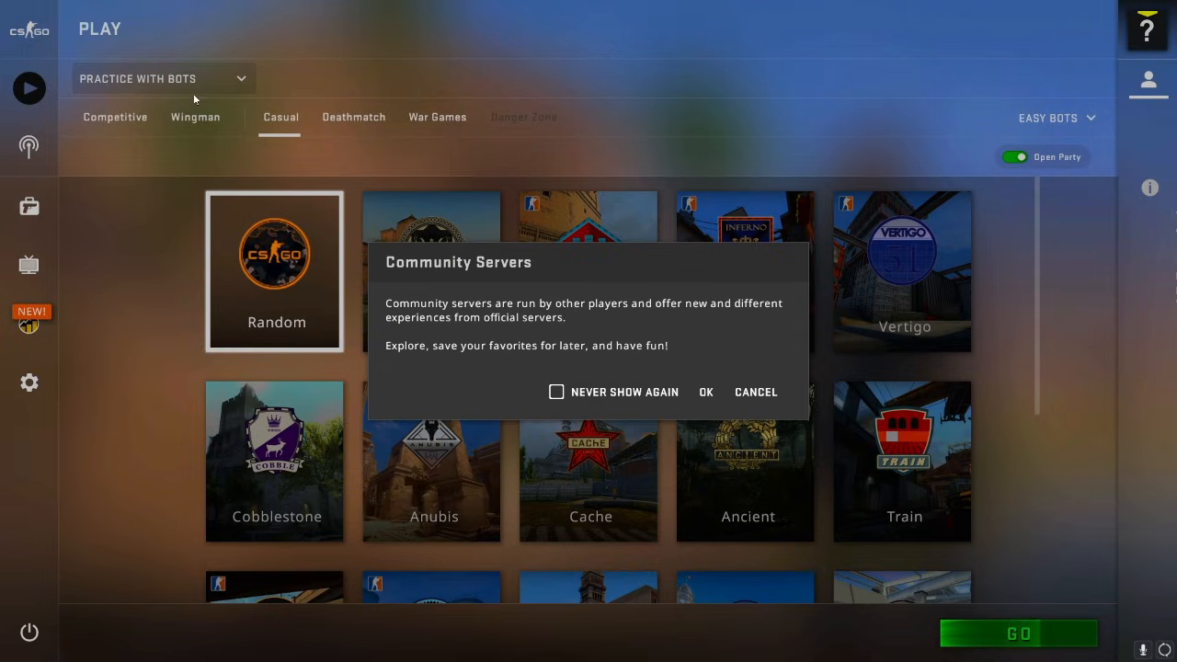
mouse_move(575, 392)
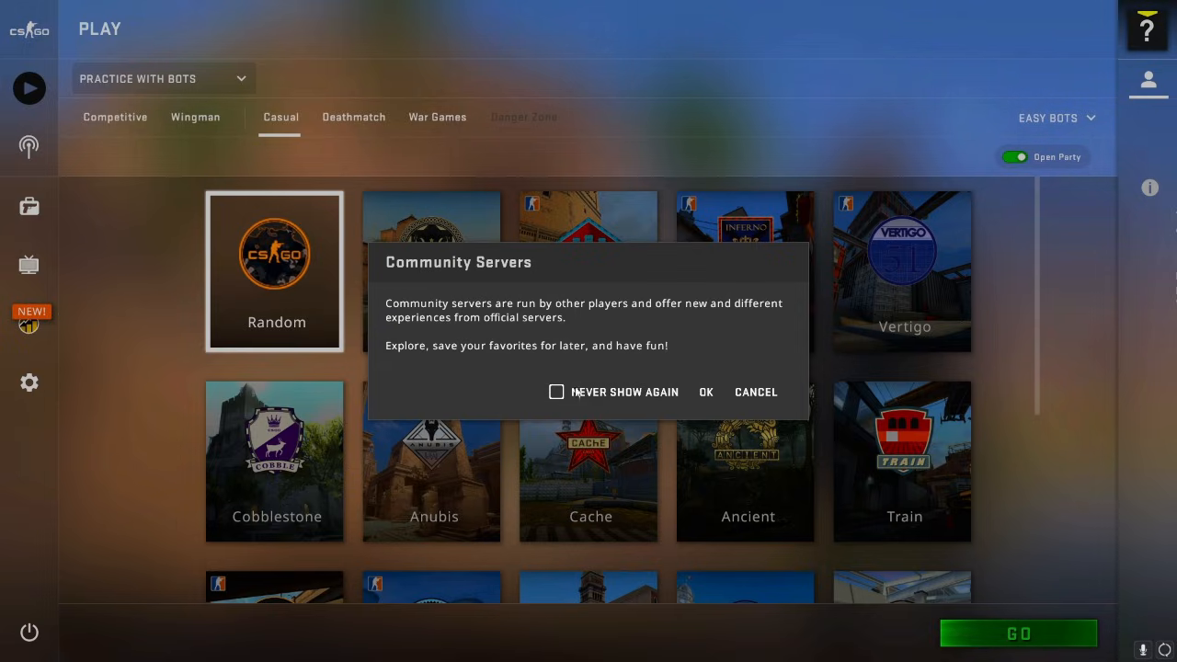
Step: Accept the Community Servers introduction and show the Internet server list
click(705, 391)
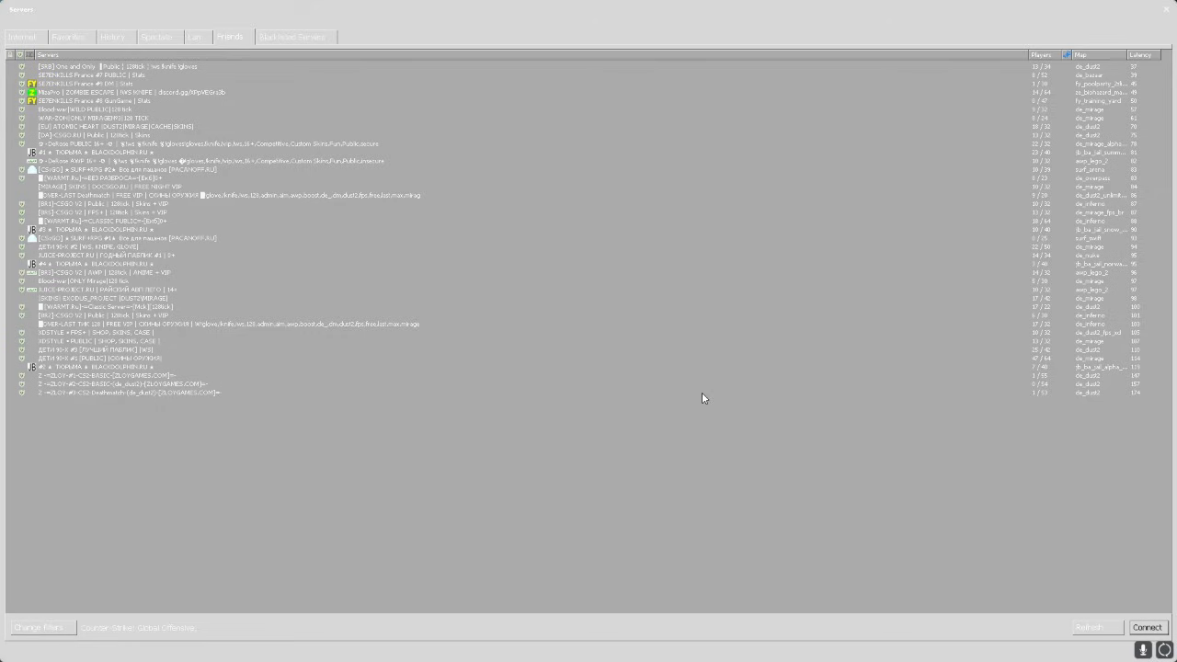
mouse_move(311, 320)
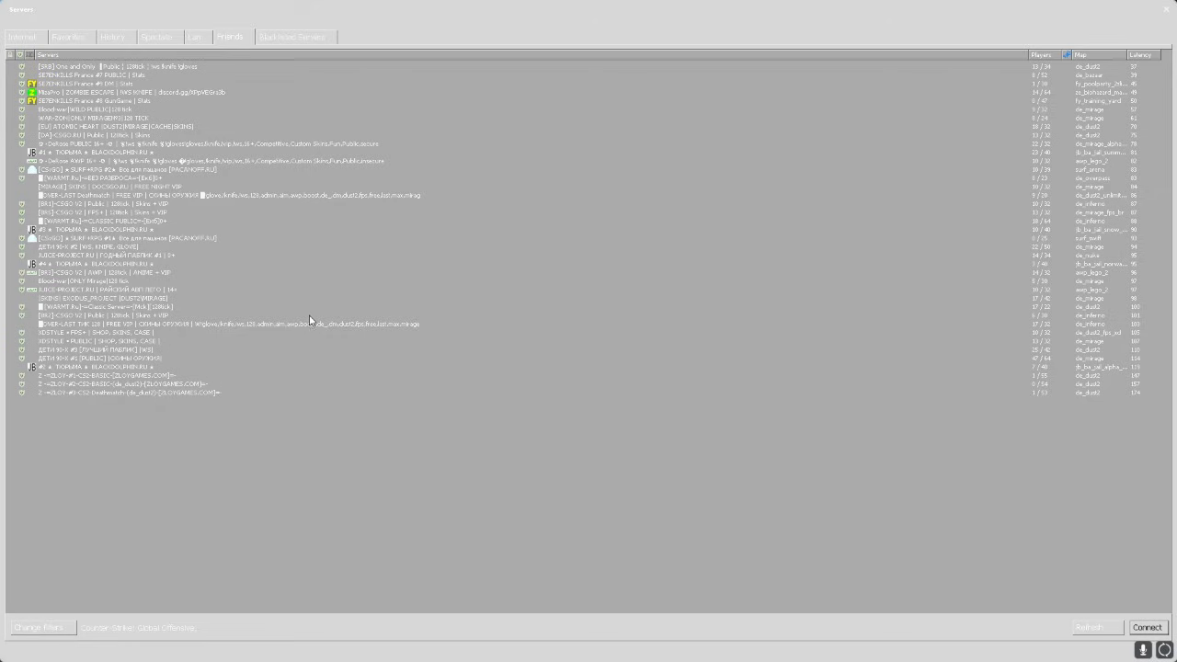
mouse_move(68, 83)
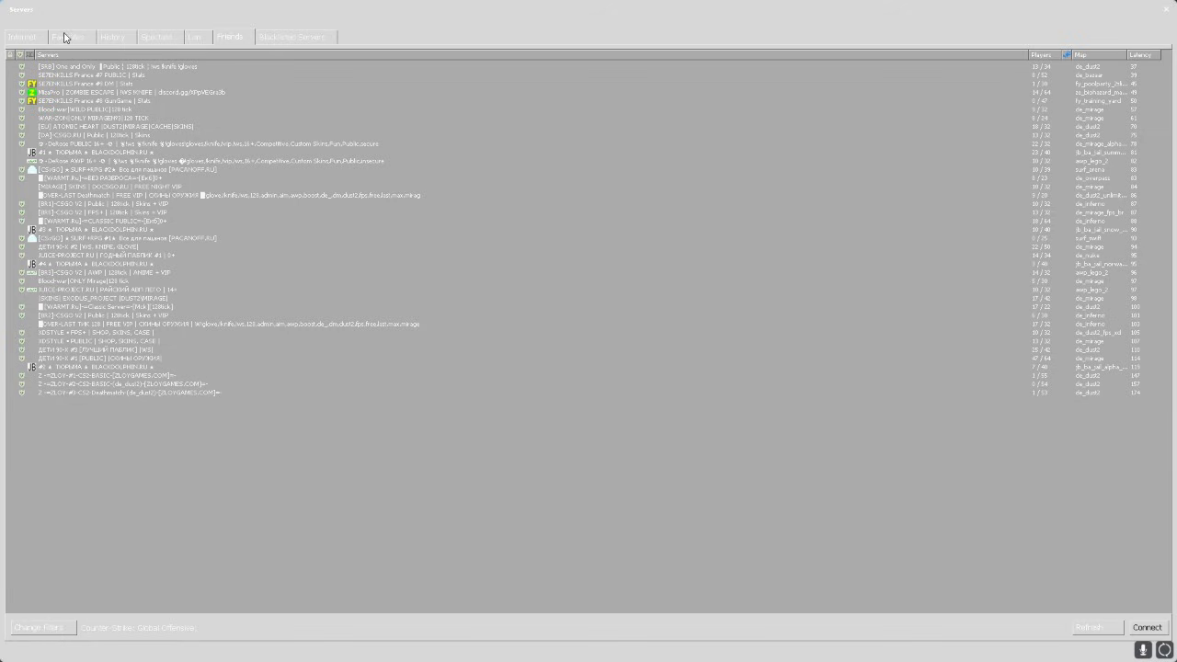
click(22, 37)
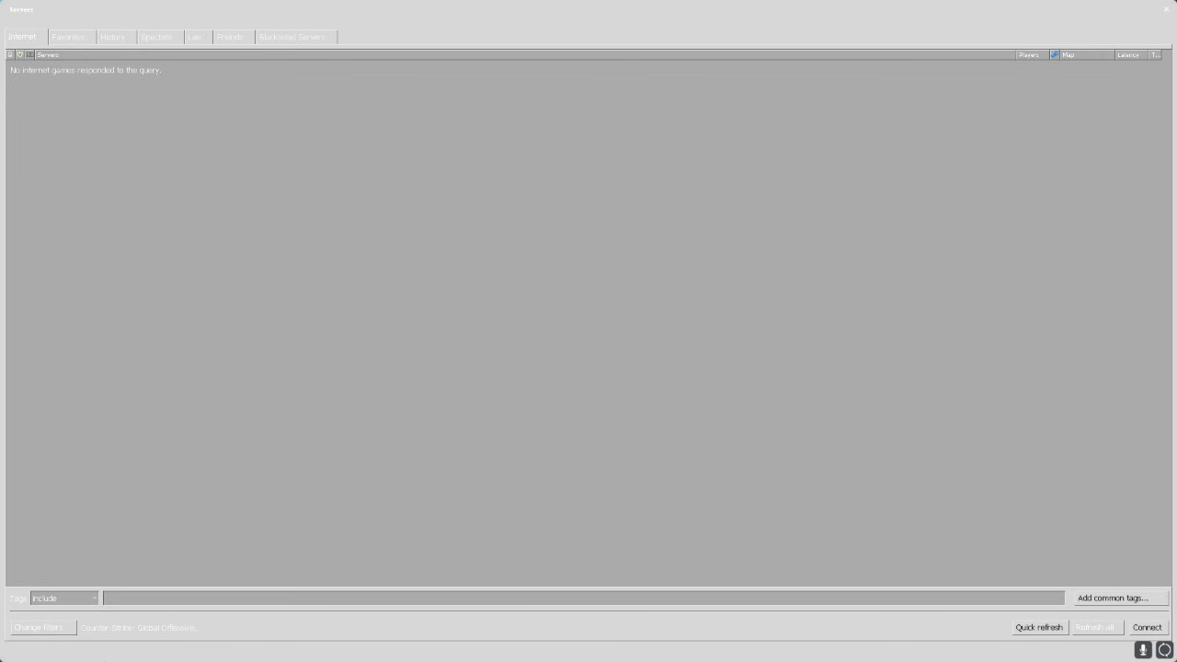
mouse_move(399, 464)
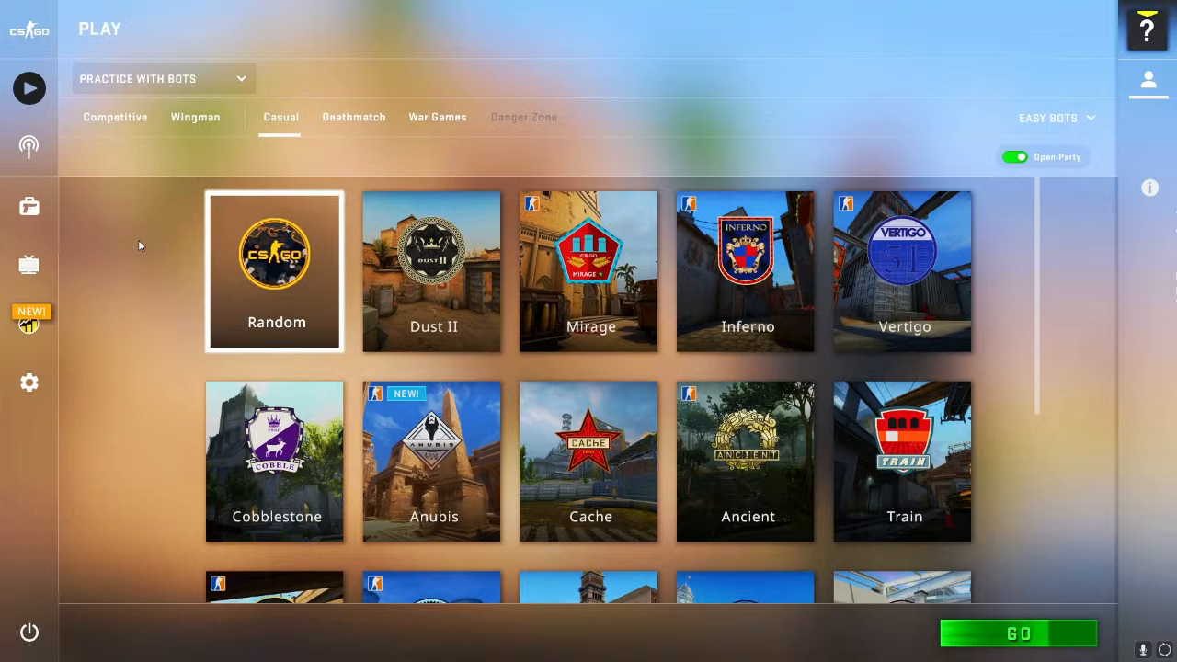
mouse_move(161, 193)
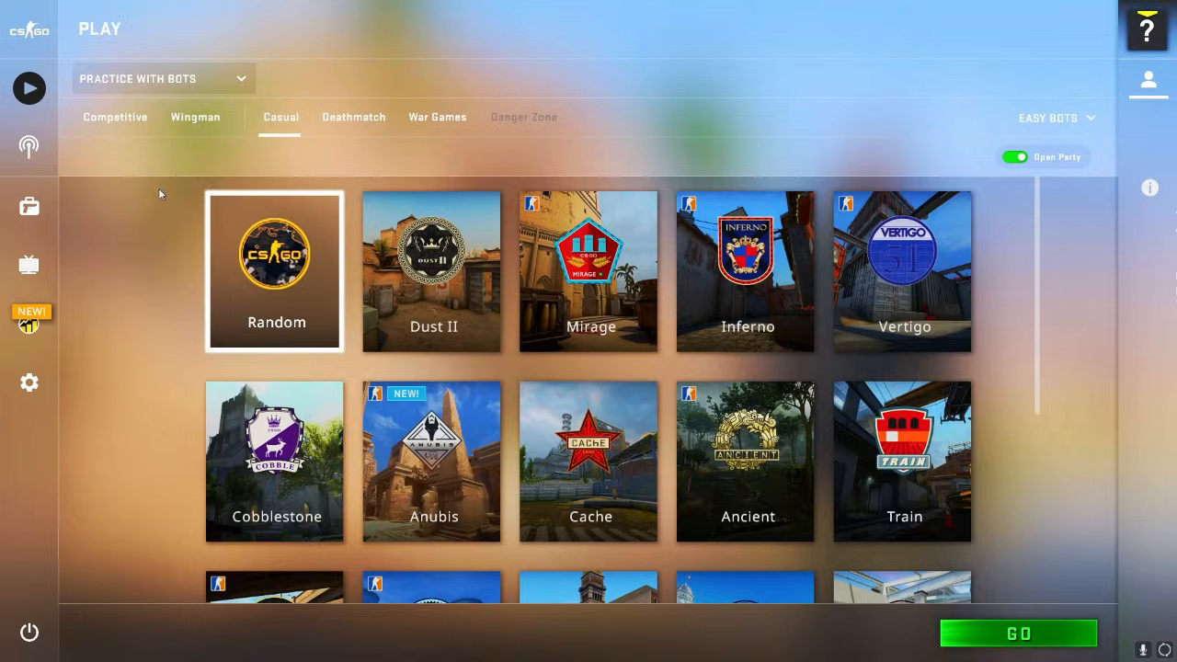
mouse_move(228, 193)
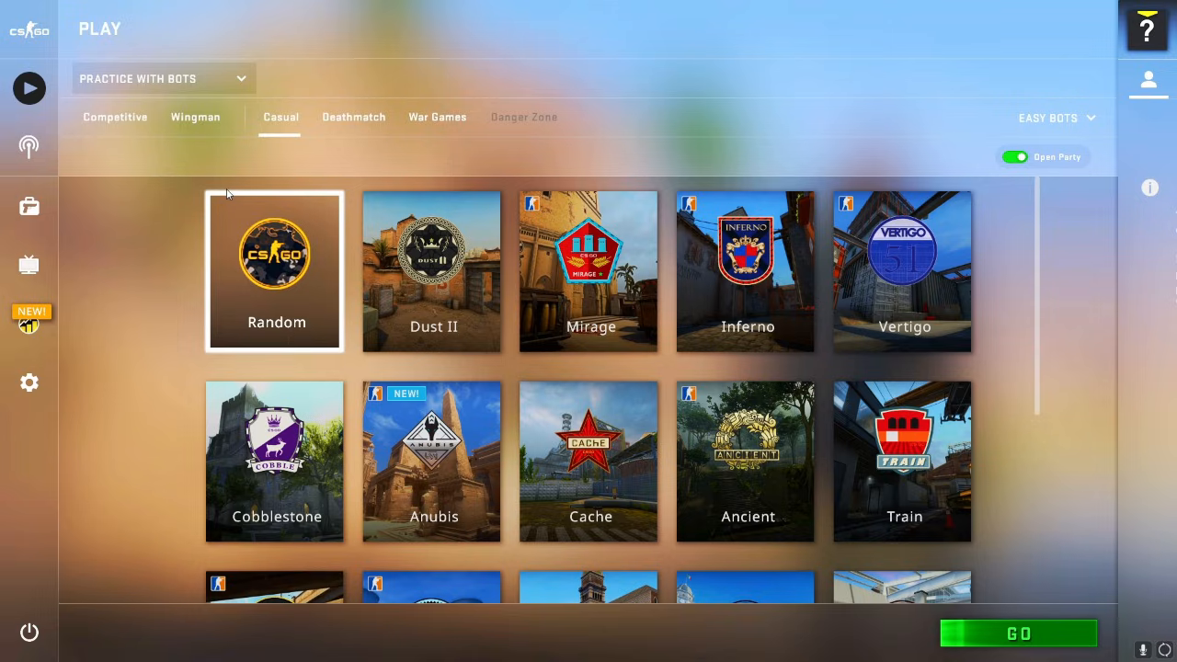
mouse_move(420, 168)
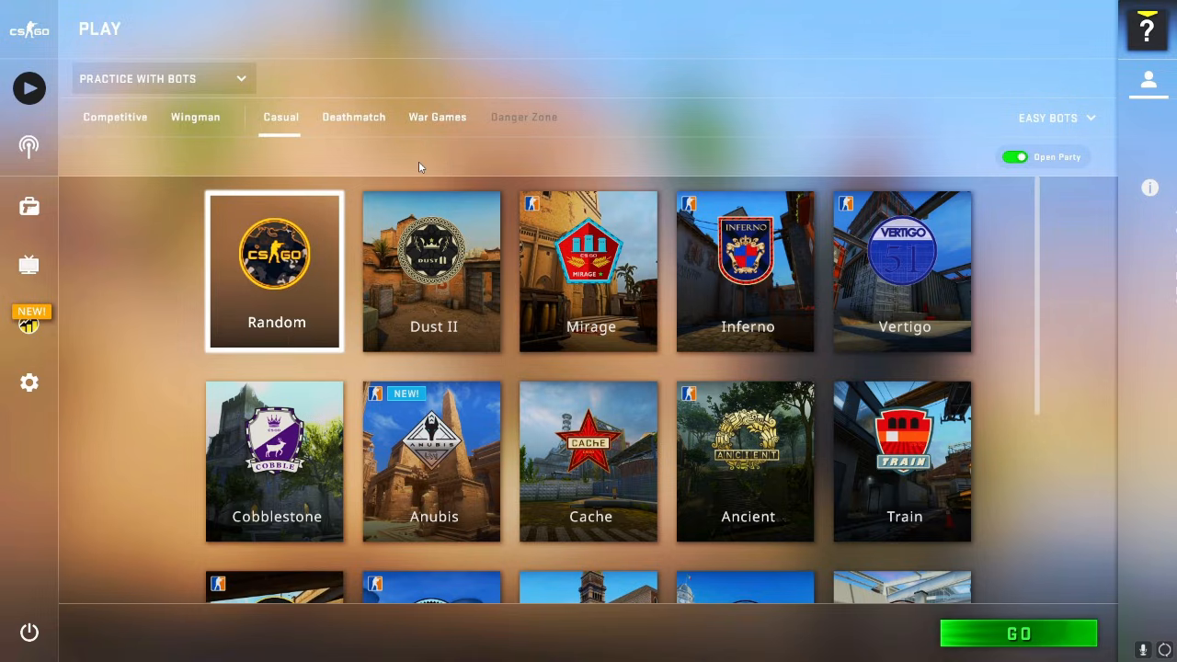
mouse_move(29, 205)
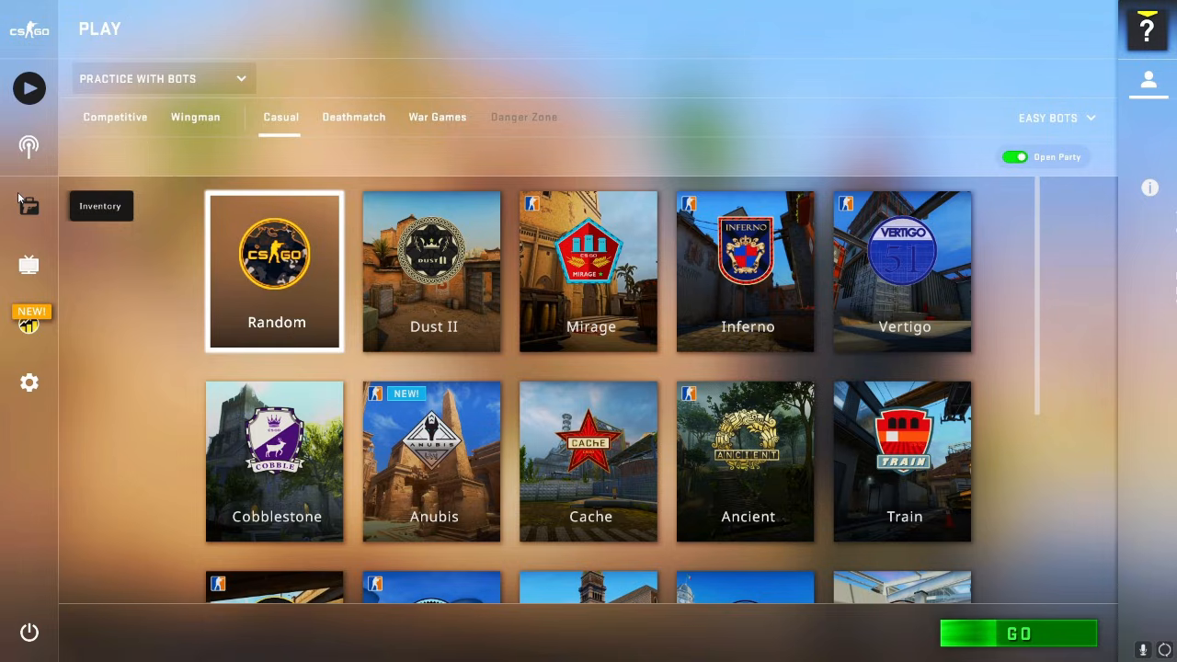
mouse_move(107, 219)
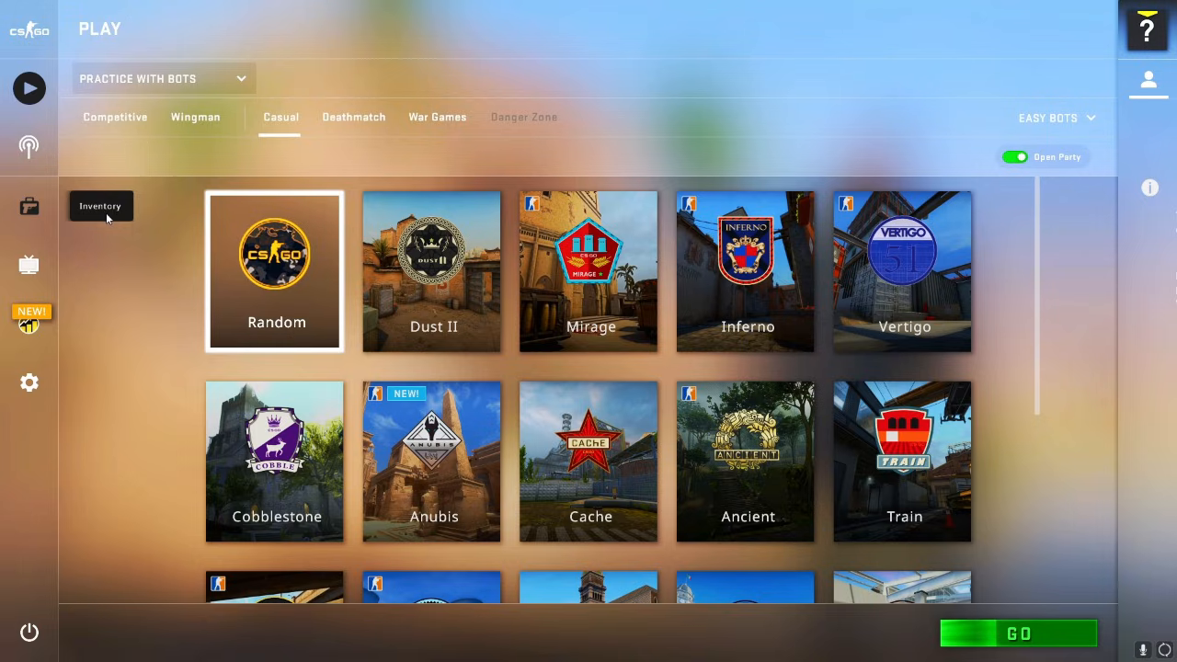
mouse_move(89, 239)
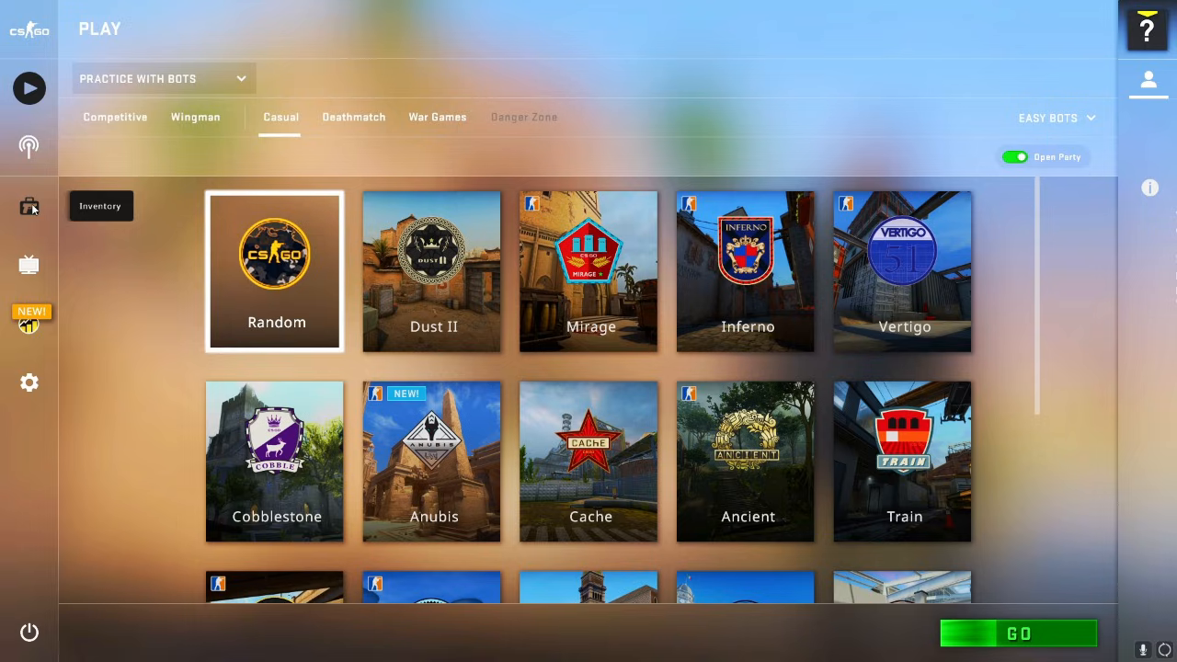
mouse_move(27, 209)
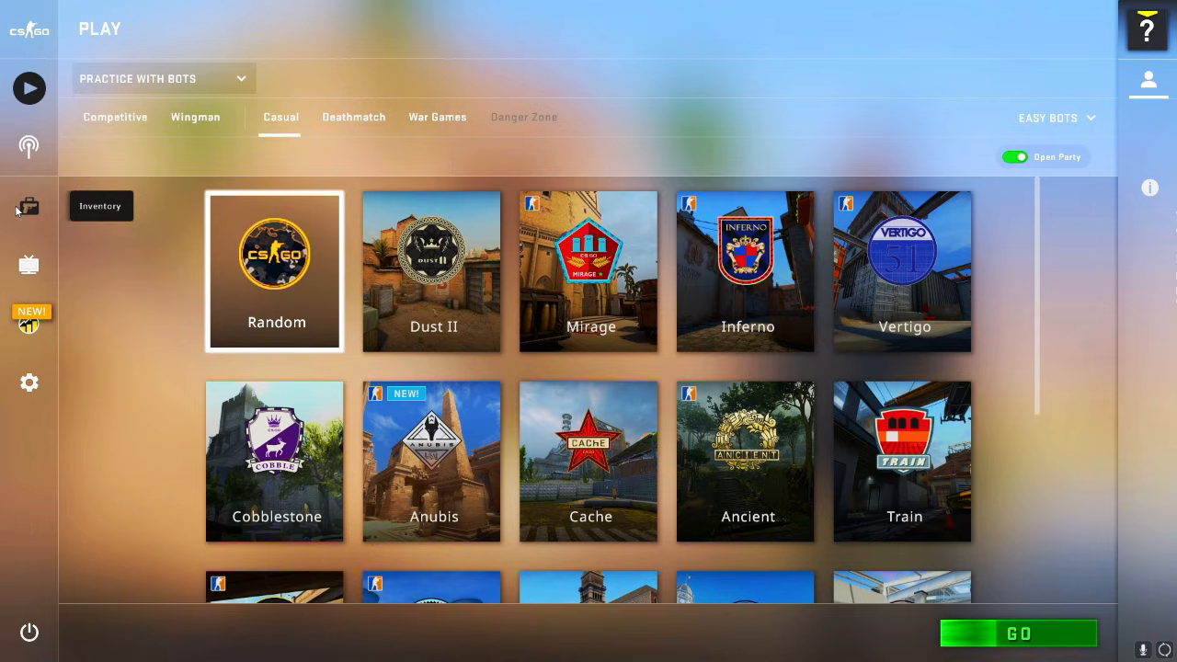
mouse_move(94, 198)
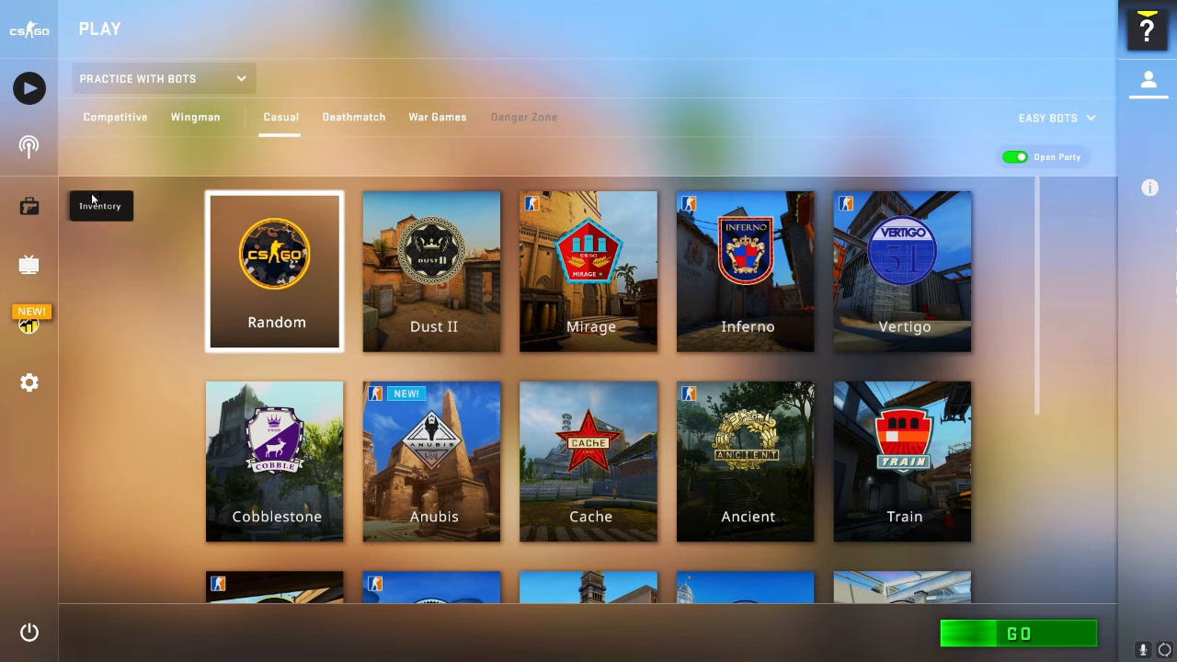
Step: Open the inventory and scroll down to the hand wraps, driver gloves and sport gloves
click(28, 206)
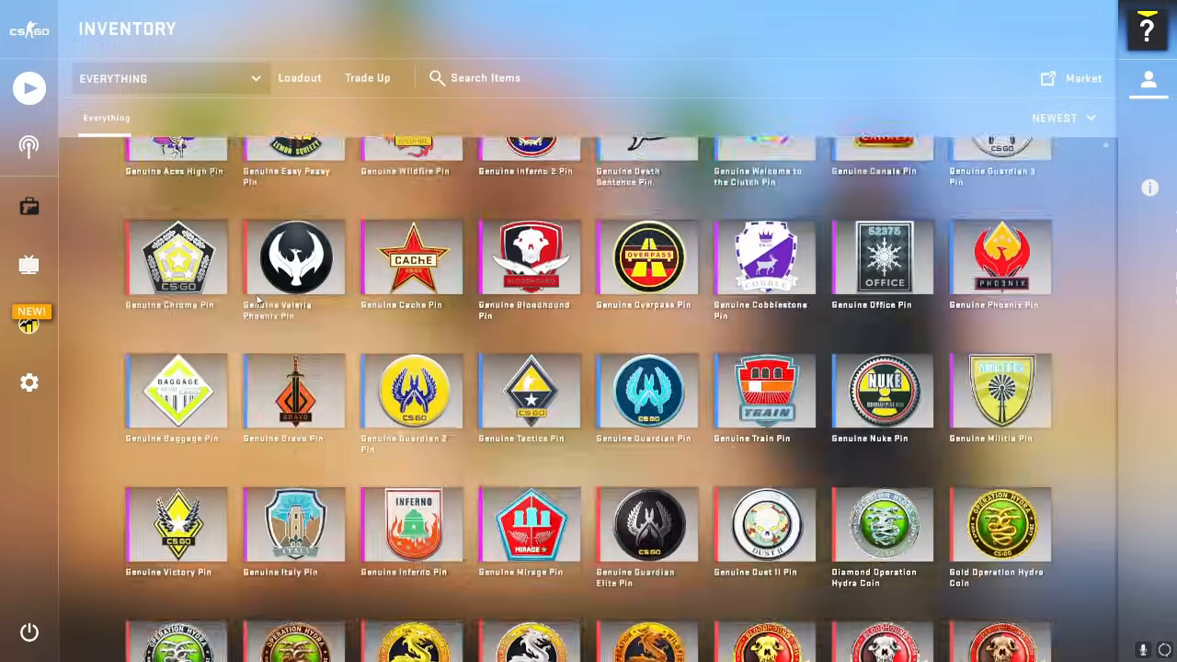
scroll(down, 3)
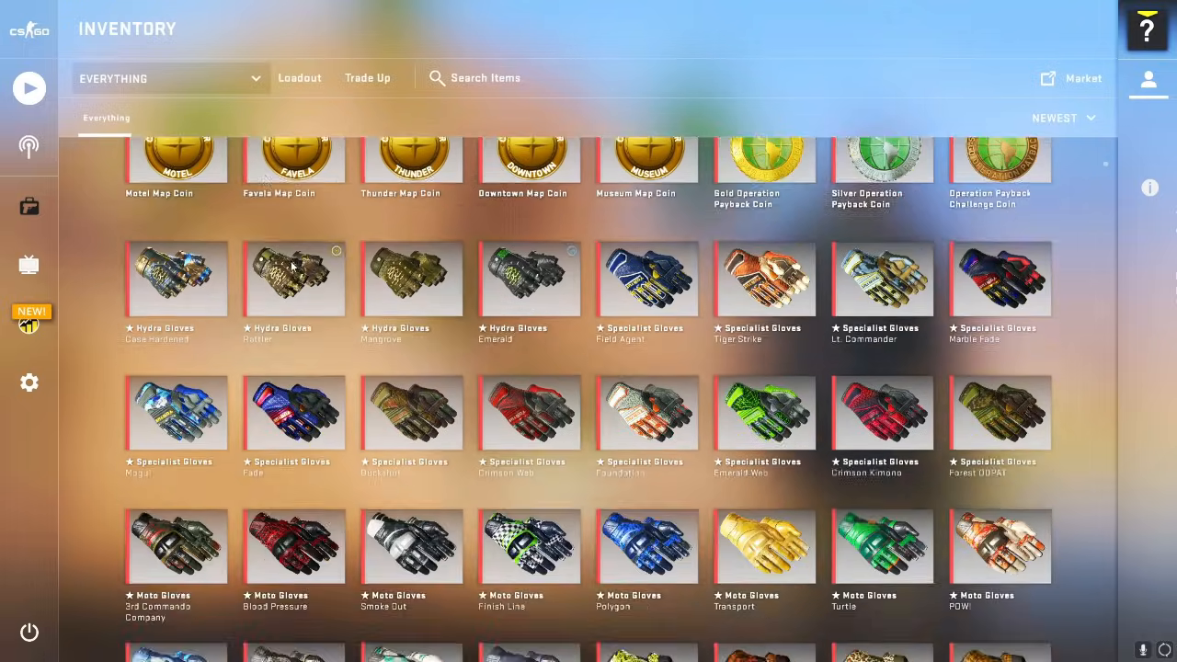
scroll(up, 3)
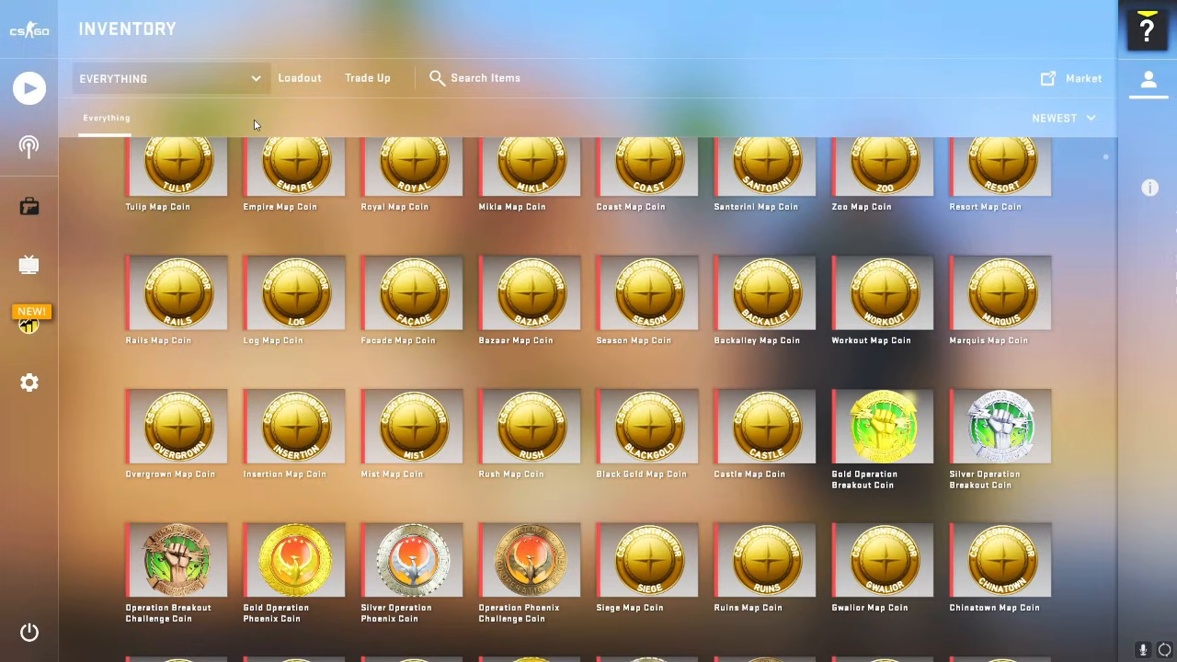
mouse_move(176, 165)
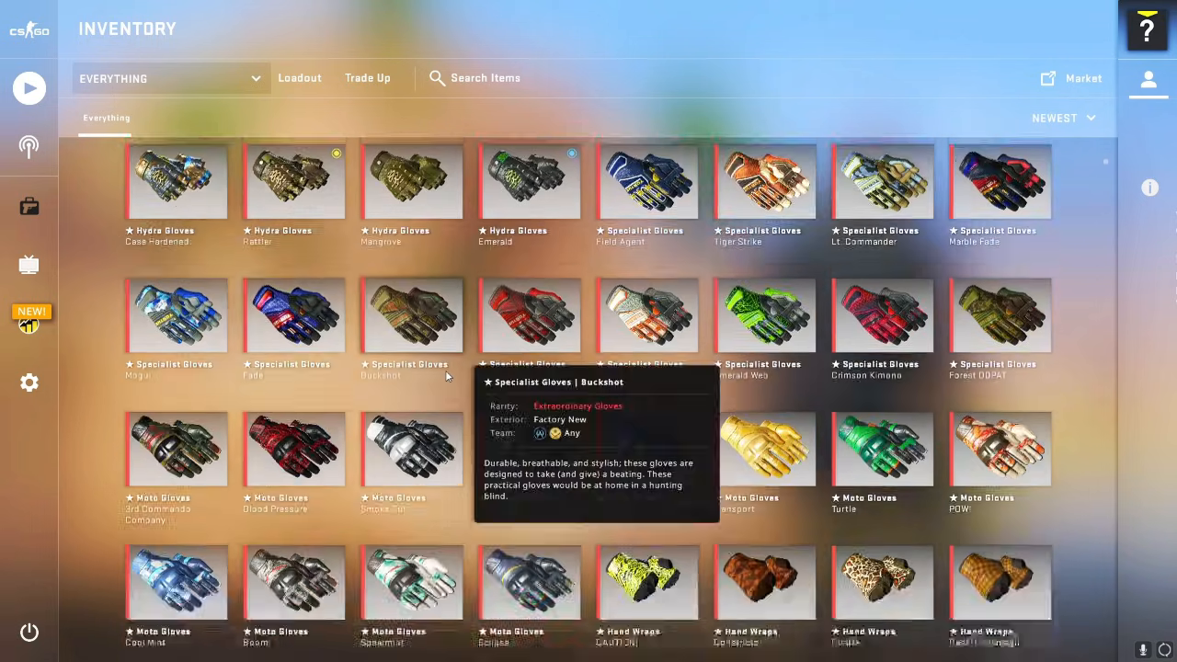
scroll(down, 3)
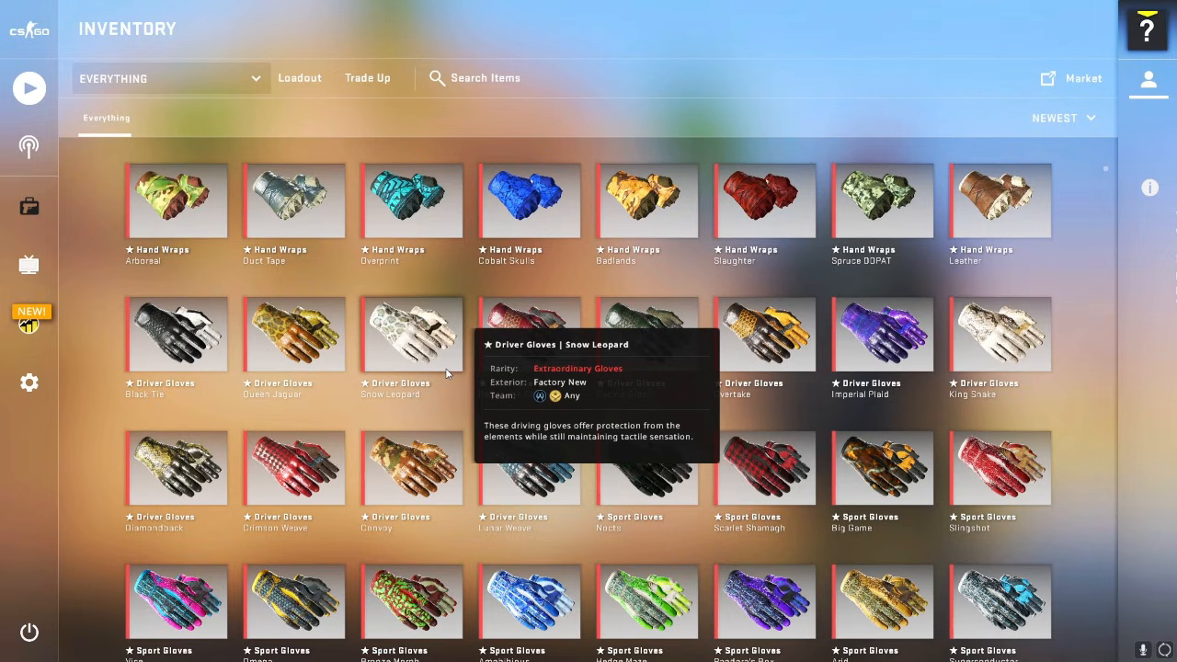
mouse_move(188, 88)
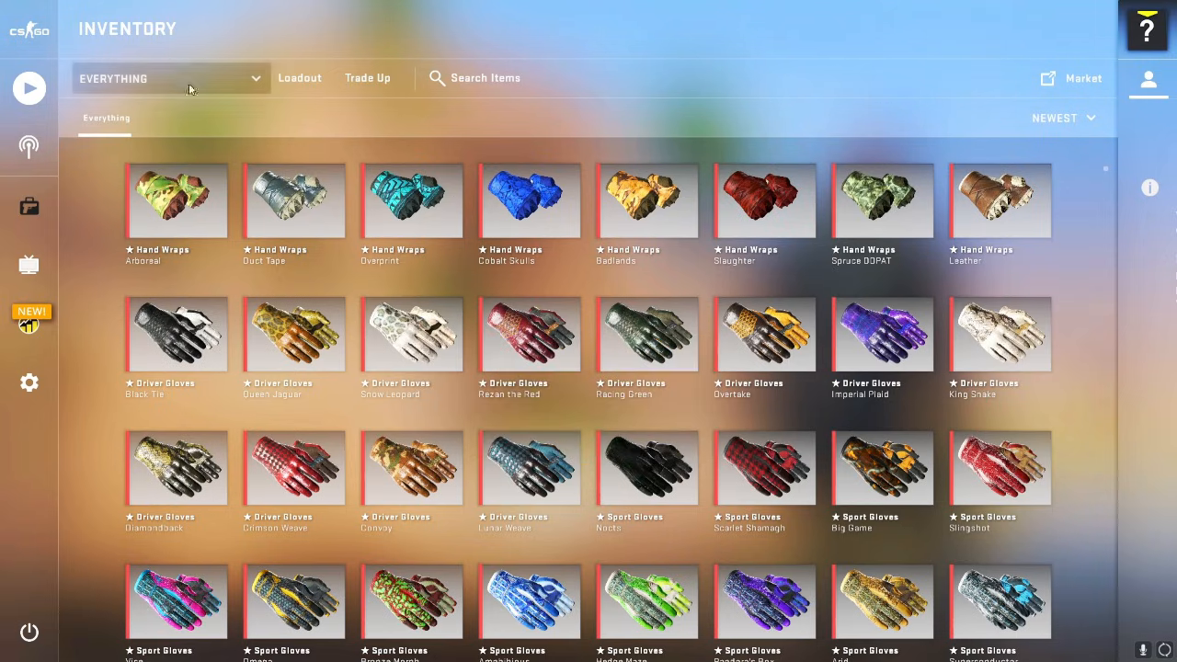
Step: Filter the inventory to Equipment and browse pistol skins, bringing up options for USP-S Business Class
click(170, 78)
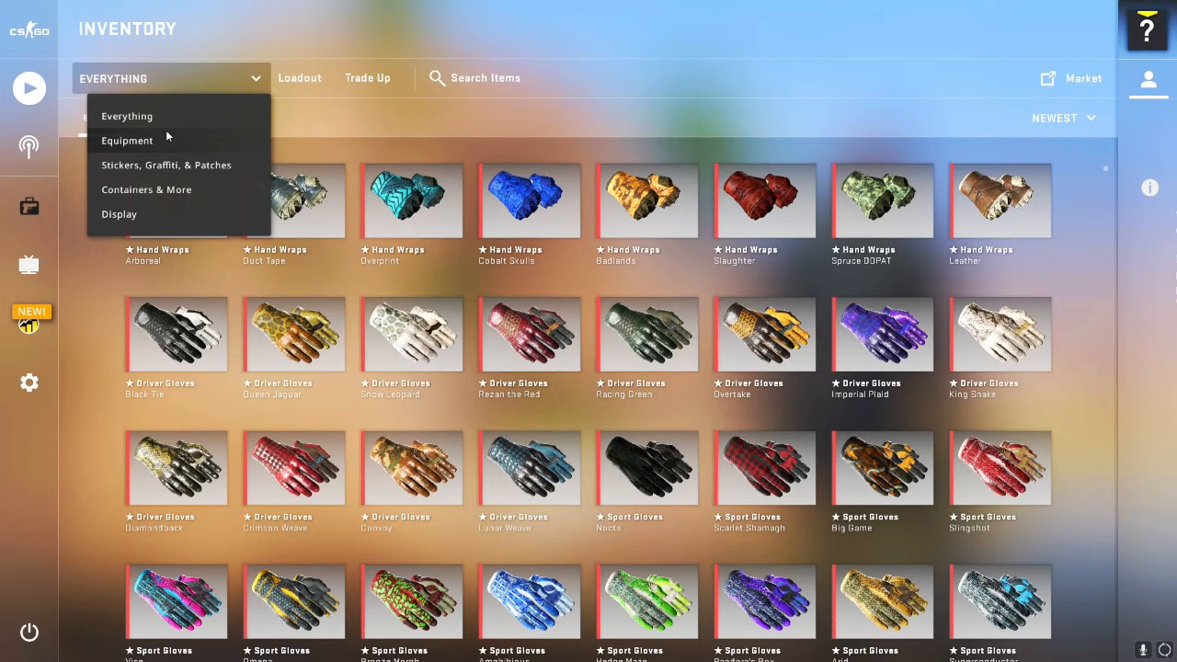
click(127, 140)
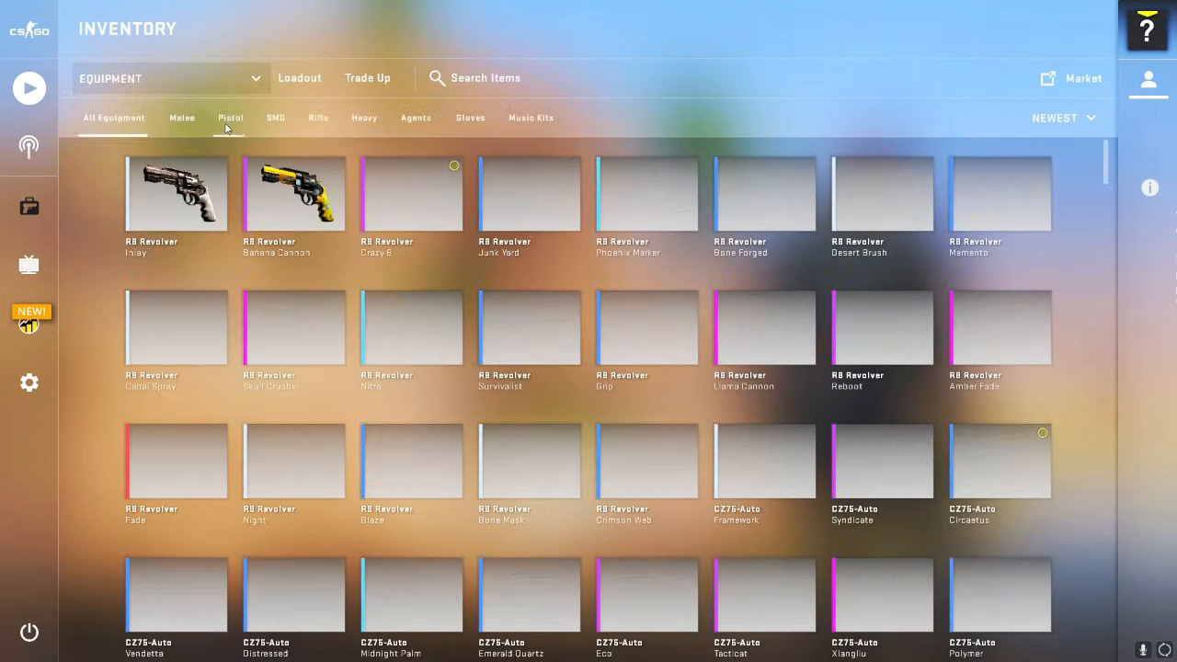
scroll(down, 3)
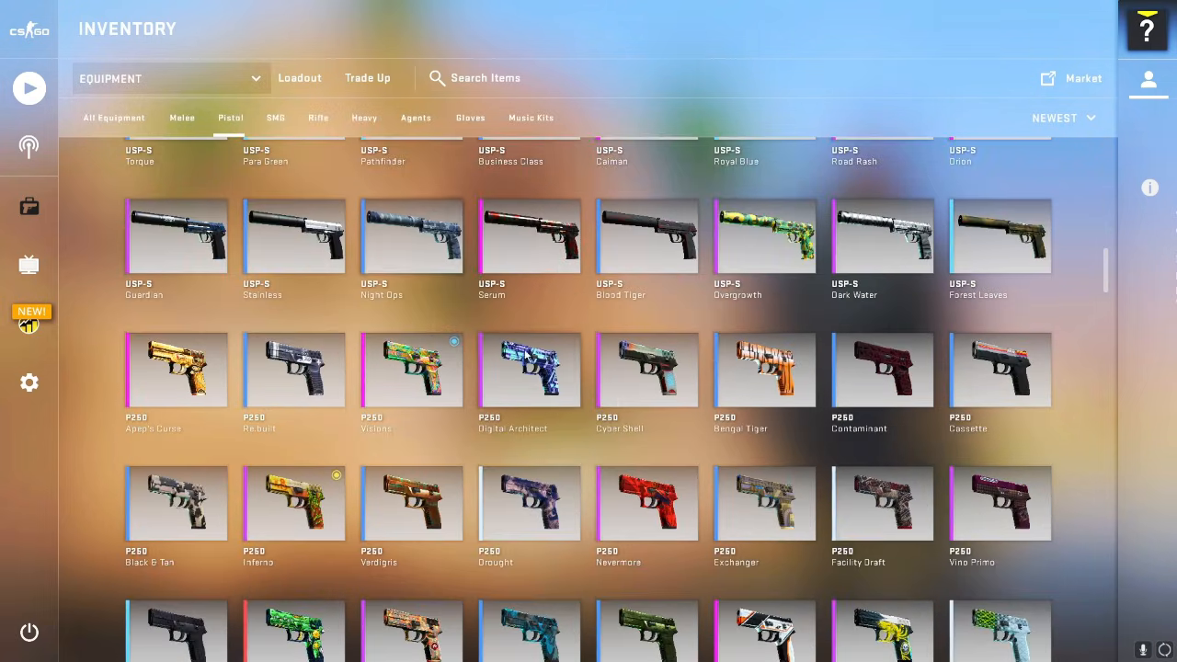
scroll(up, 3)
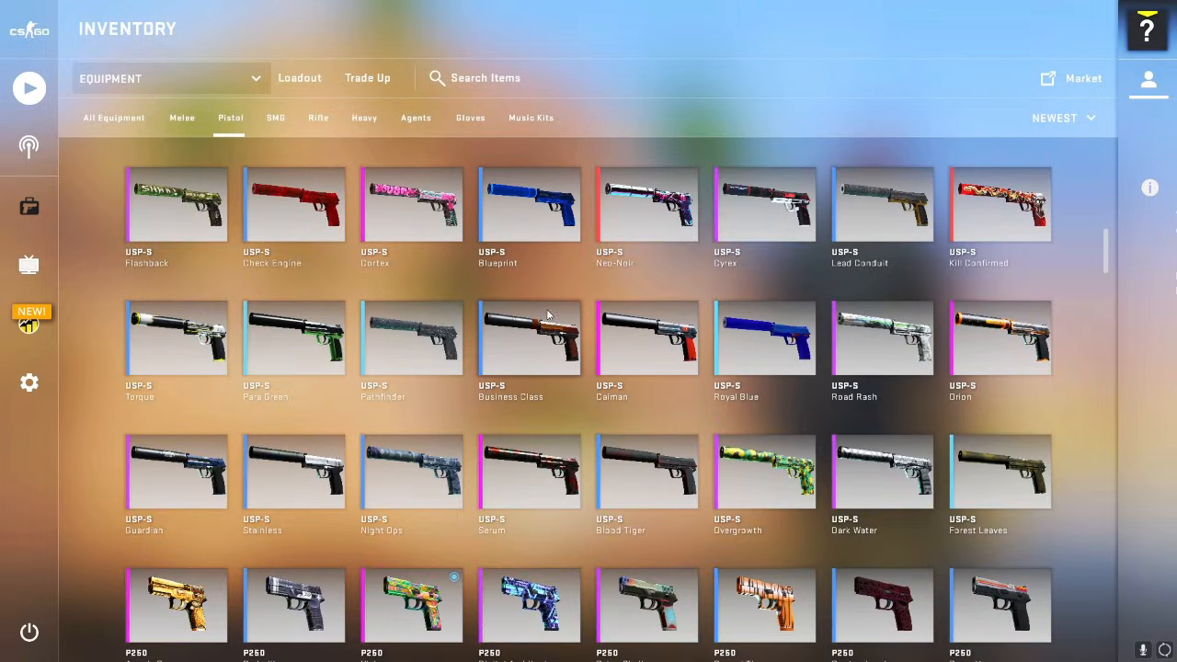
right_click(528, 337)
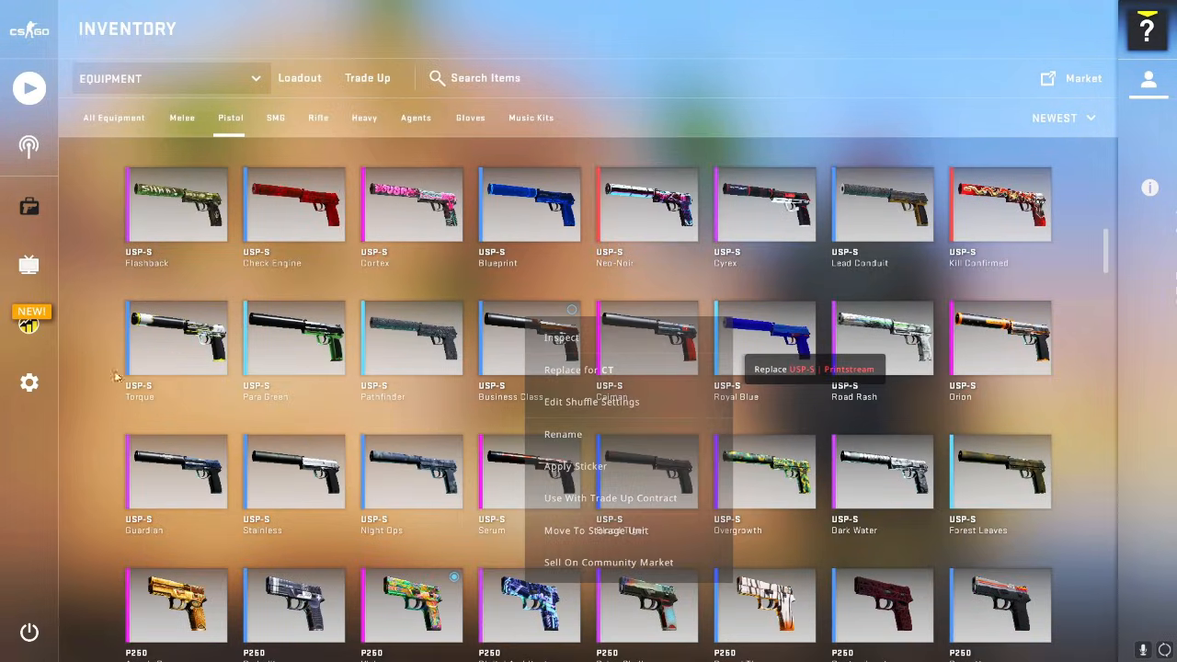
scroll(up, 3)
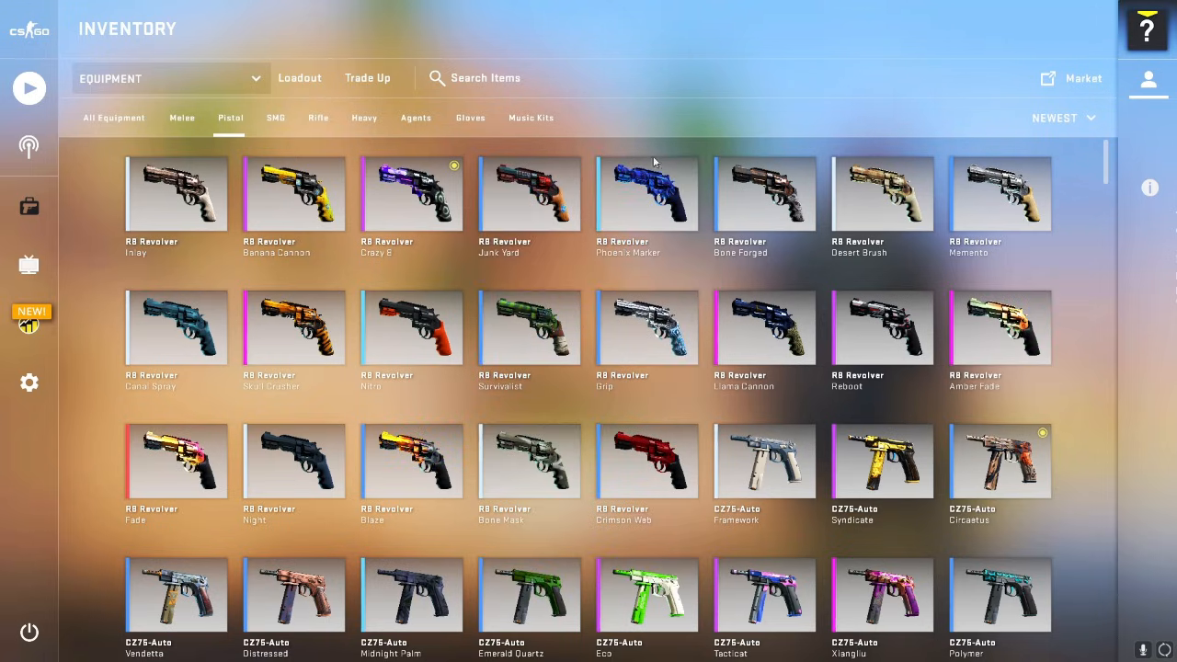
mouse_move(735, 184)
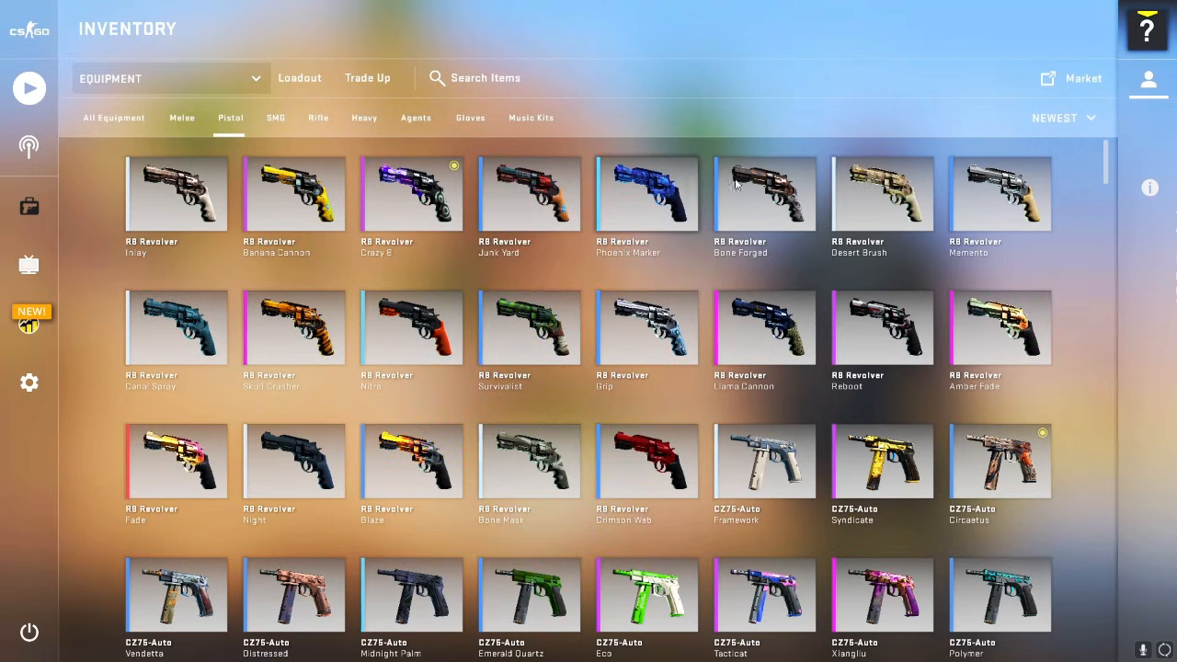